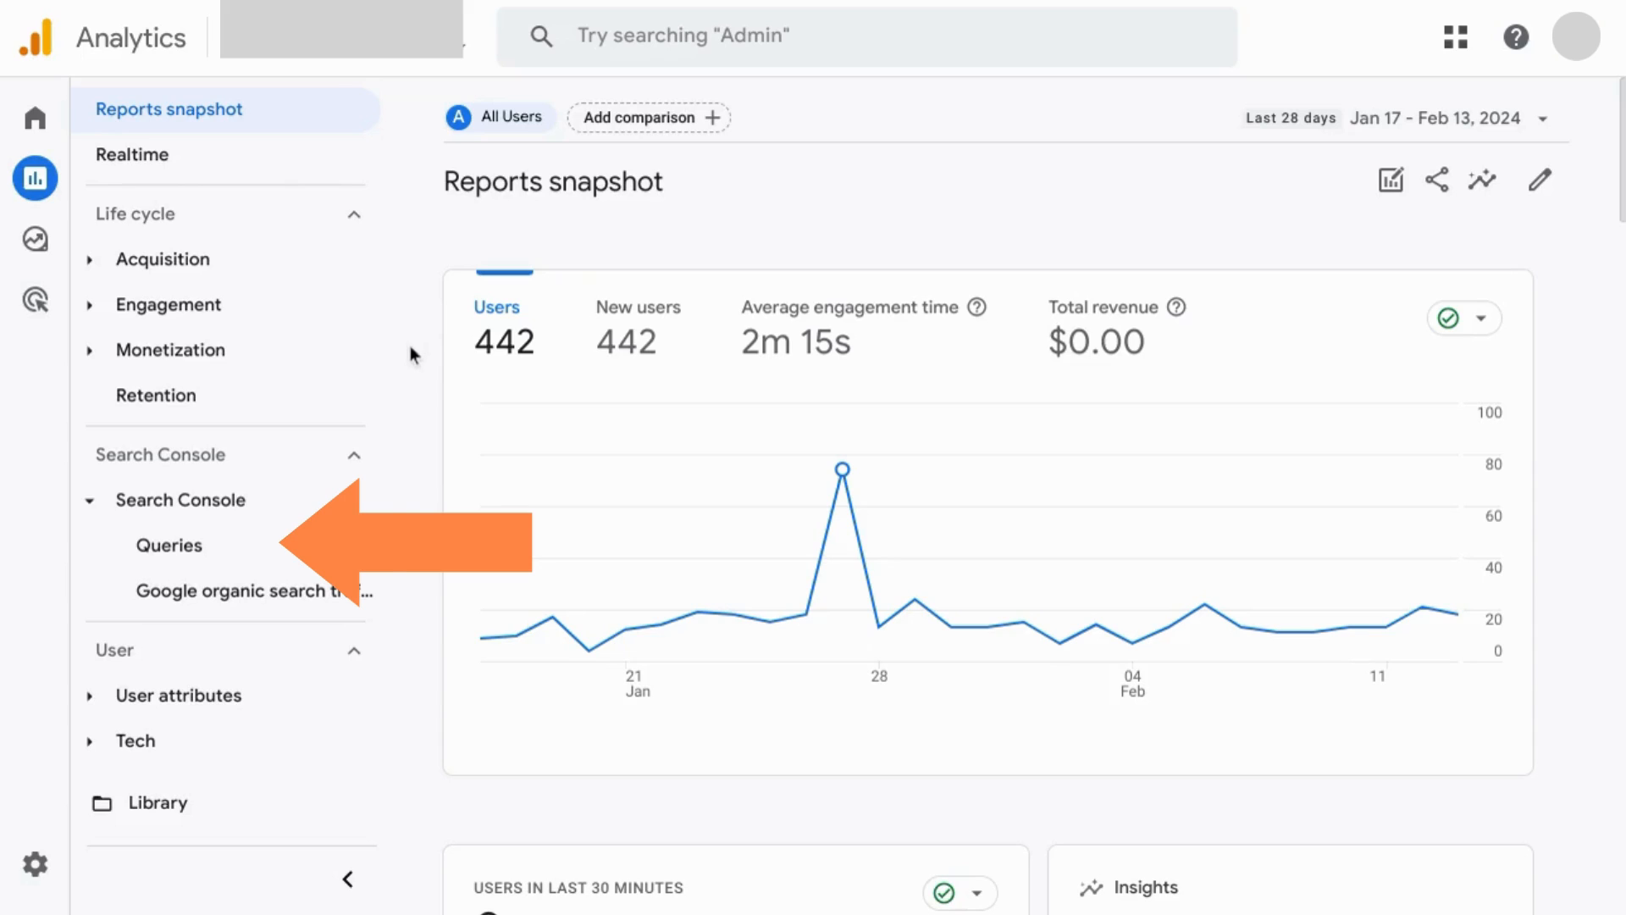
pyautogui.moveTo(169, 543)
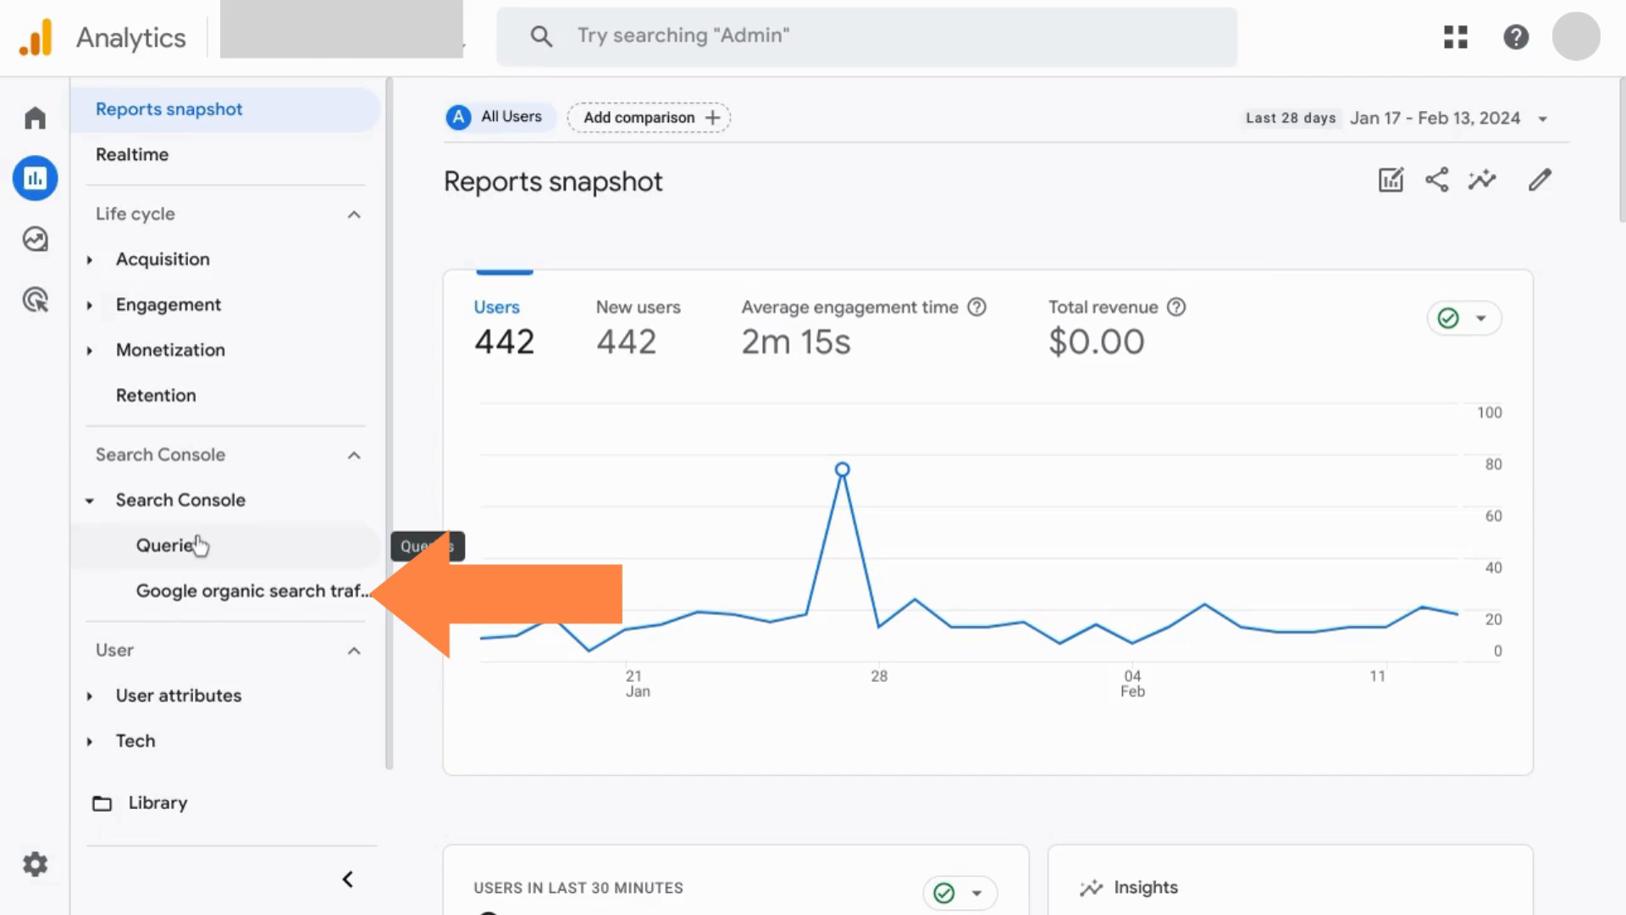
pyautogui.moveTo(174, 596)
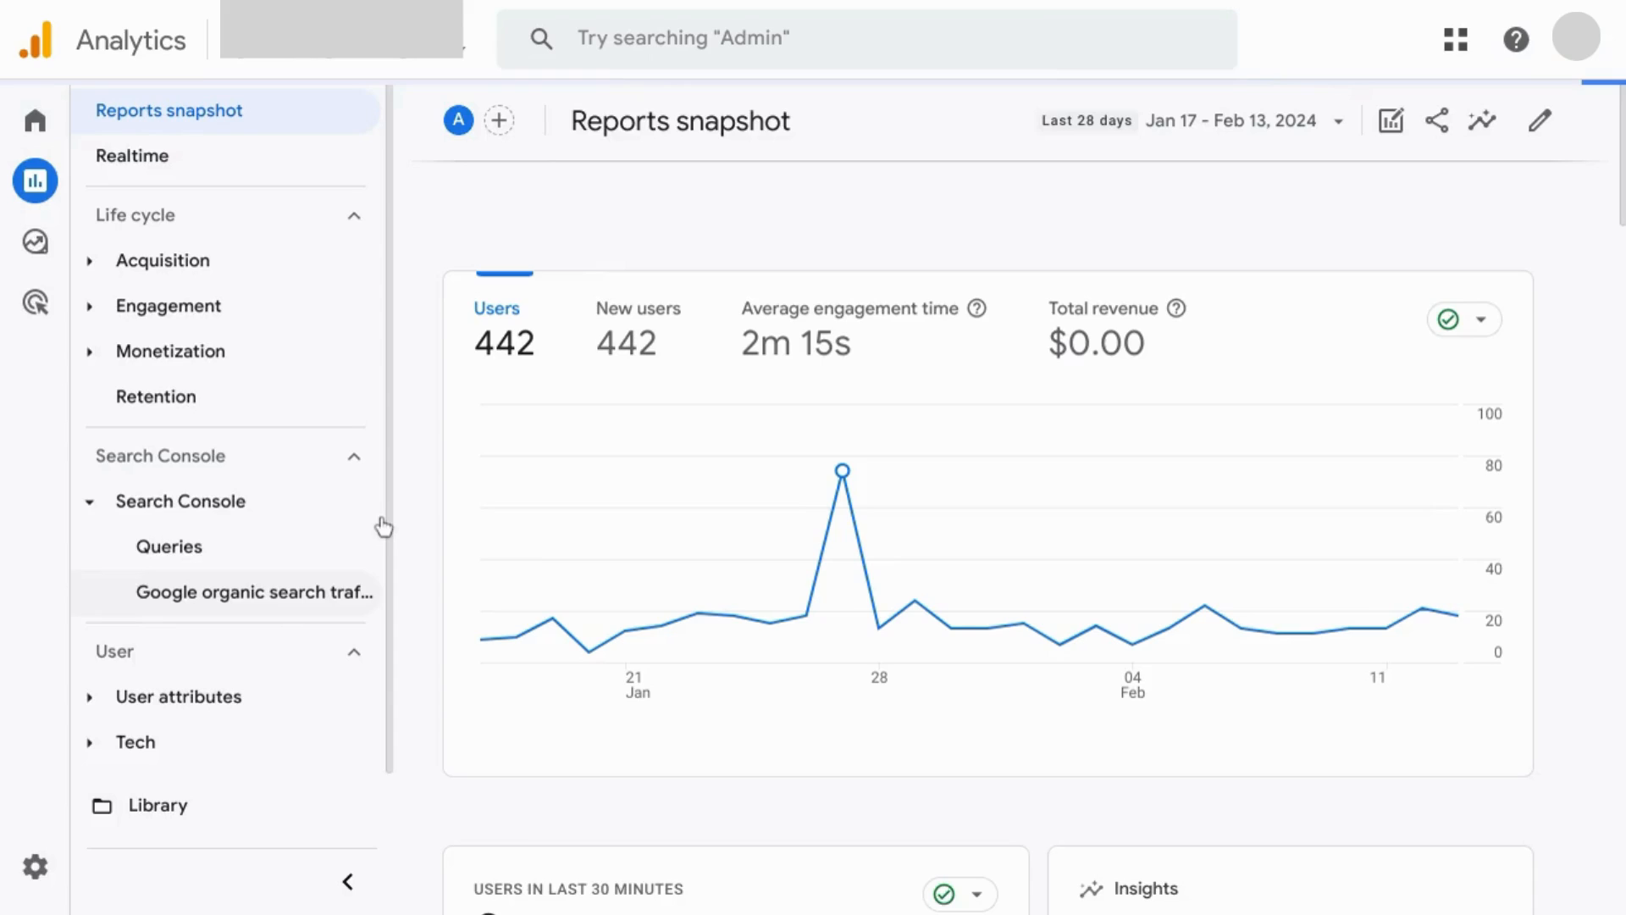
pyautogui.moveTo(589, 415)
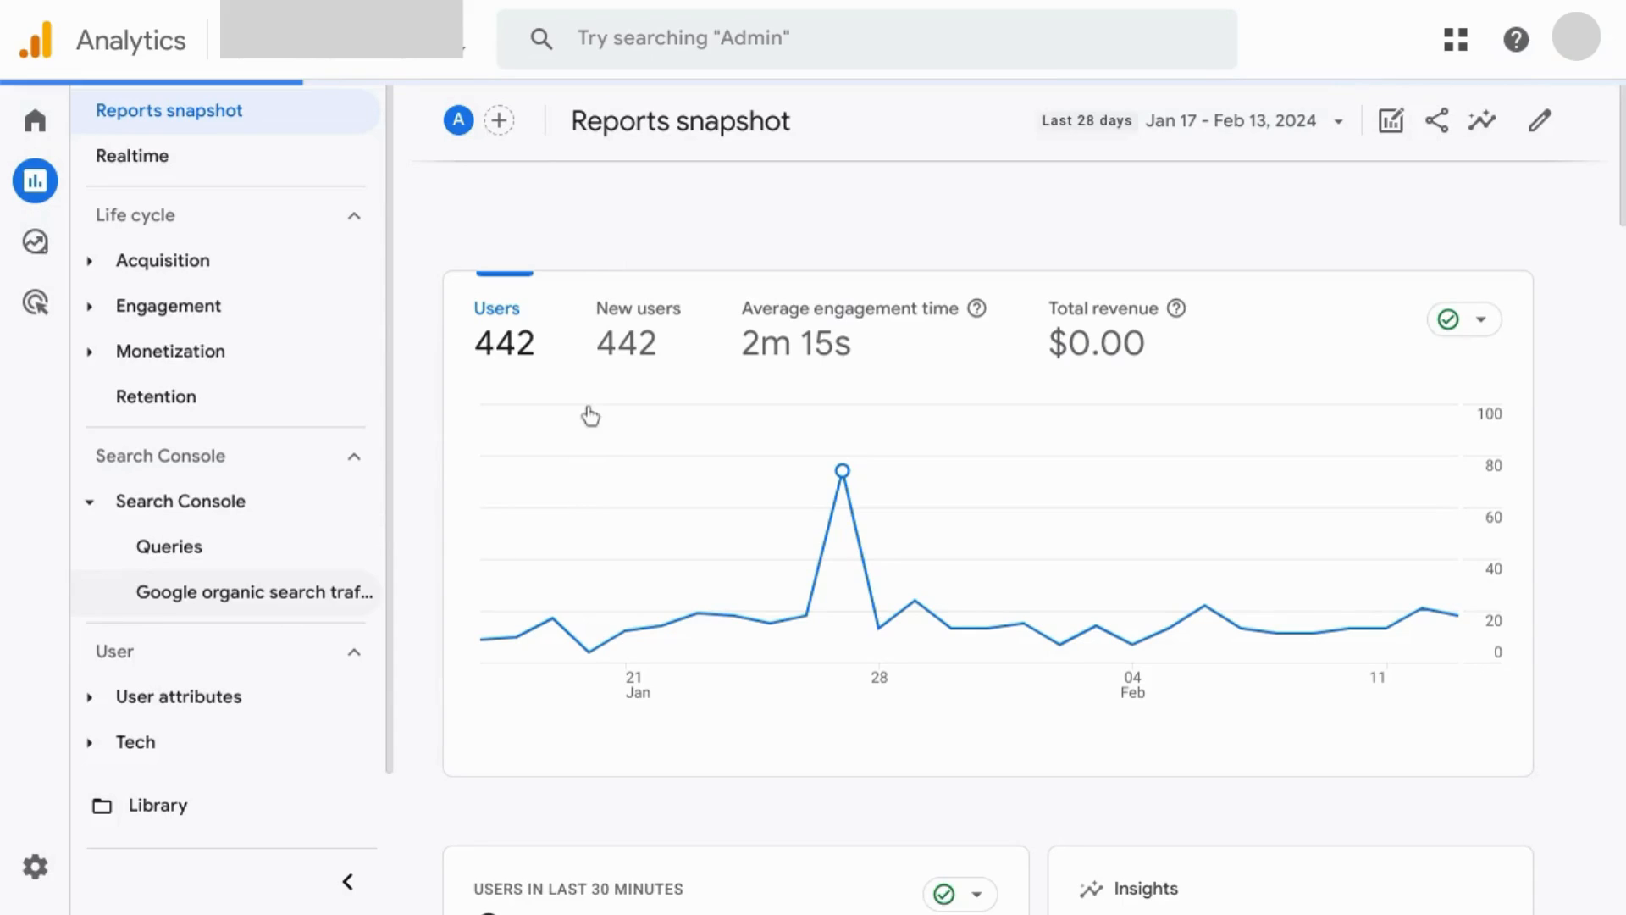
# Show the Google organic search traffic landing page table, then expand the Engagement report list
pyautogui.click(253, 593)
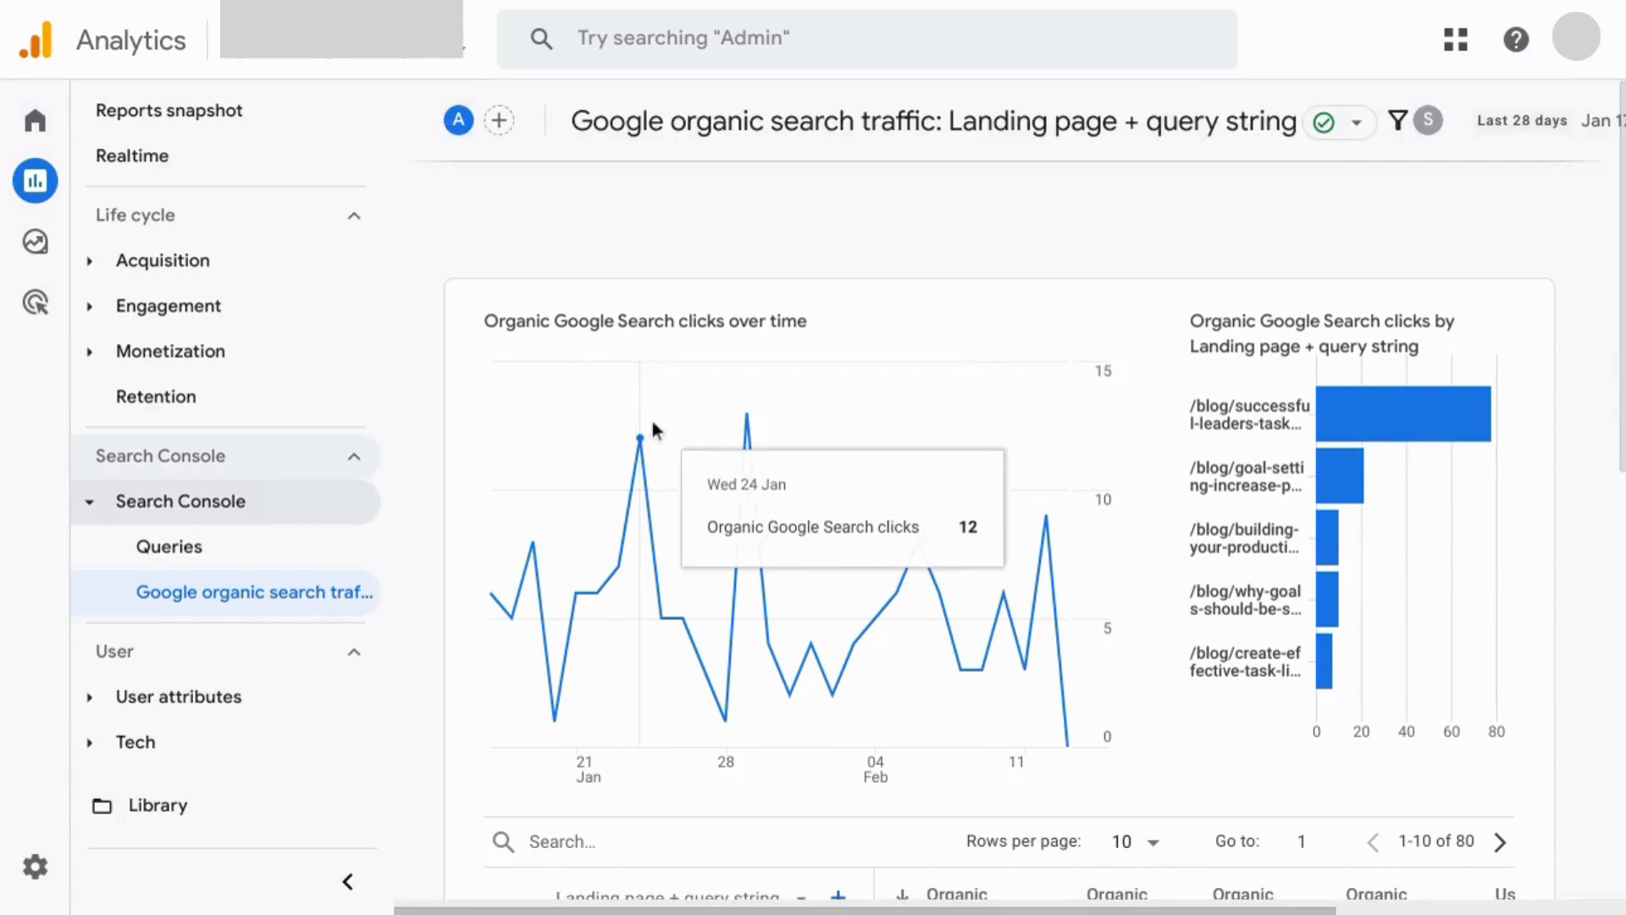
pyautogui.scroll(-3)
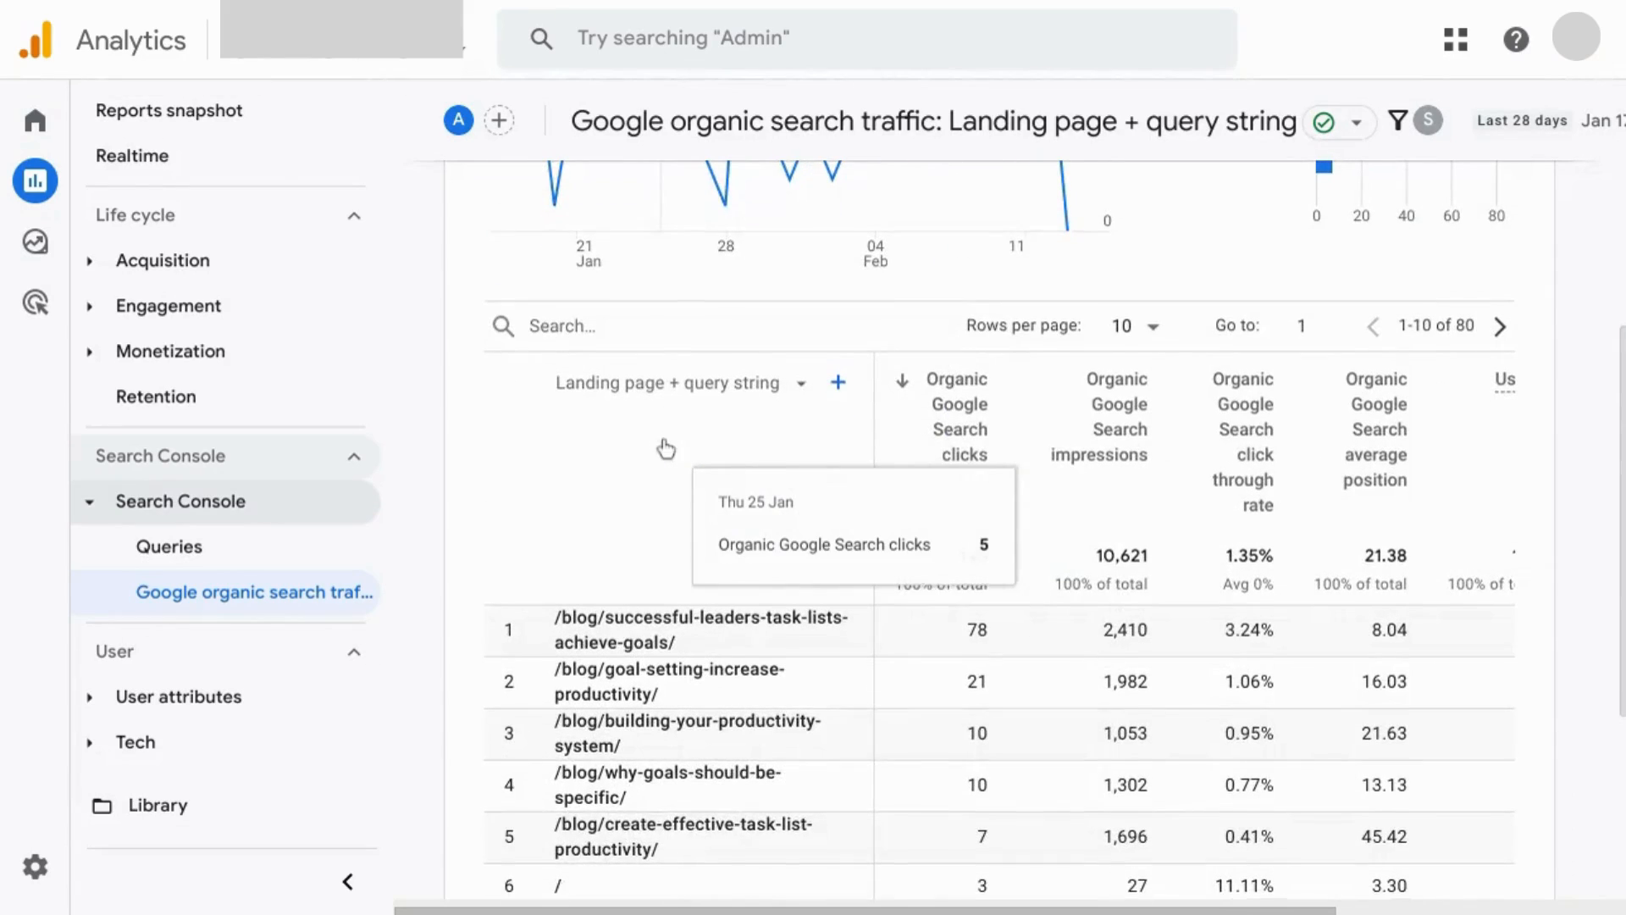
pyautogui.scroll(-3)
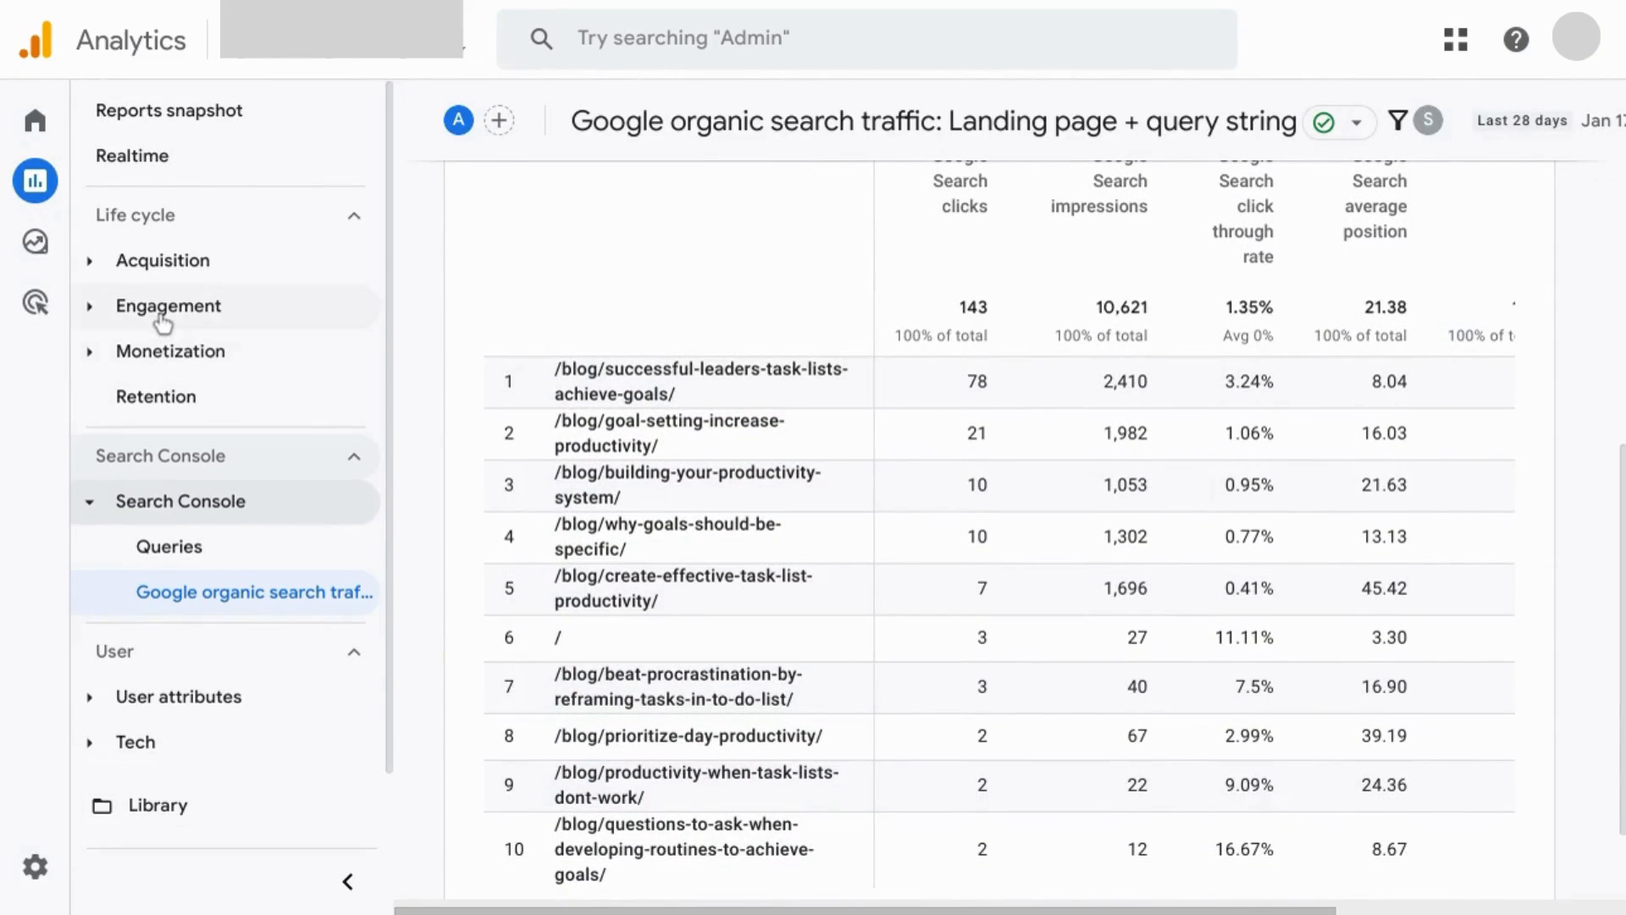
pyautogui.click(167, 305)
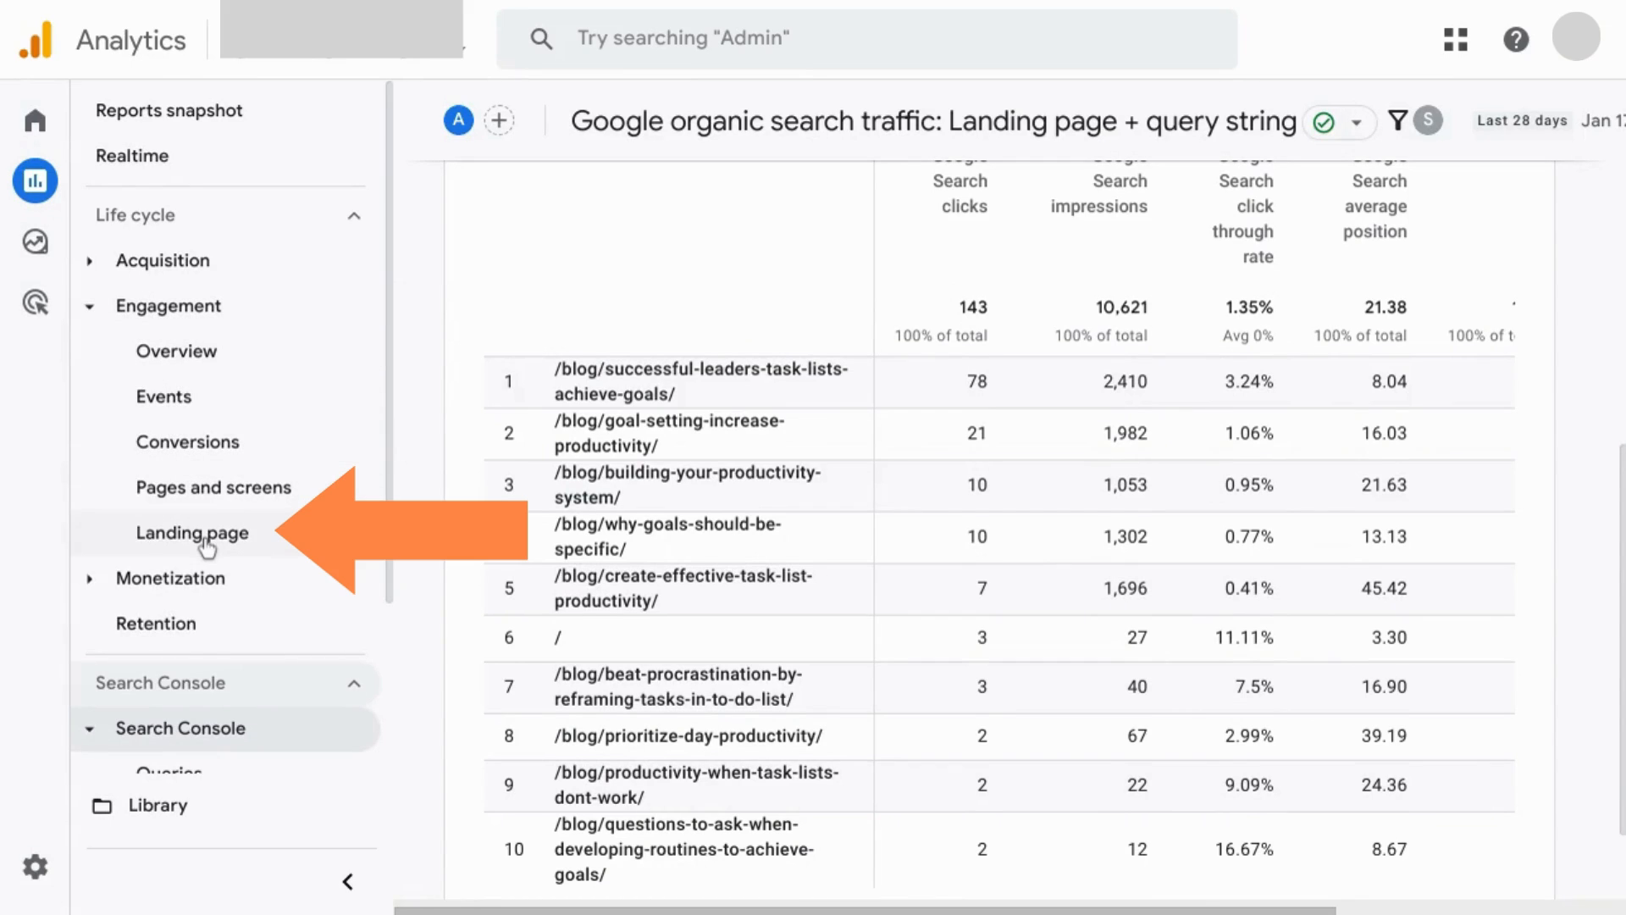
# Show the Engagement Landing page report charting sessions over the last 28 days
pyautogui.click(191, 532)
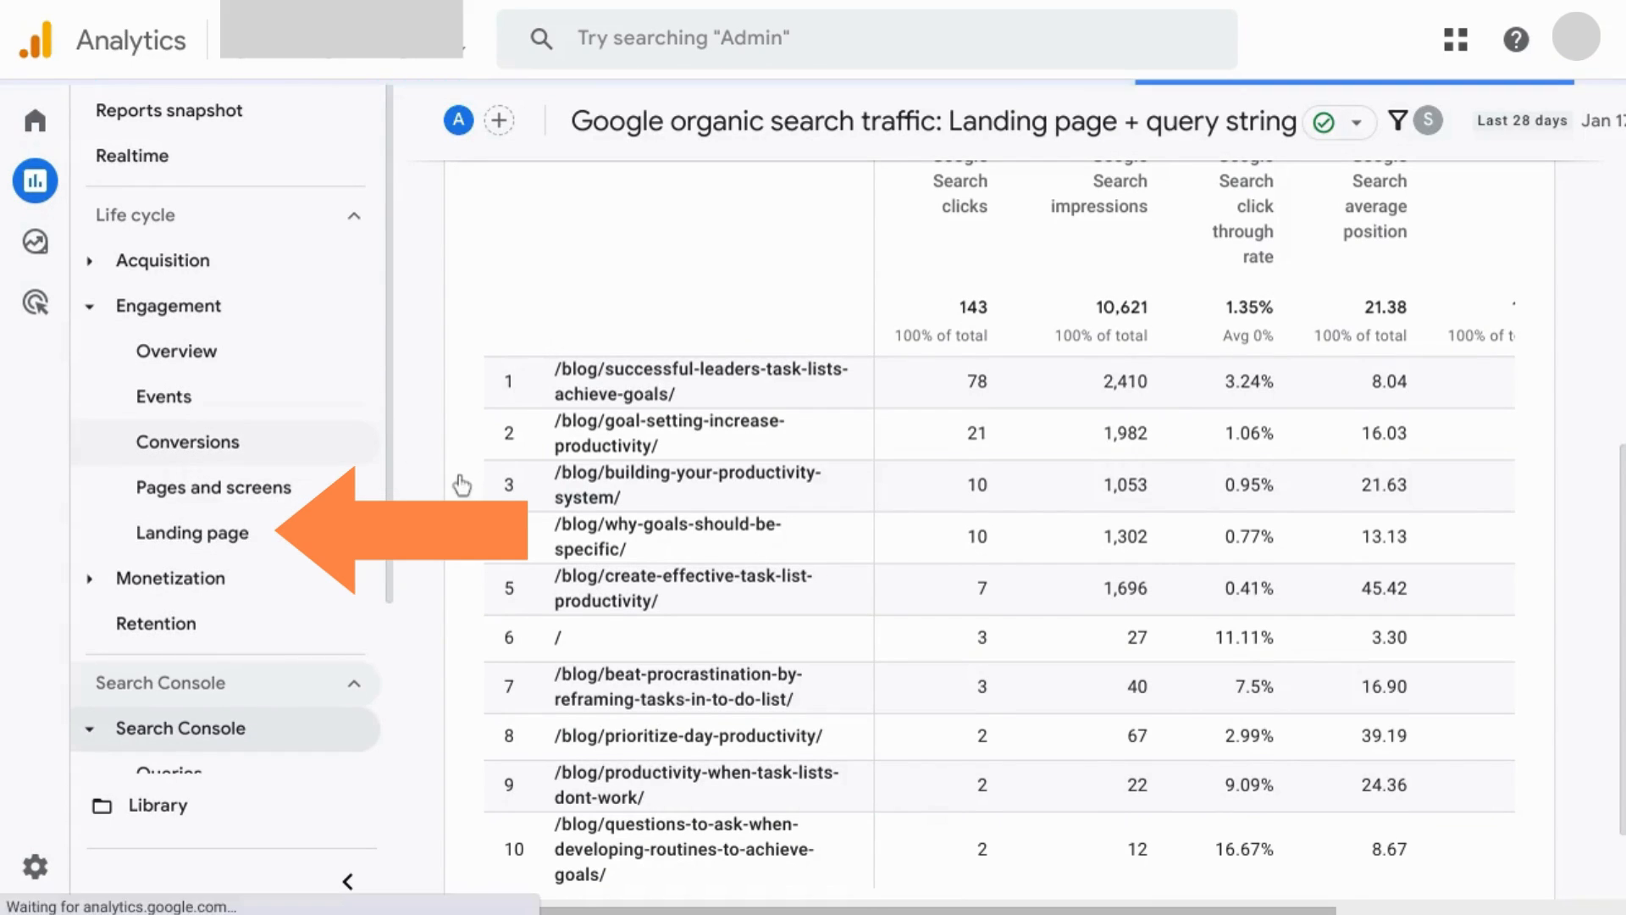
pyautogui.click(192, 532)
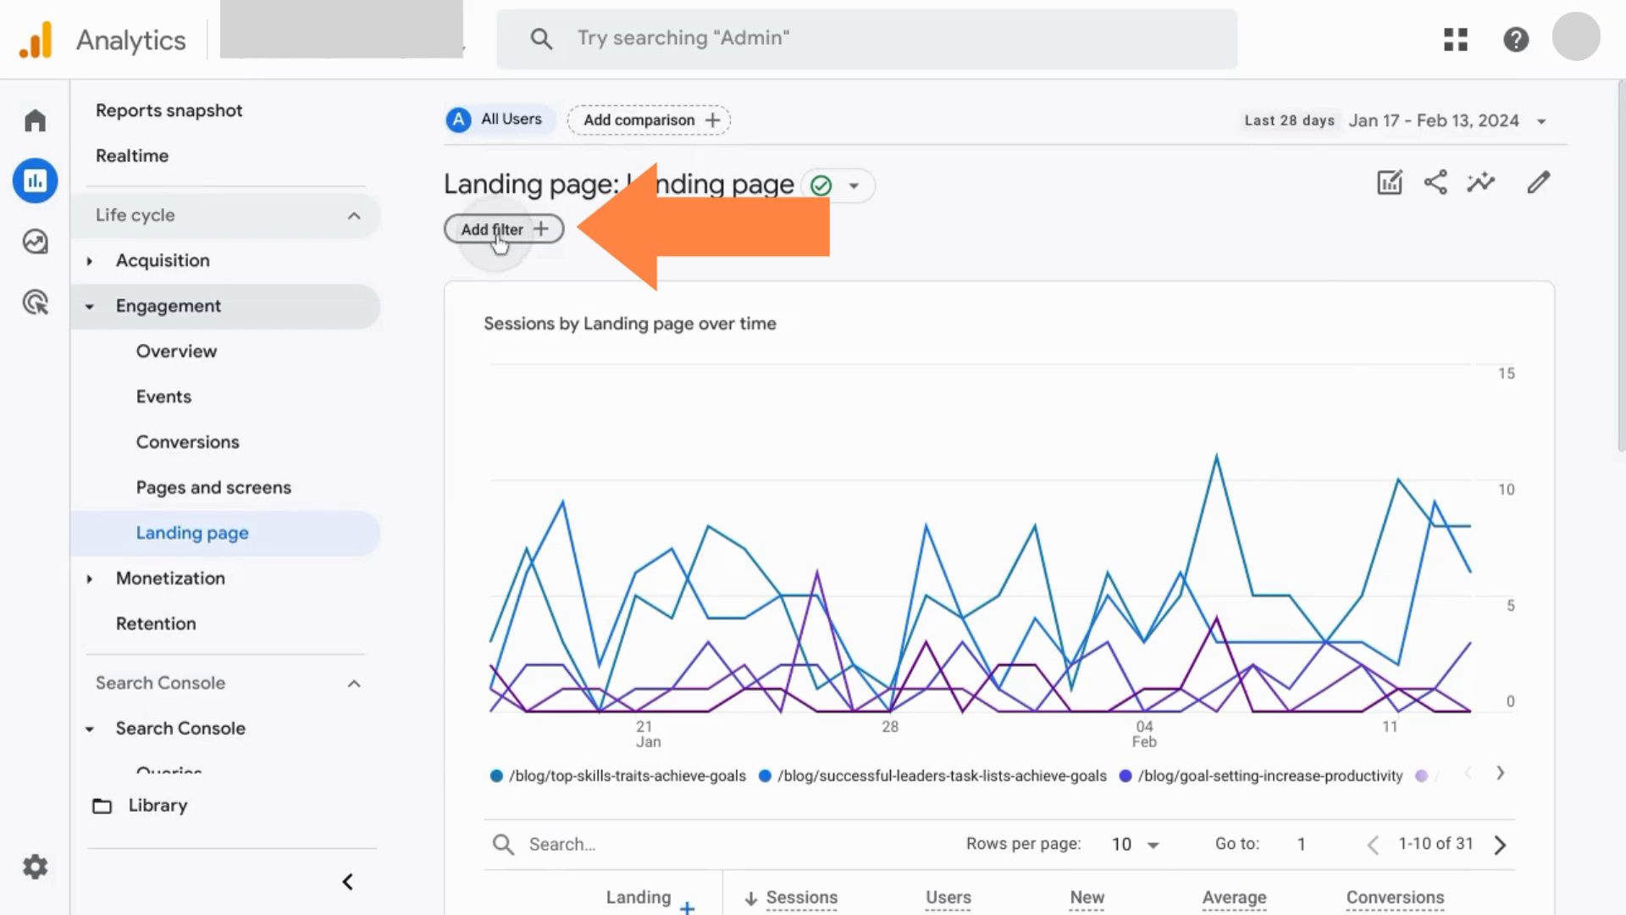
# Filter to Session default channel group exactly matching Organic Search and apply it
pyautogui.click(501, 228)
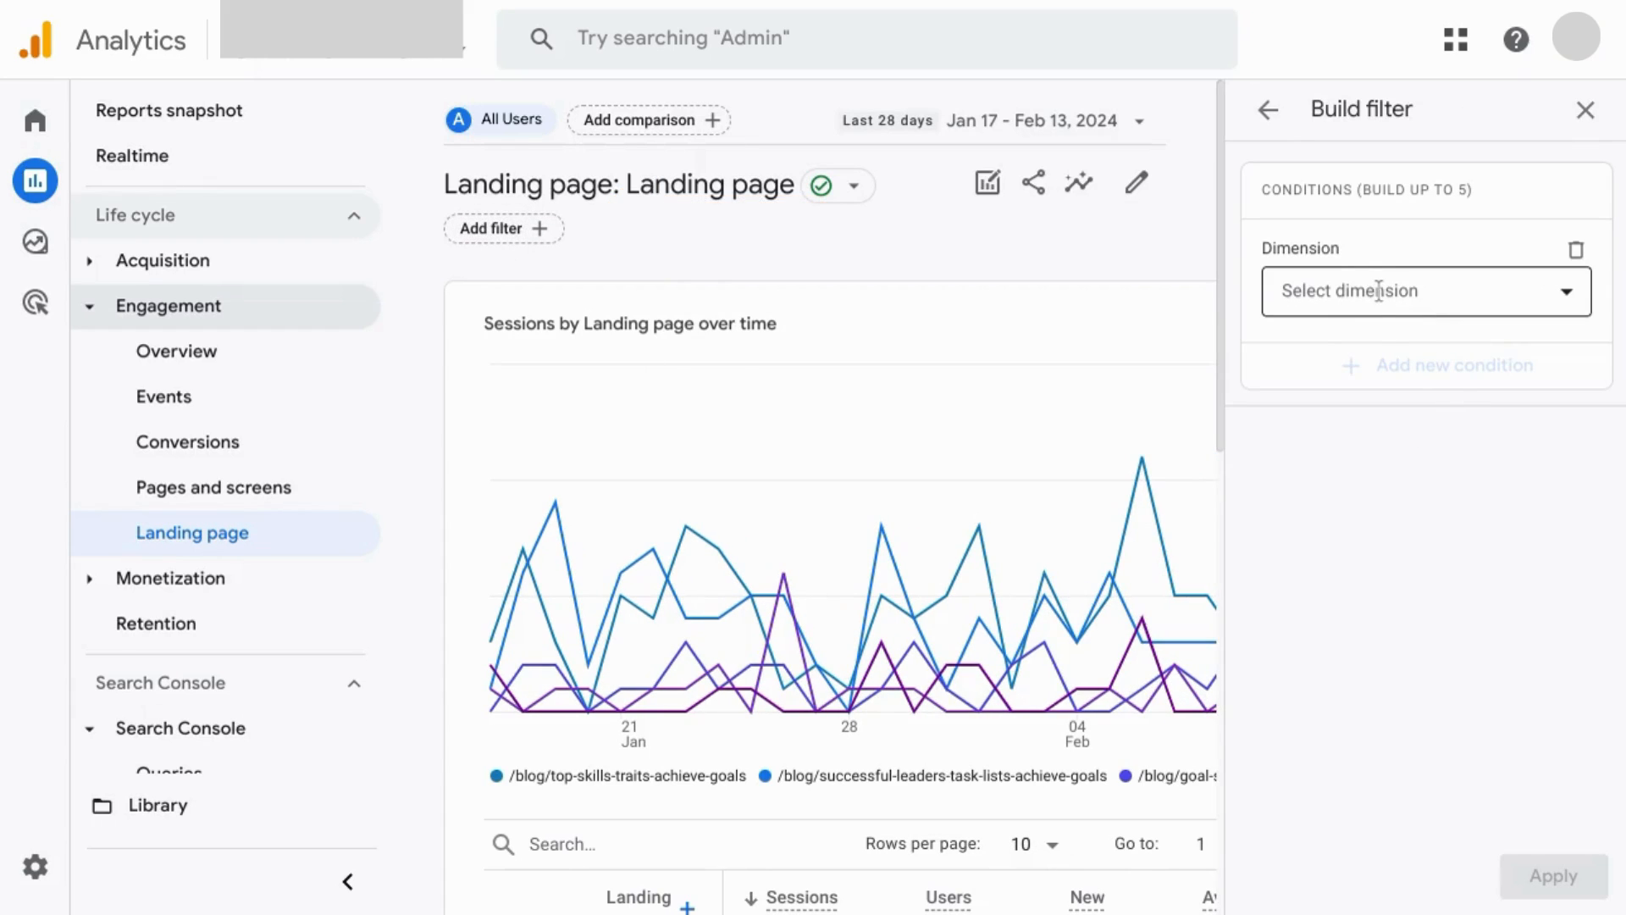
pyautogui.click(1411, 289)
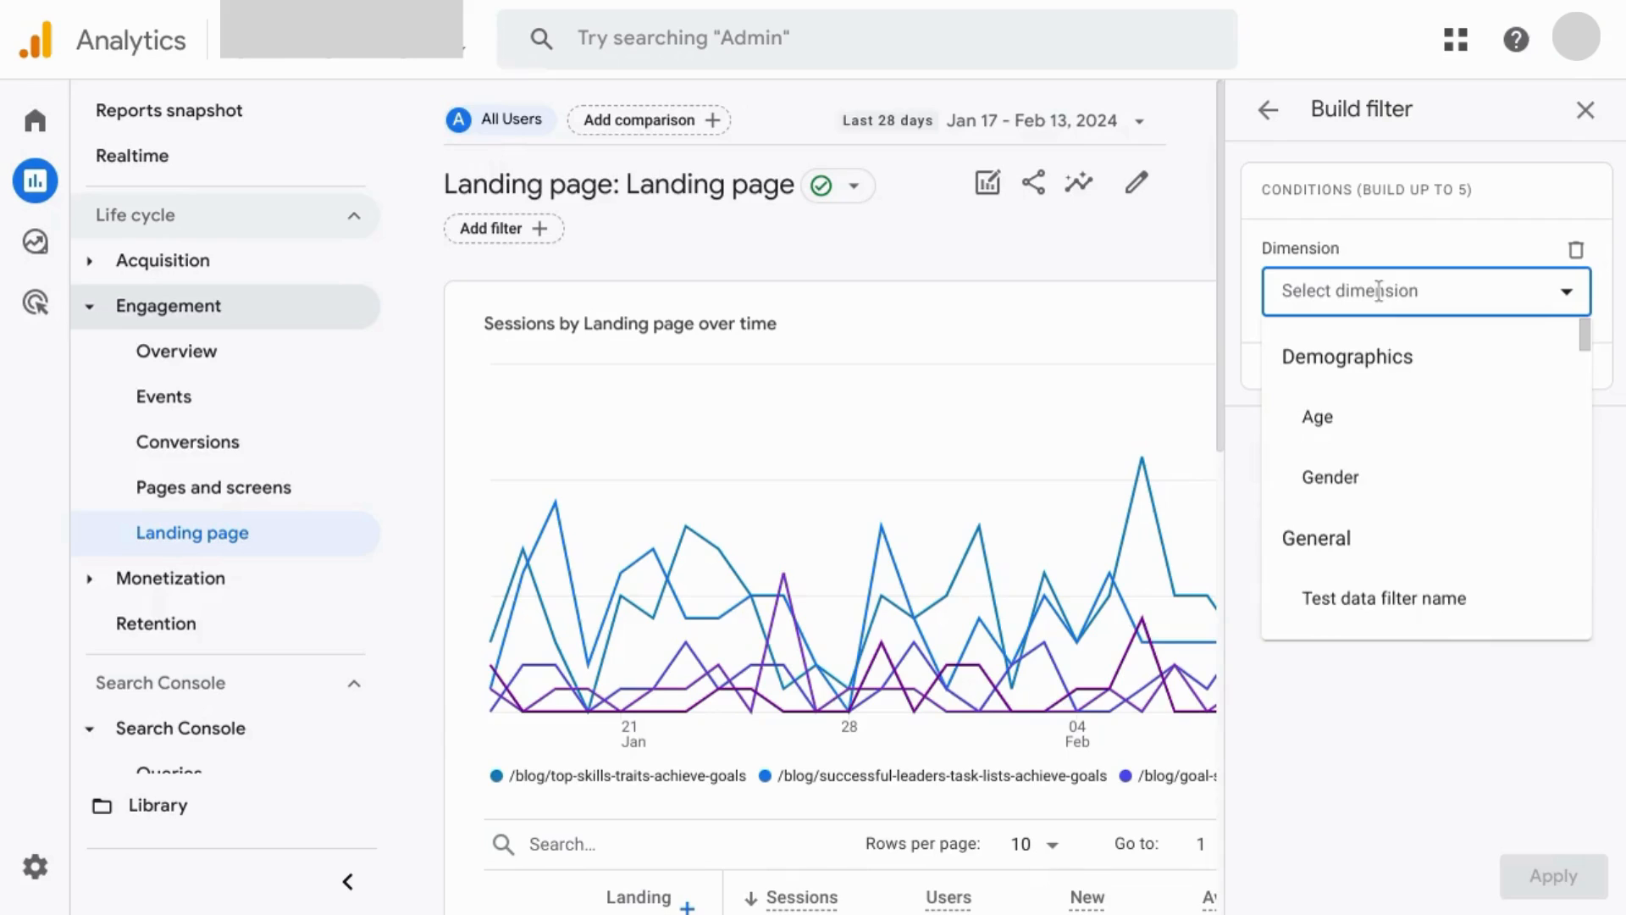
pyautogui.write('channel')
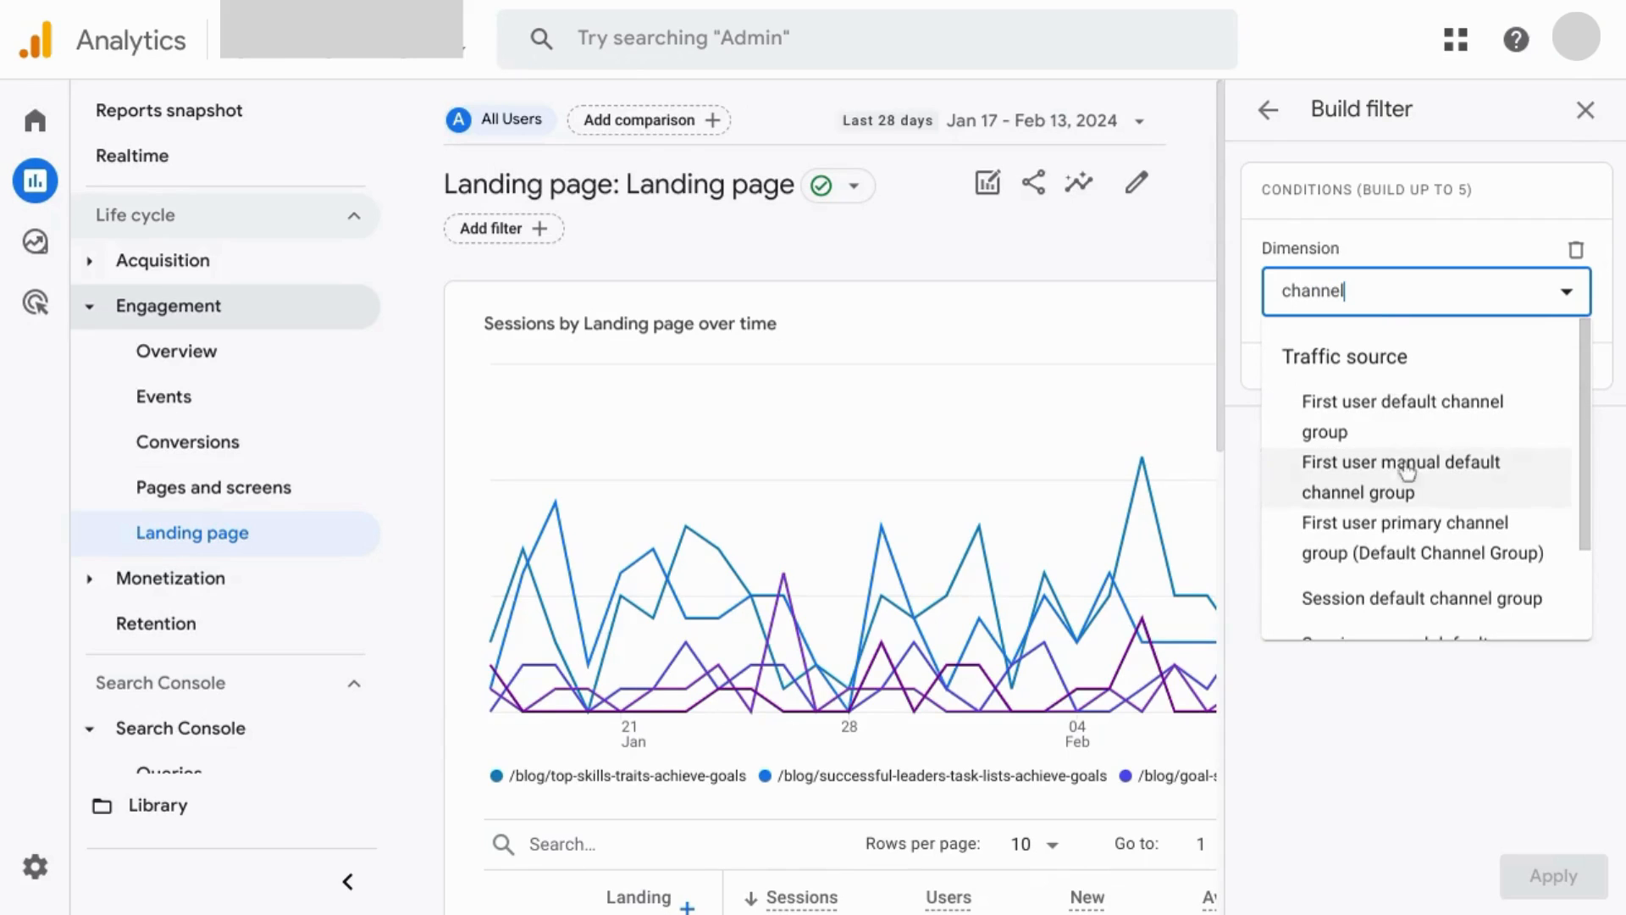
pyautogui.moveTo(1421, 598)
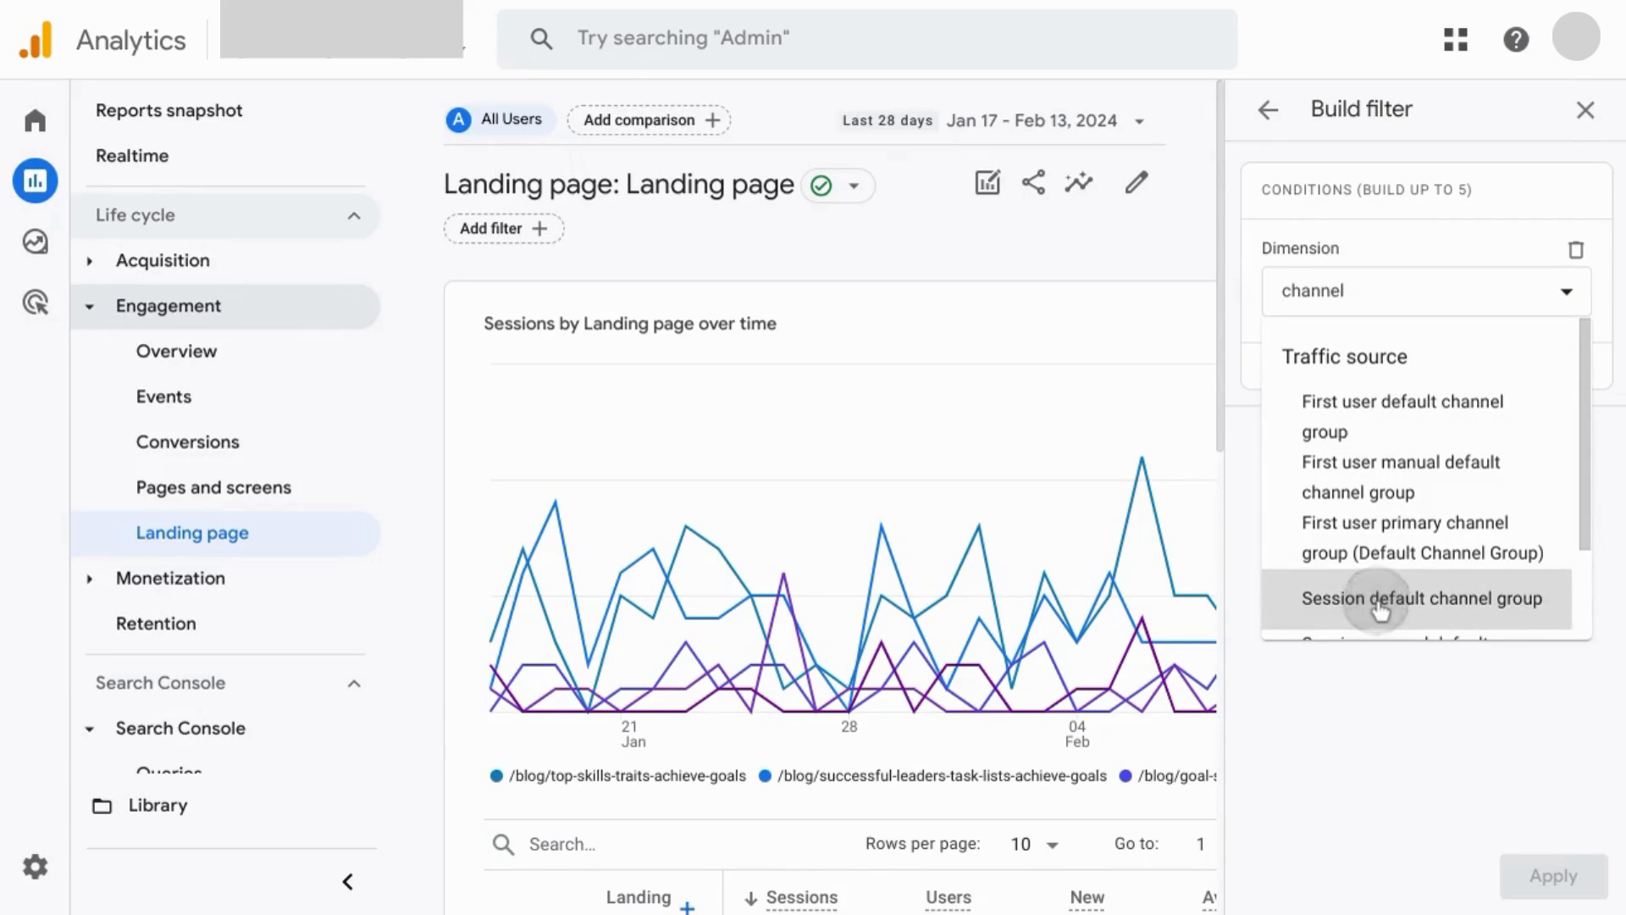
pyautogui.click(1421, 598)
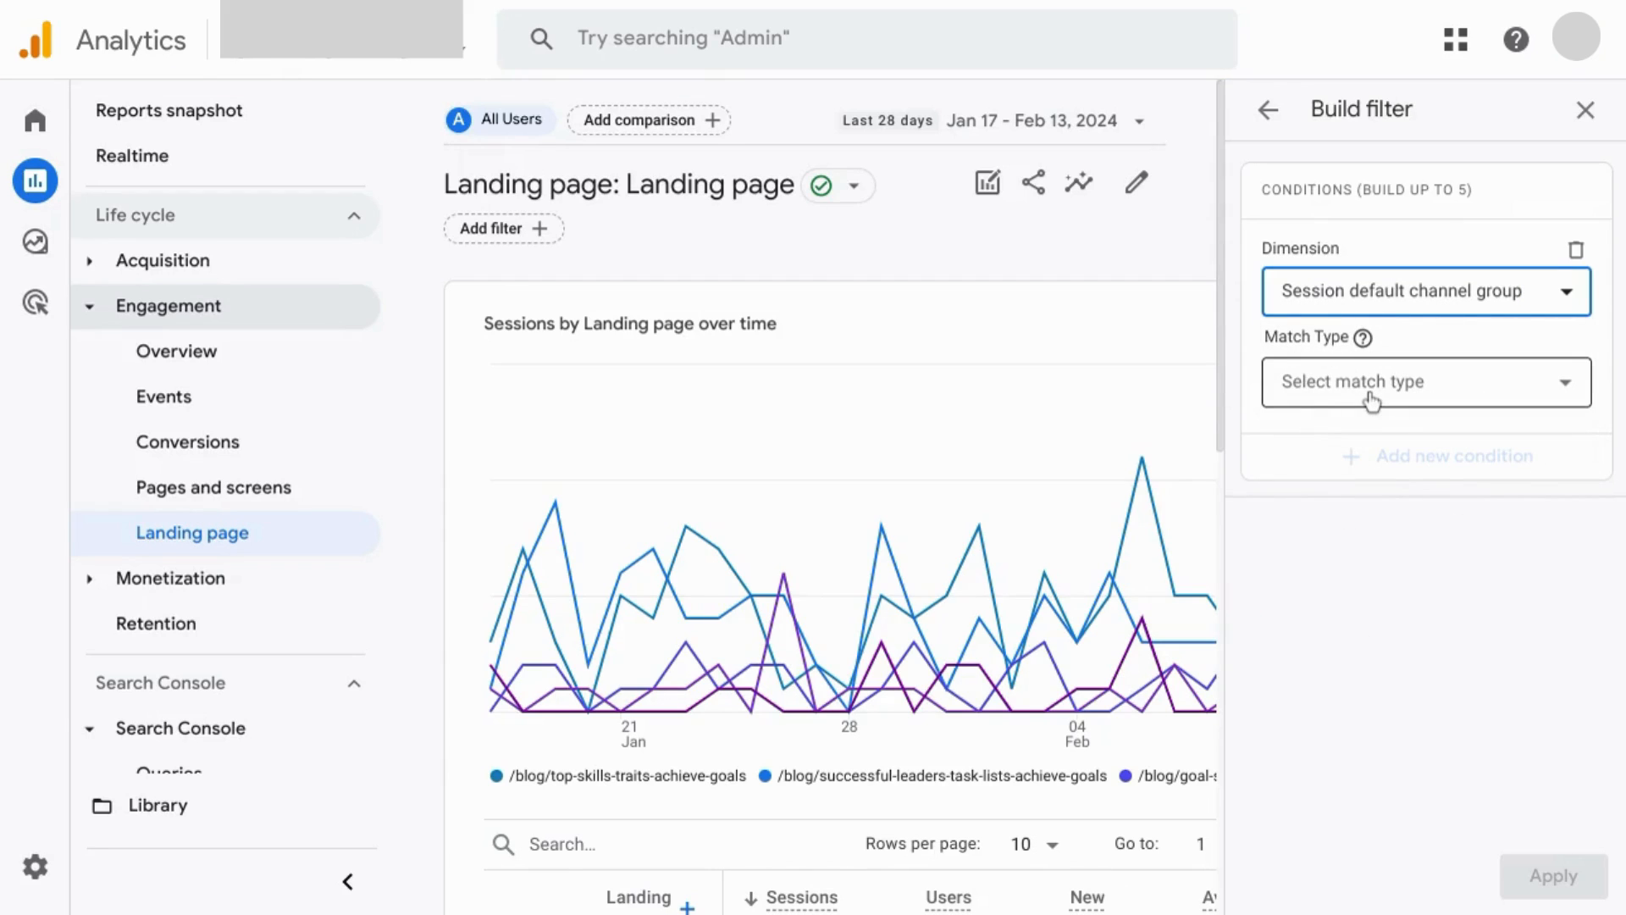
pyautogui.click(1424, 381)
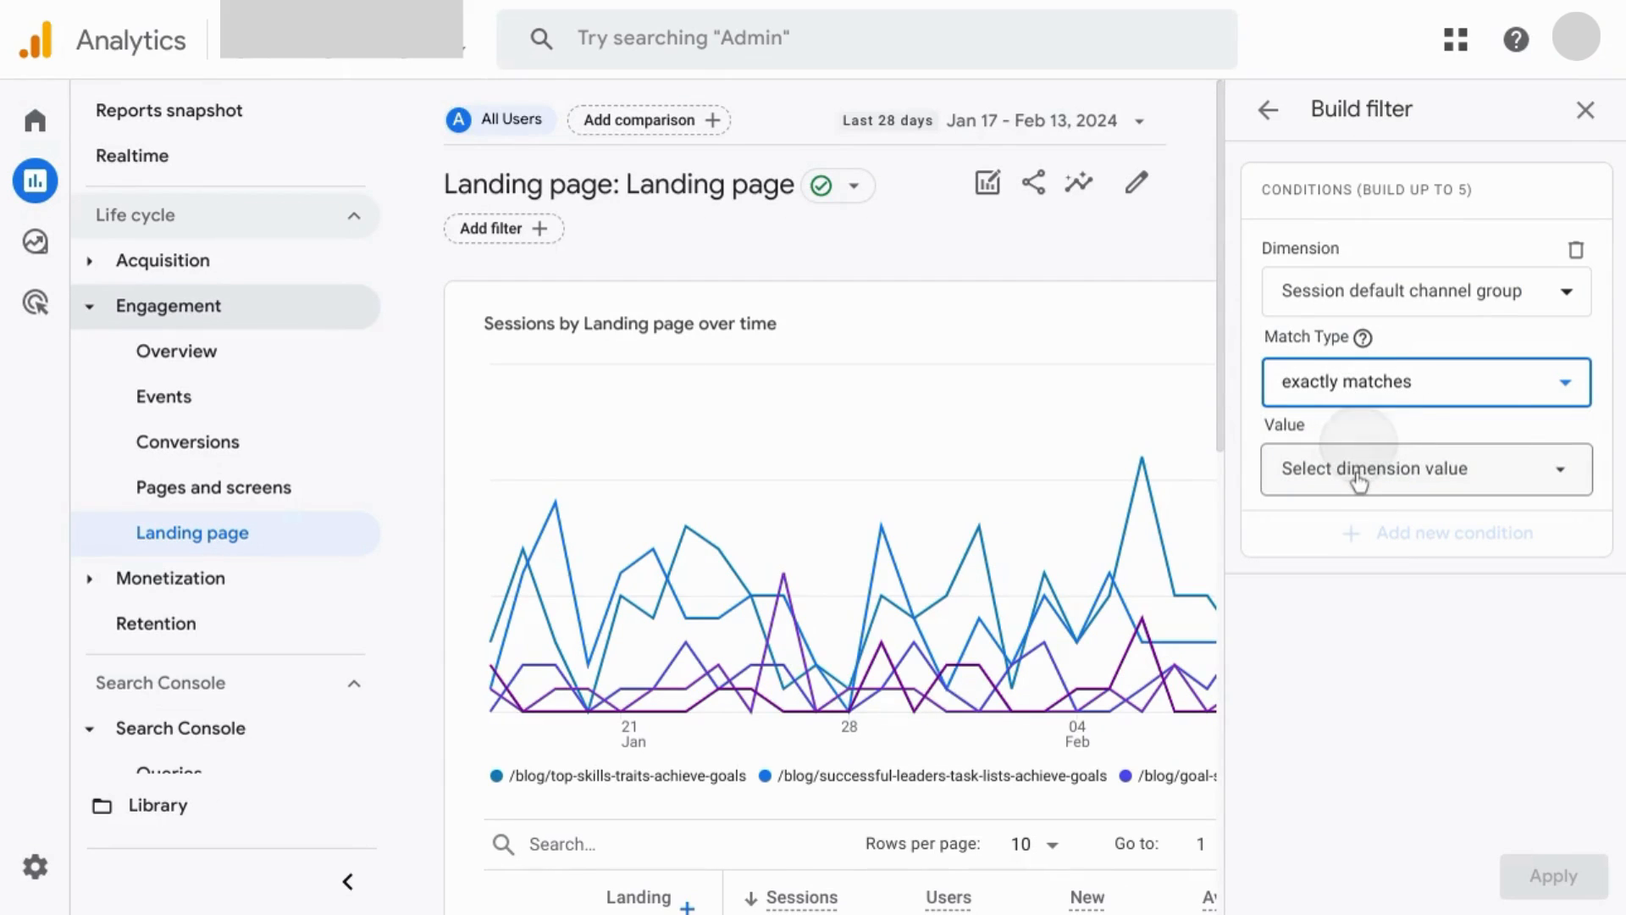
pyautogui.click(1425, 468)
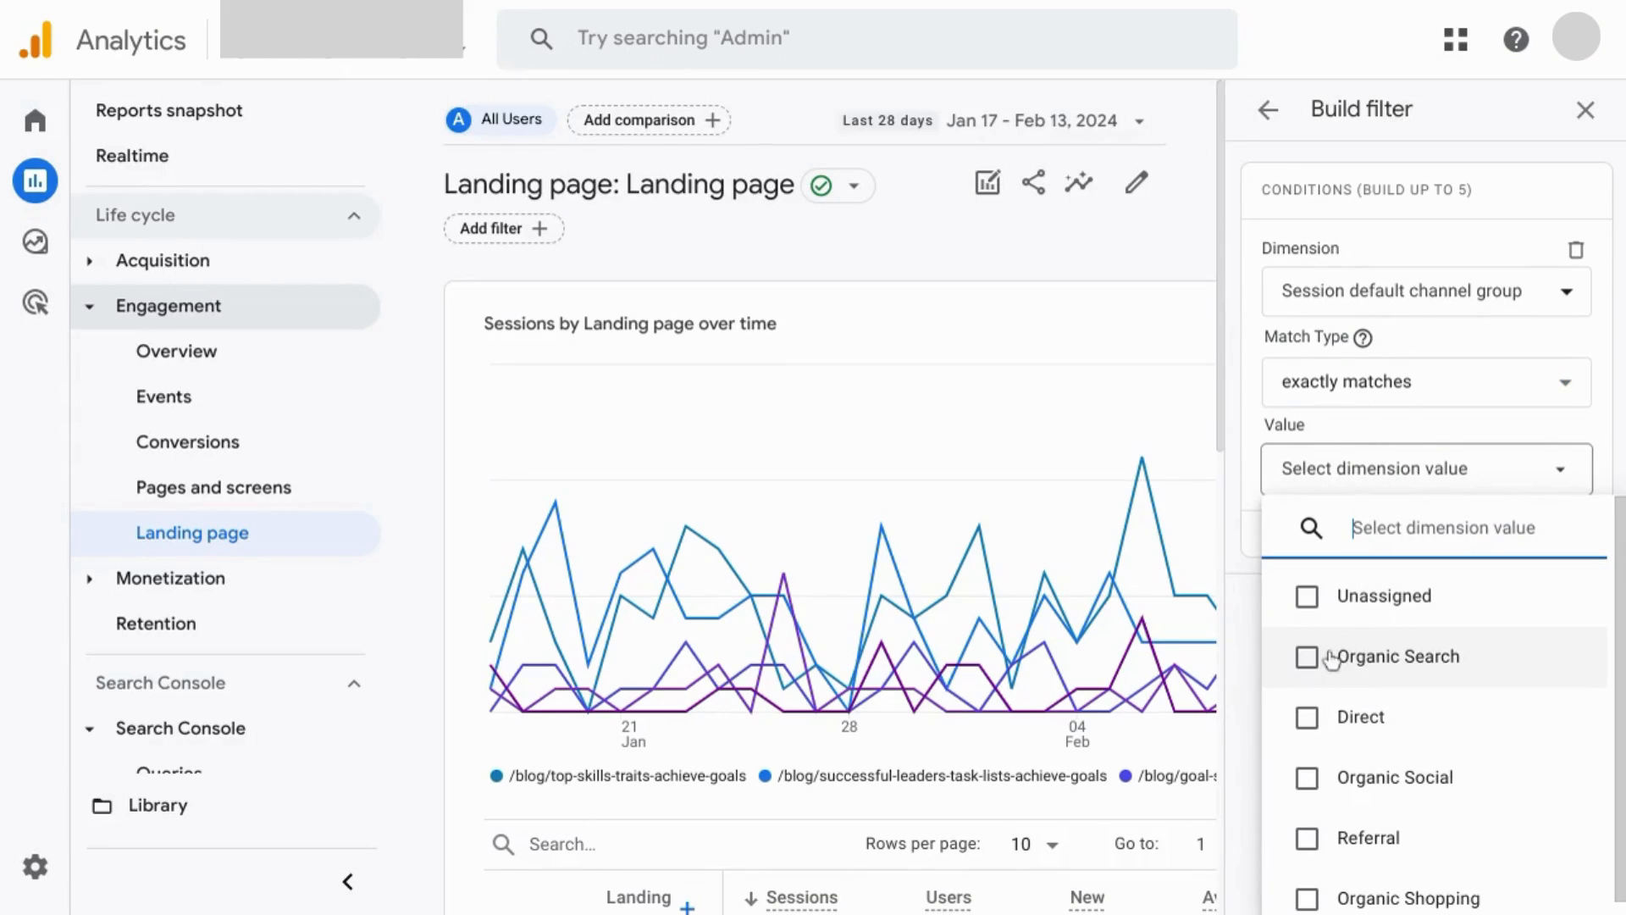
pyautogui.click(1306, 656)
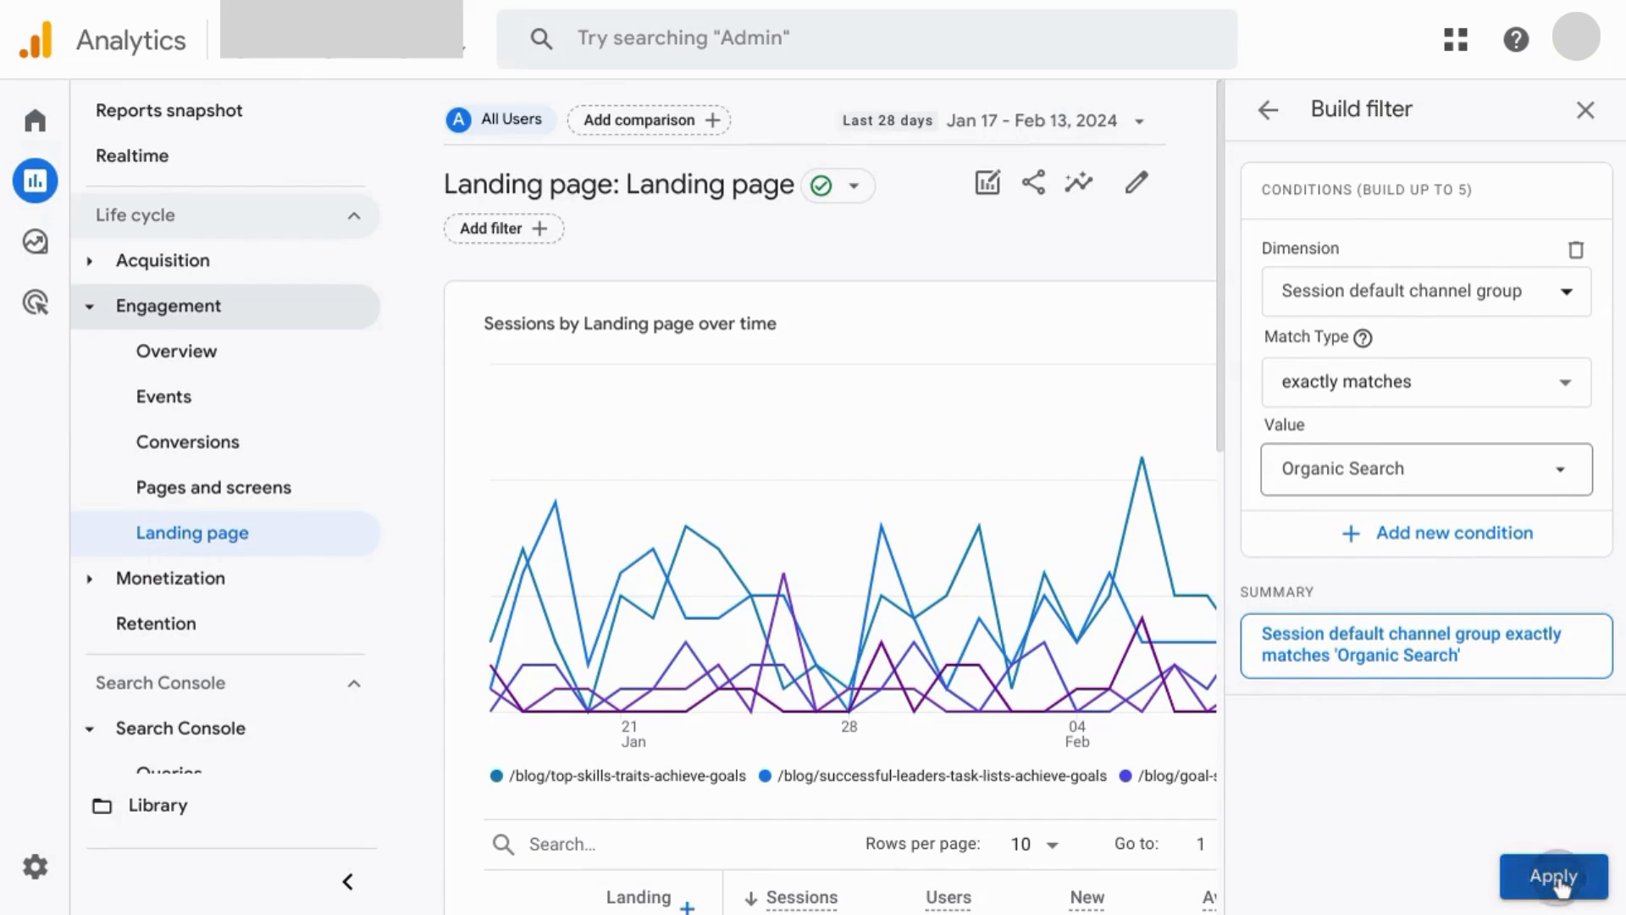
pyautogui.click(1555, 876)
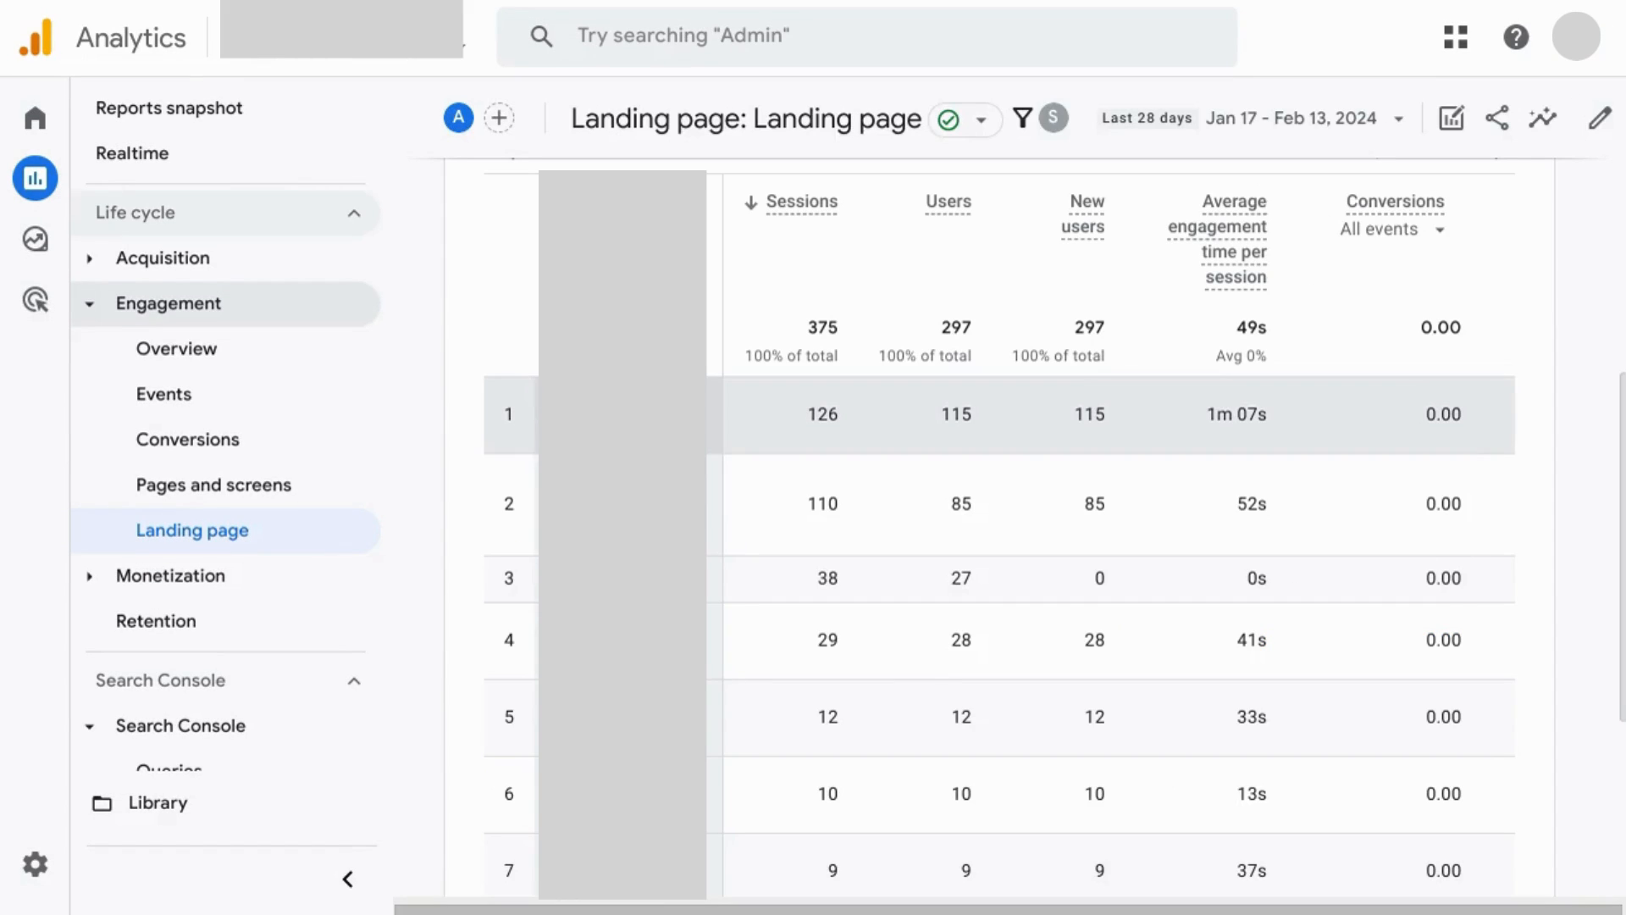
pyautogui.moveTo(757, 544)
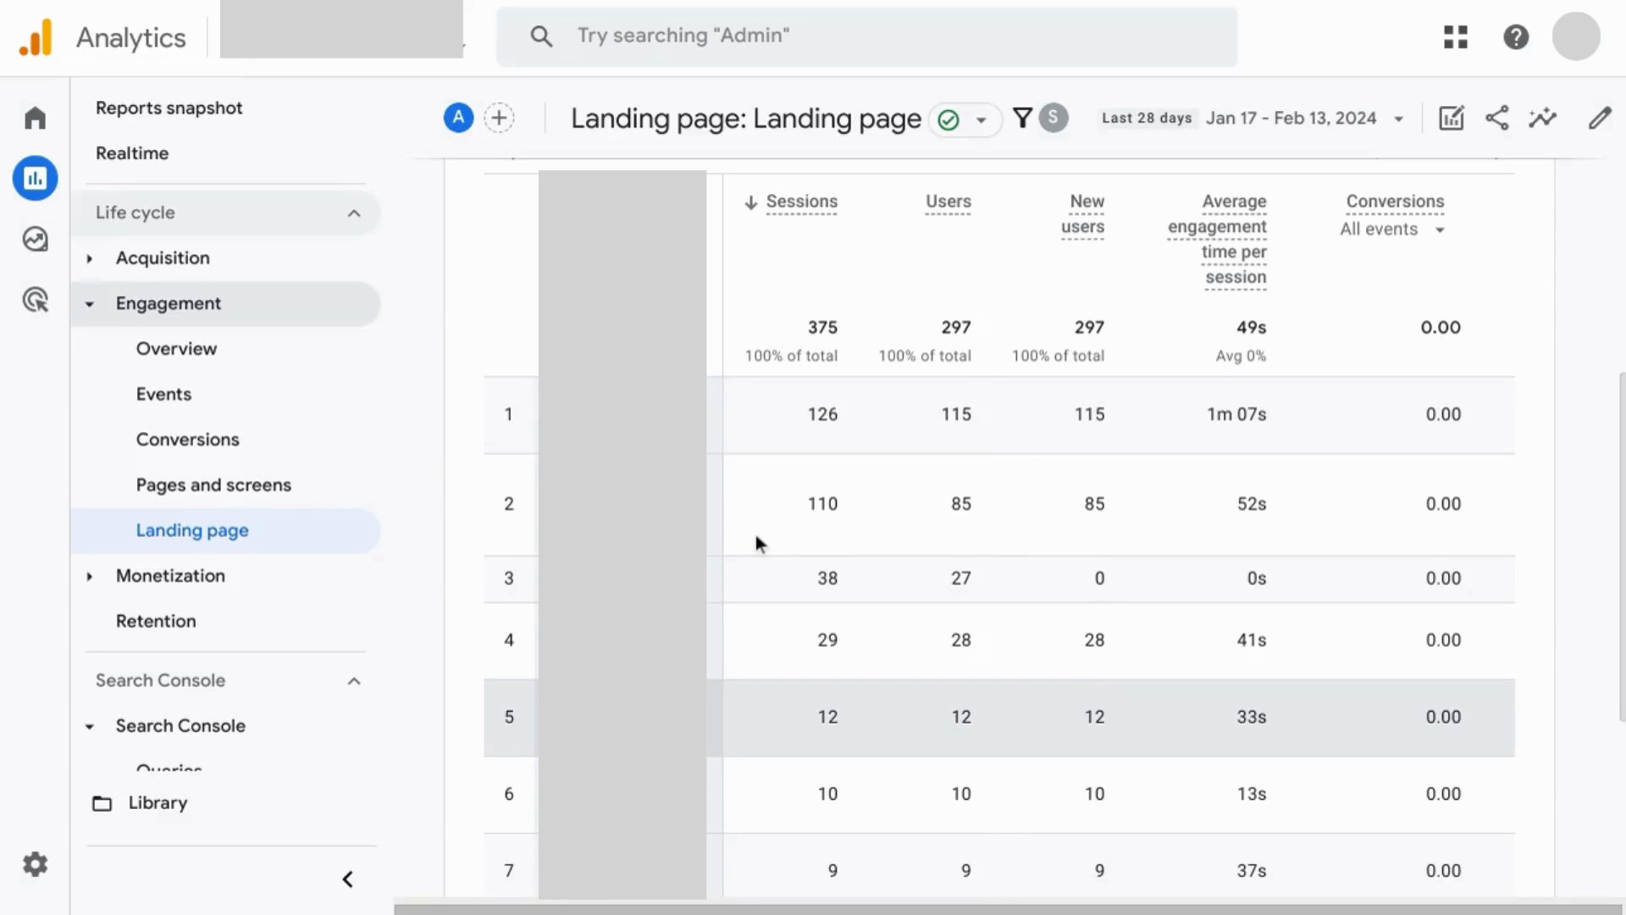
# Scroll through the filtered landing page table and back up to the top
pyautogui.scroll(-3)
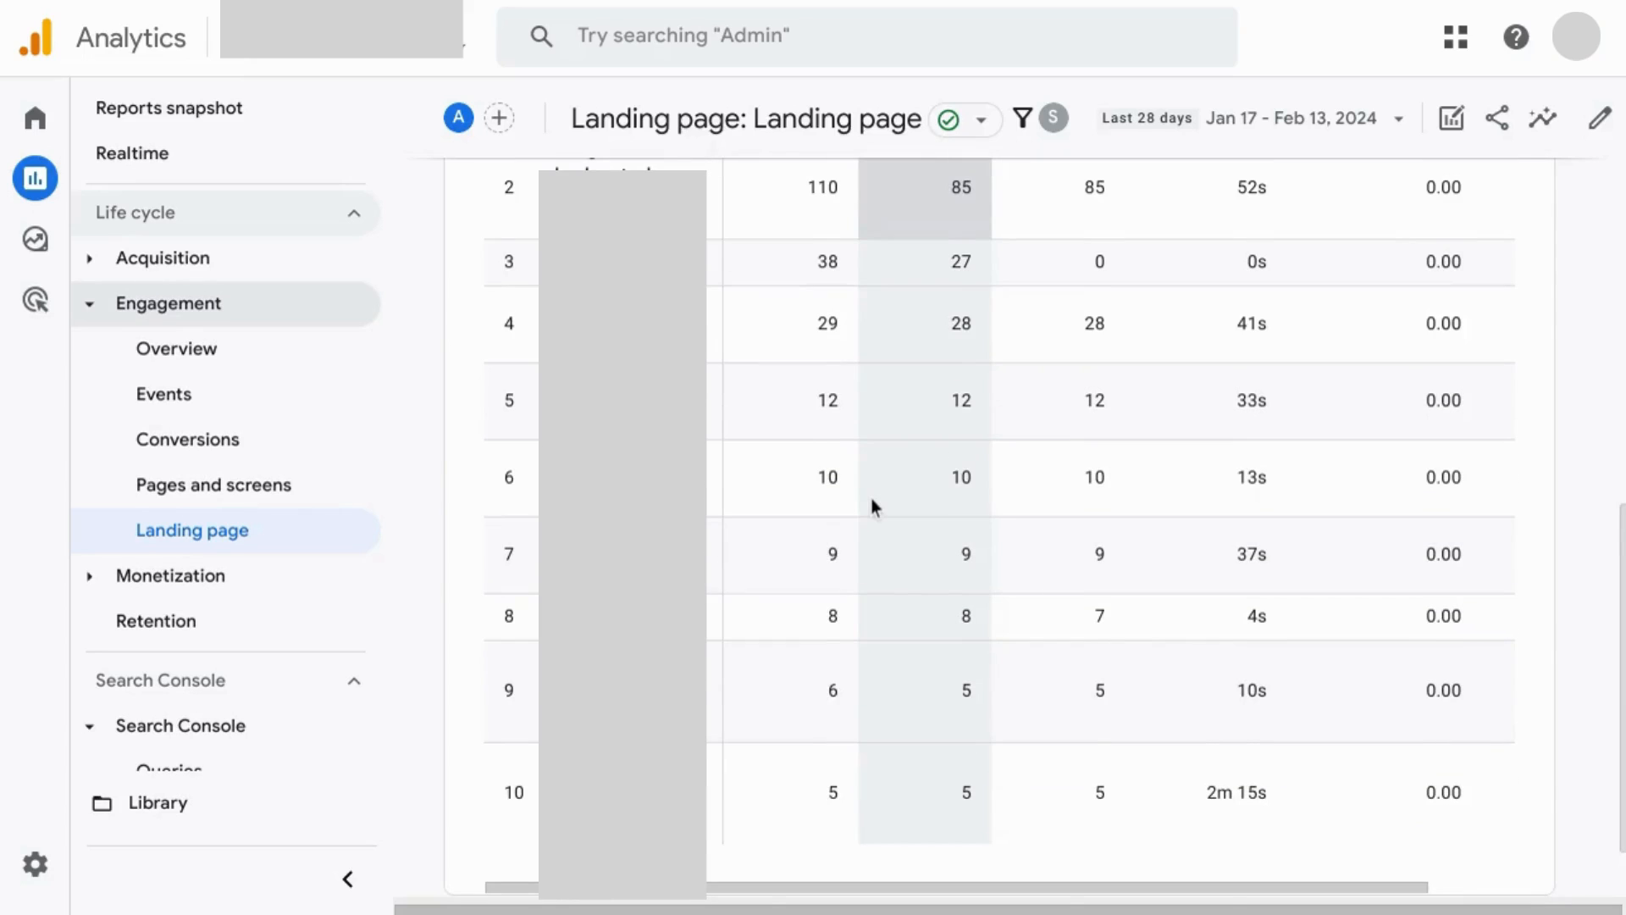
pyautogui.scroll(3)
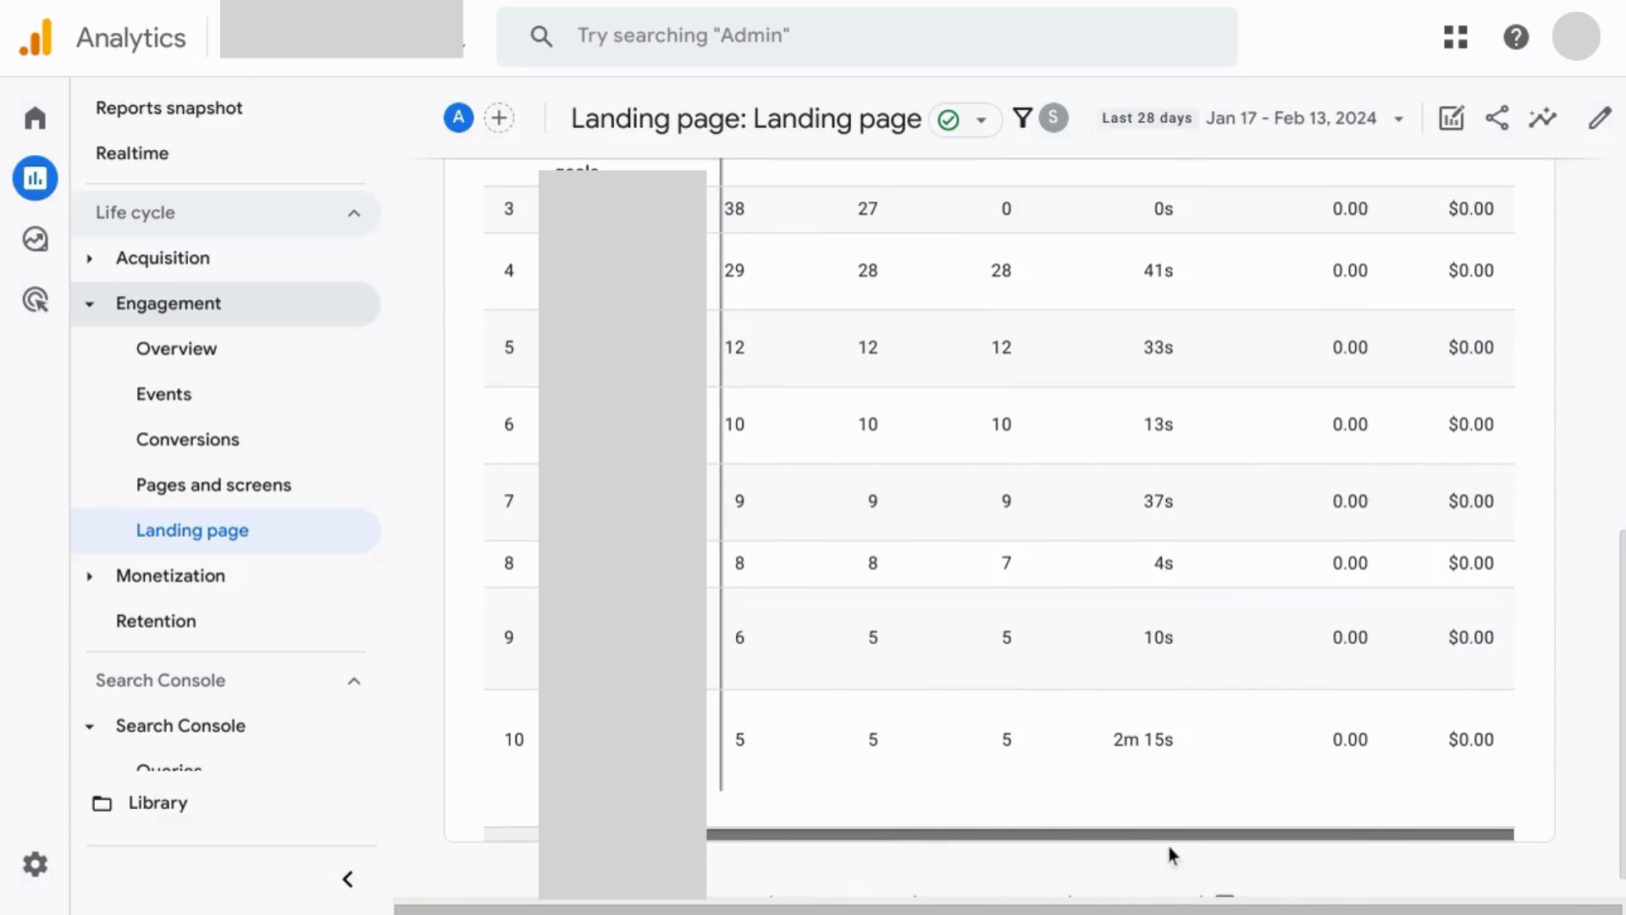
pyautogui.scroll(3)
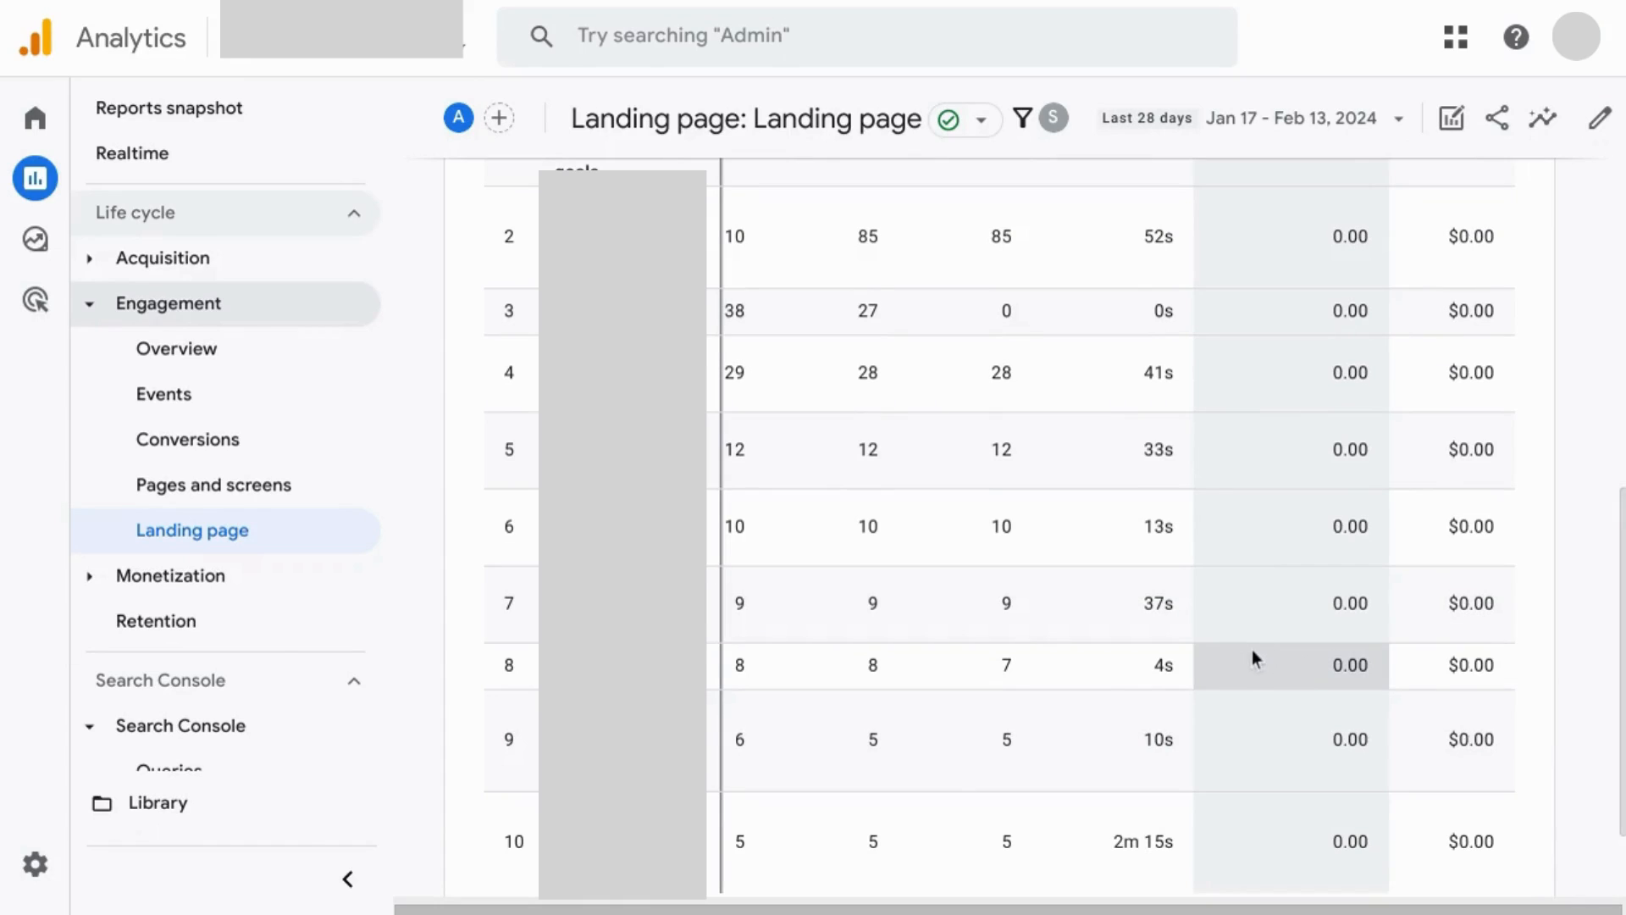
pyautogui.scroll(3)
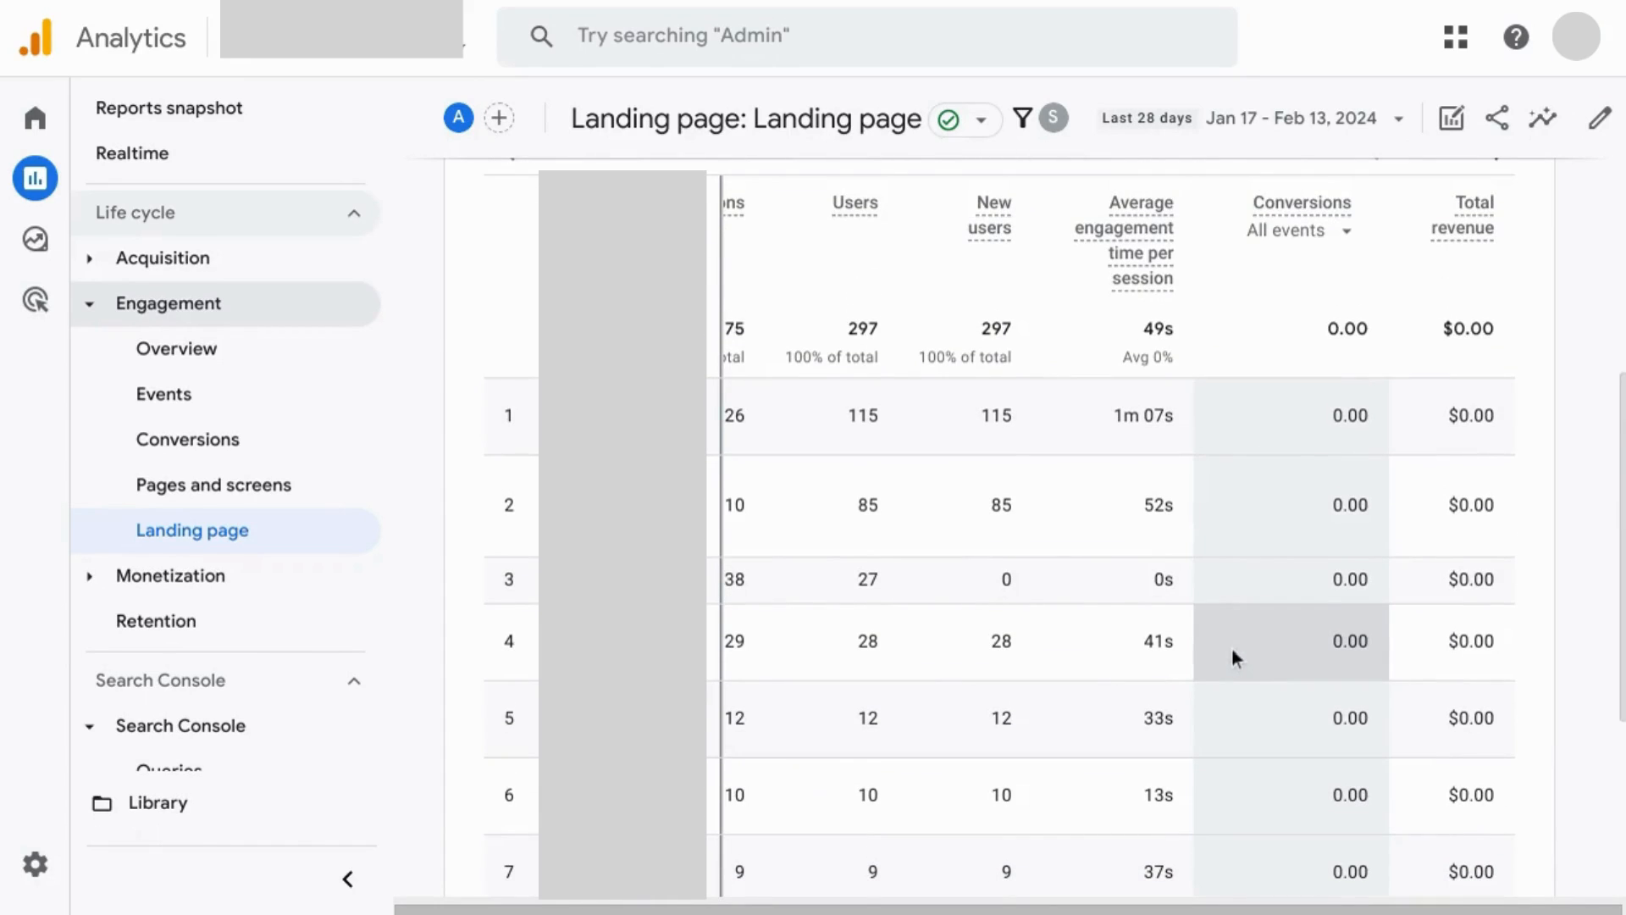
pyautogui.scroll(3)
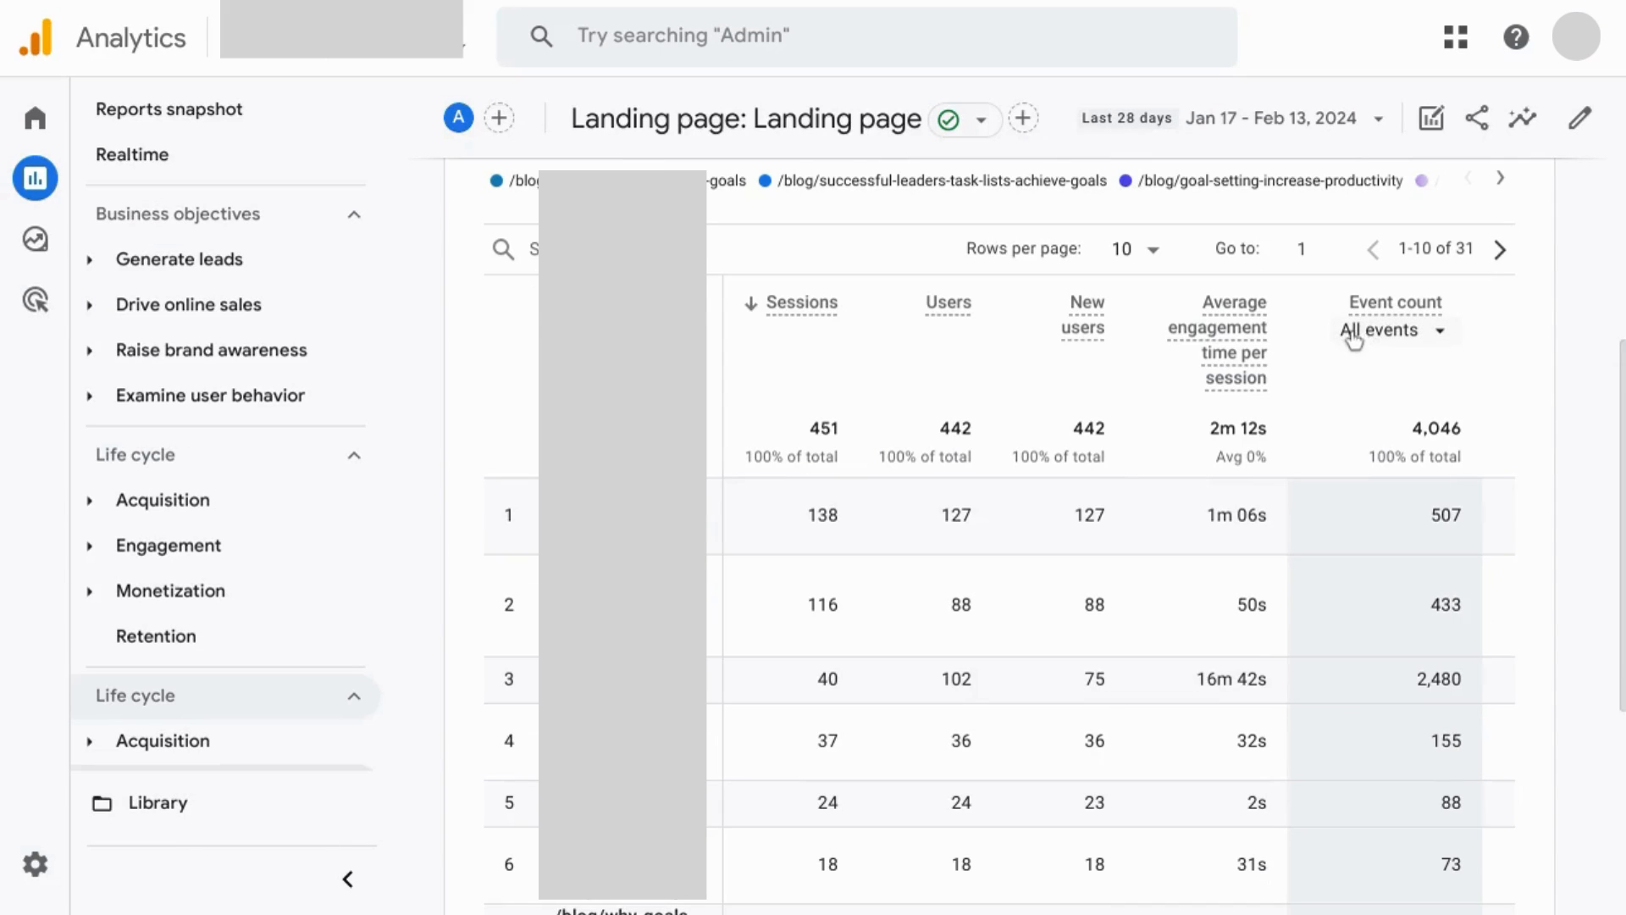
pyautogui.moveTo(1581, 116)
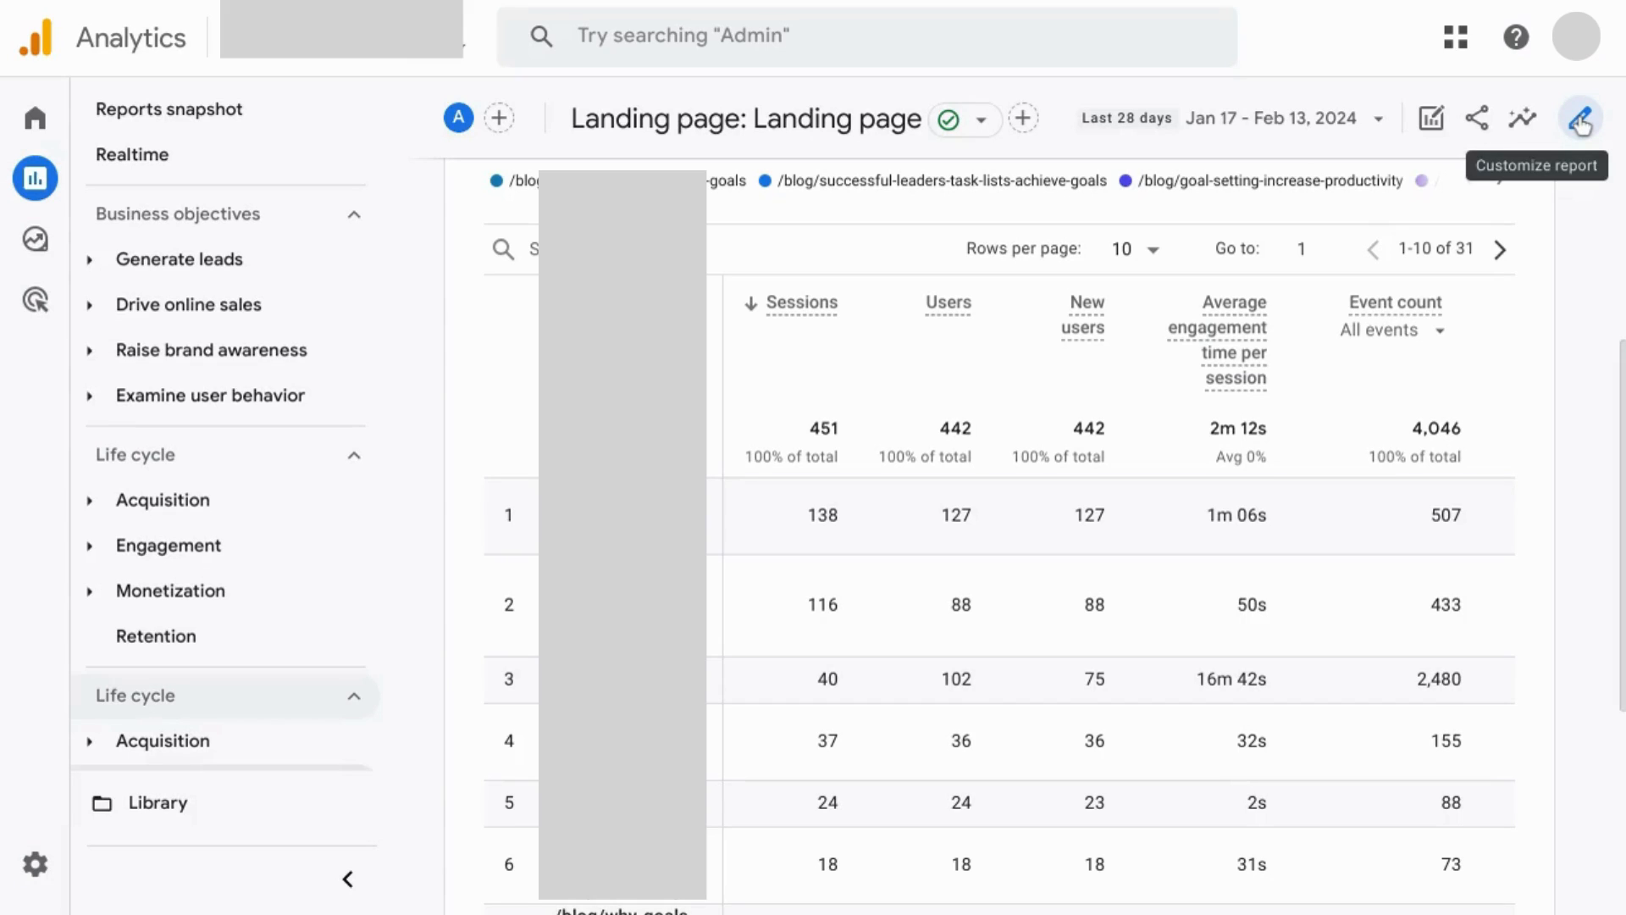
pyautogui.moveTo(1407, 331)
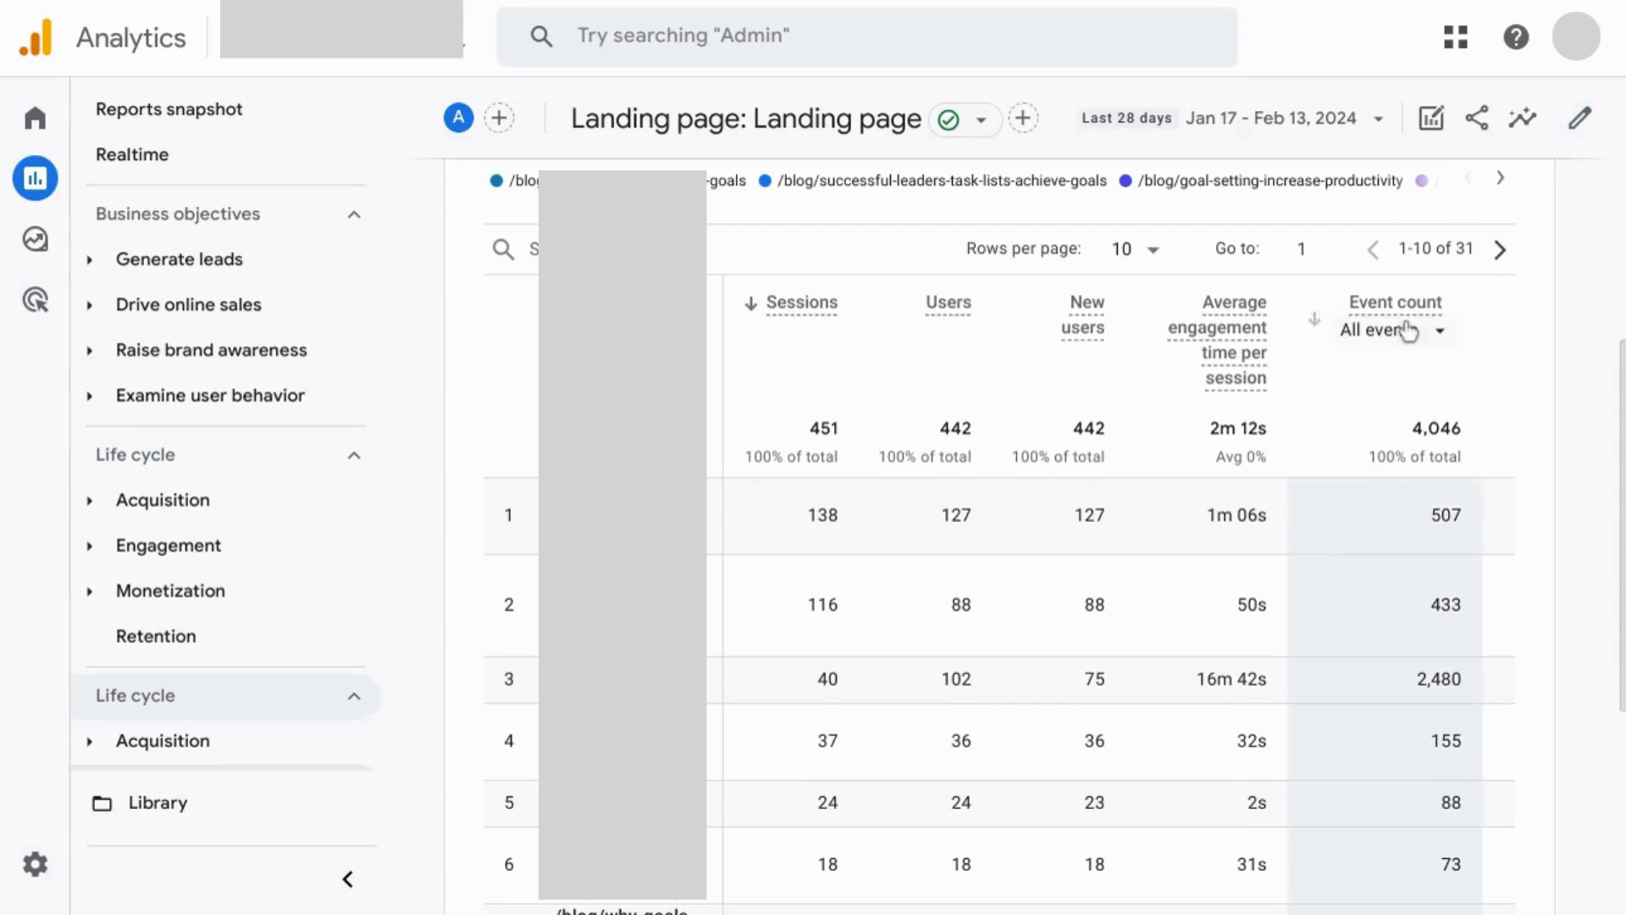
pyautogui.moveTo(1367, 342)
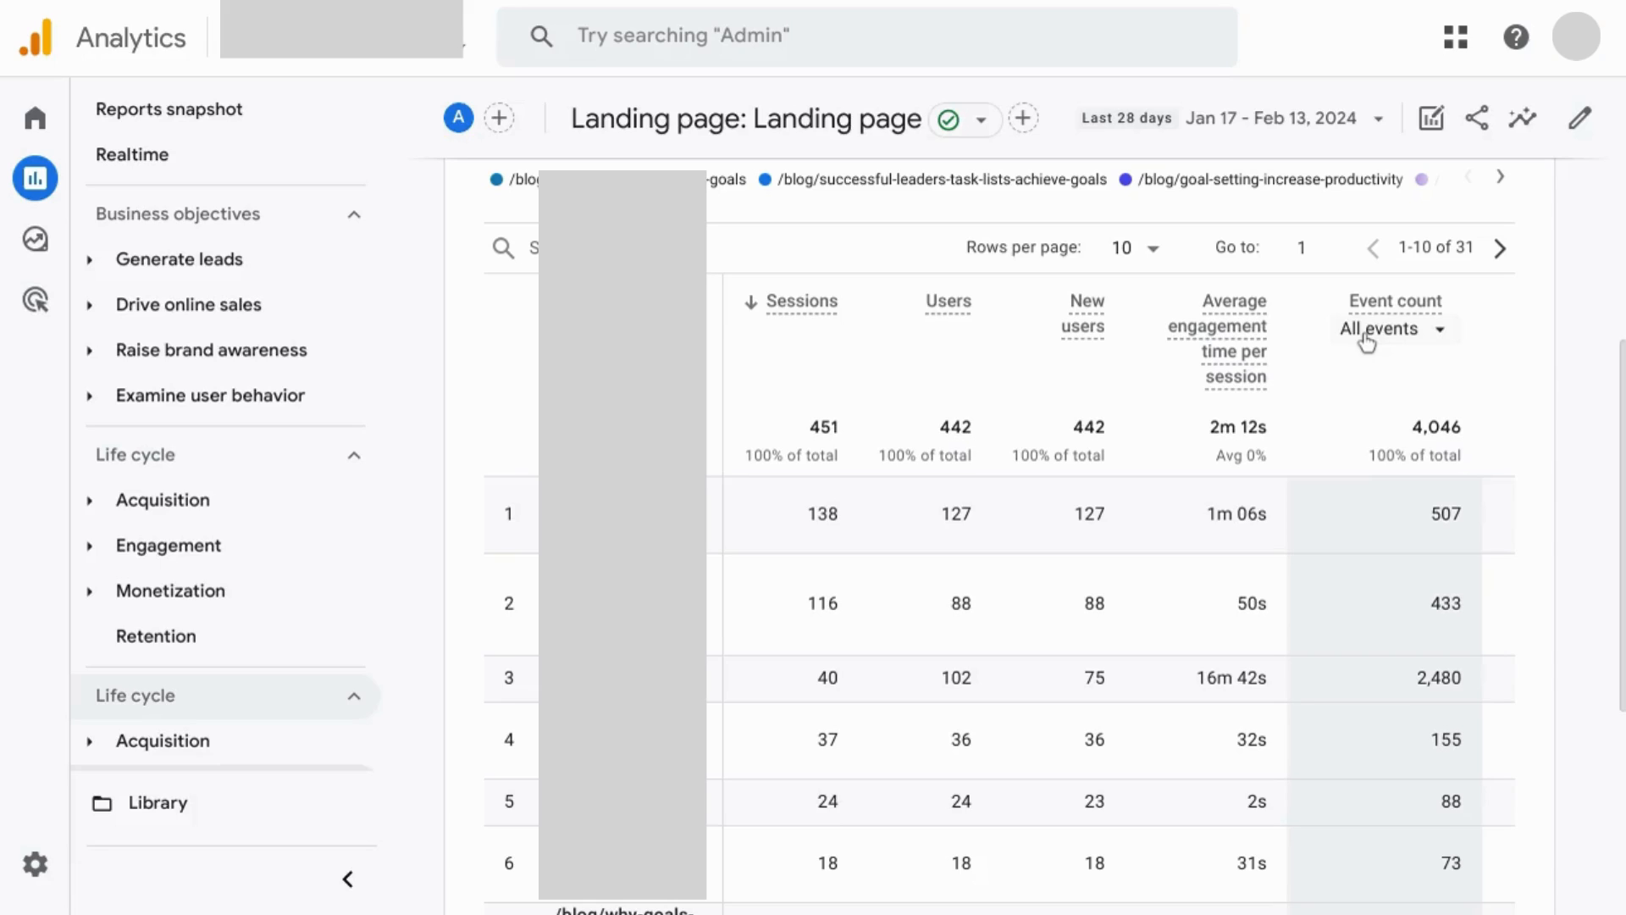
# Set the Event count column to count only 'scroll' events
pyautogui.click(1389, 328)
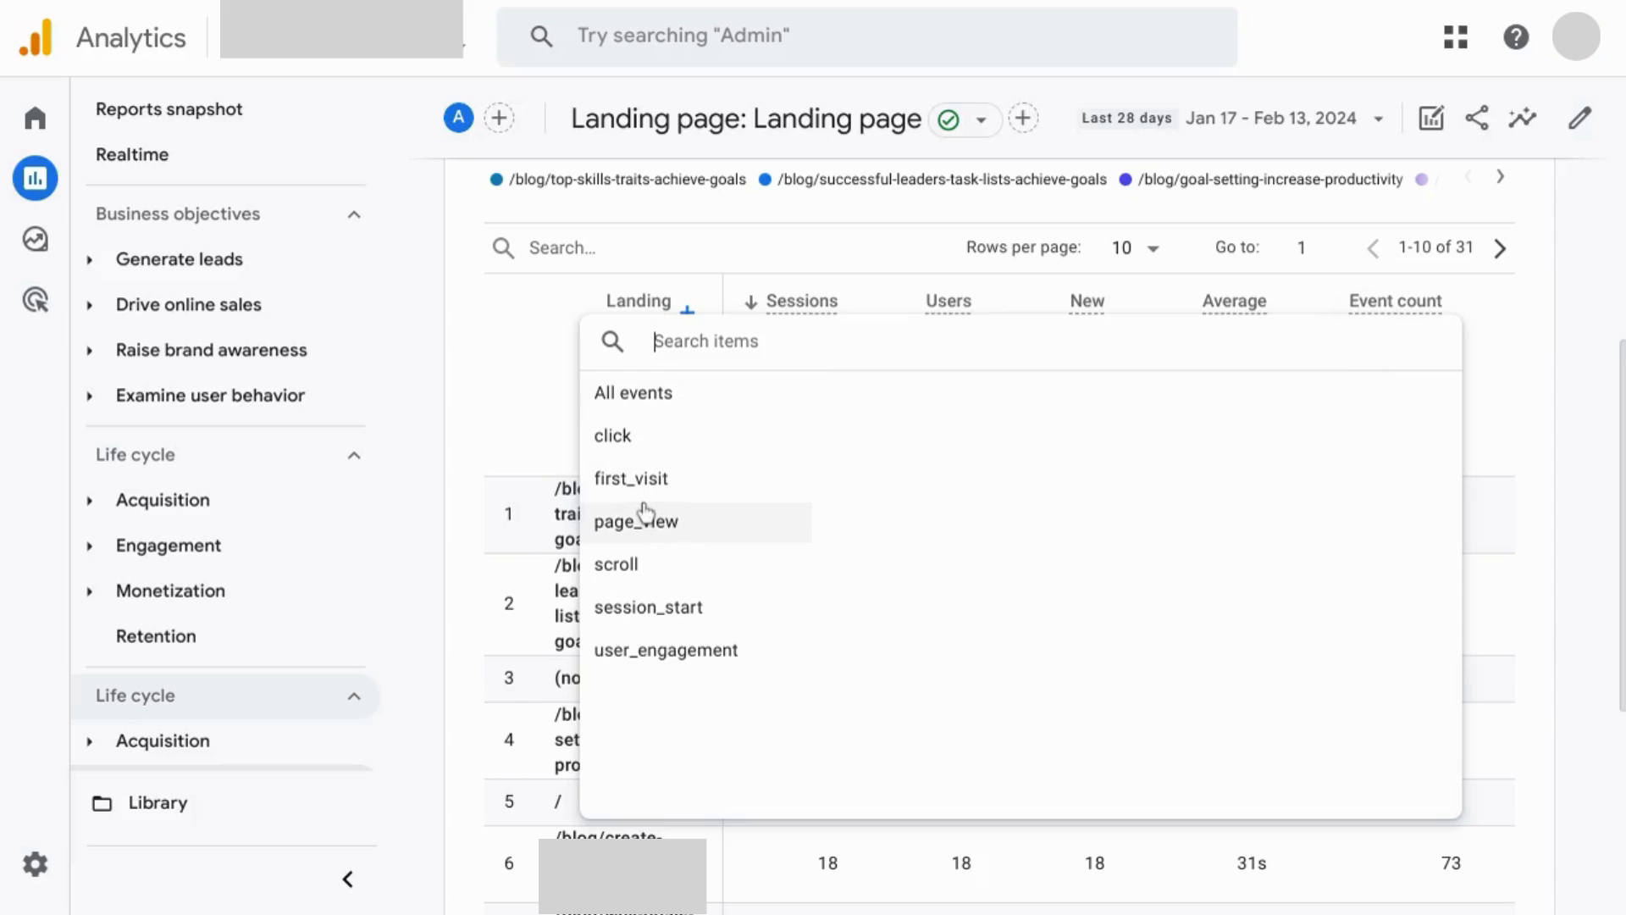
pyautogui.moveTo(635, 564)
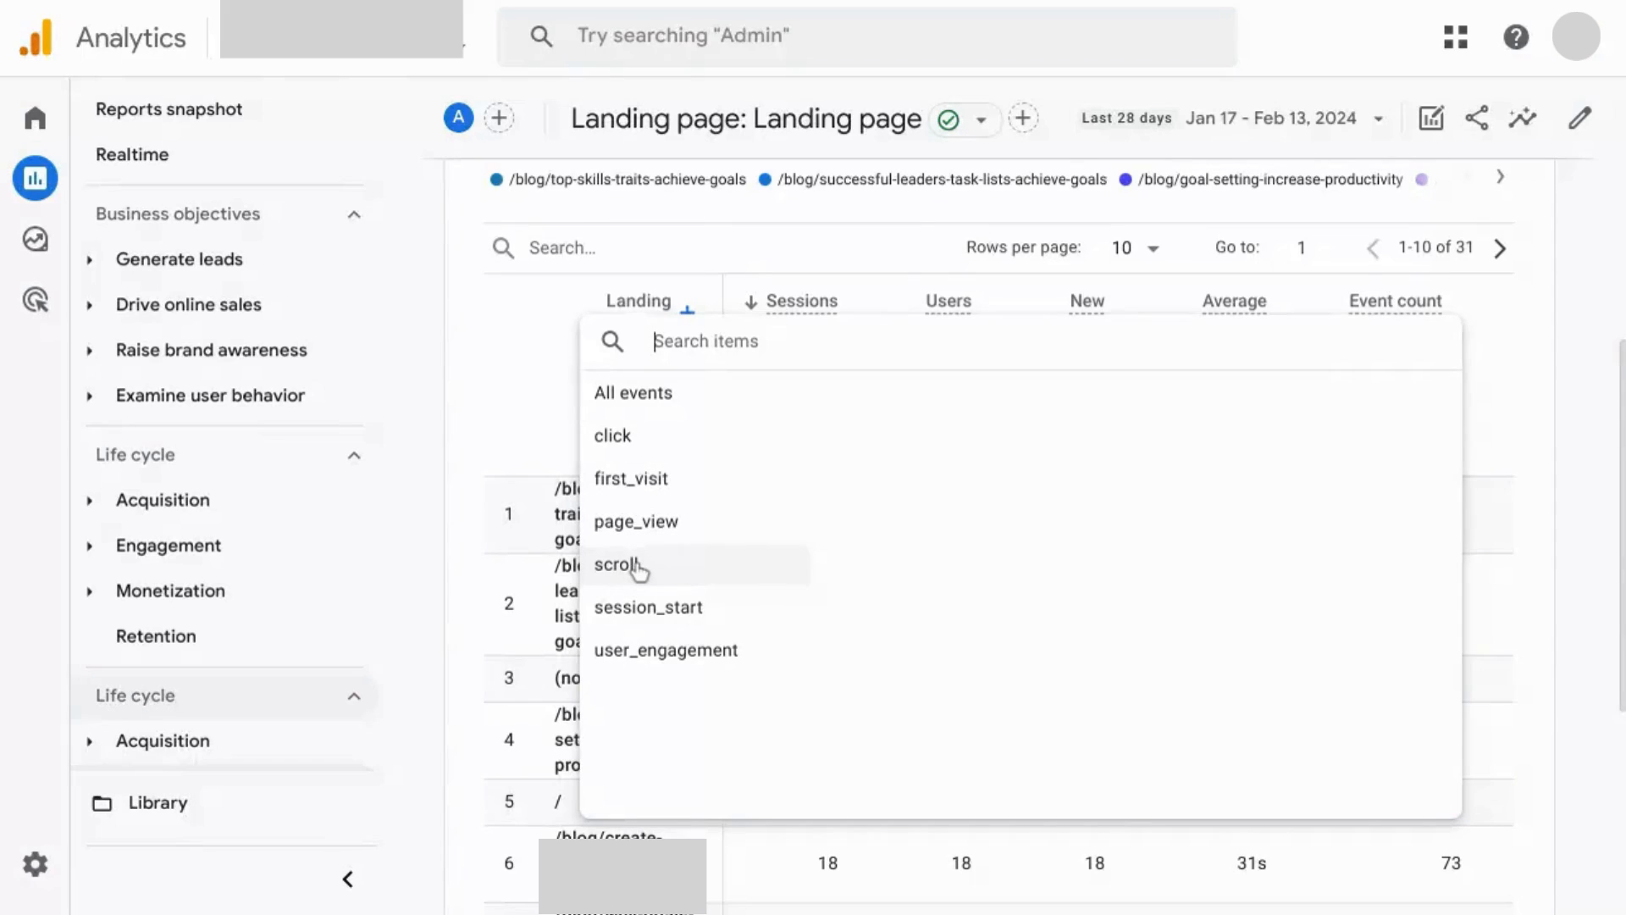
pyautogui.click(611, 566)
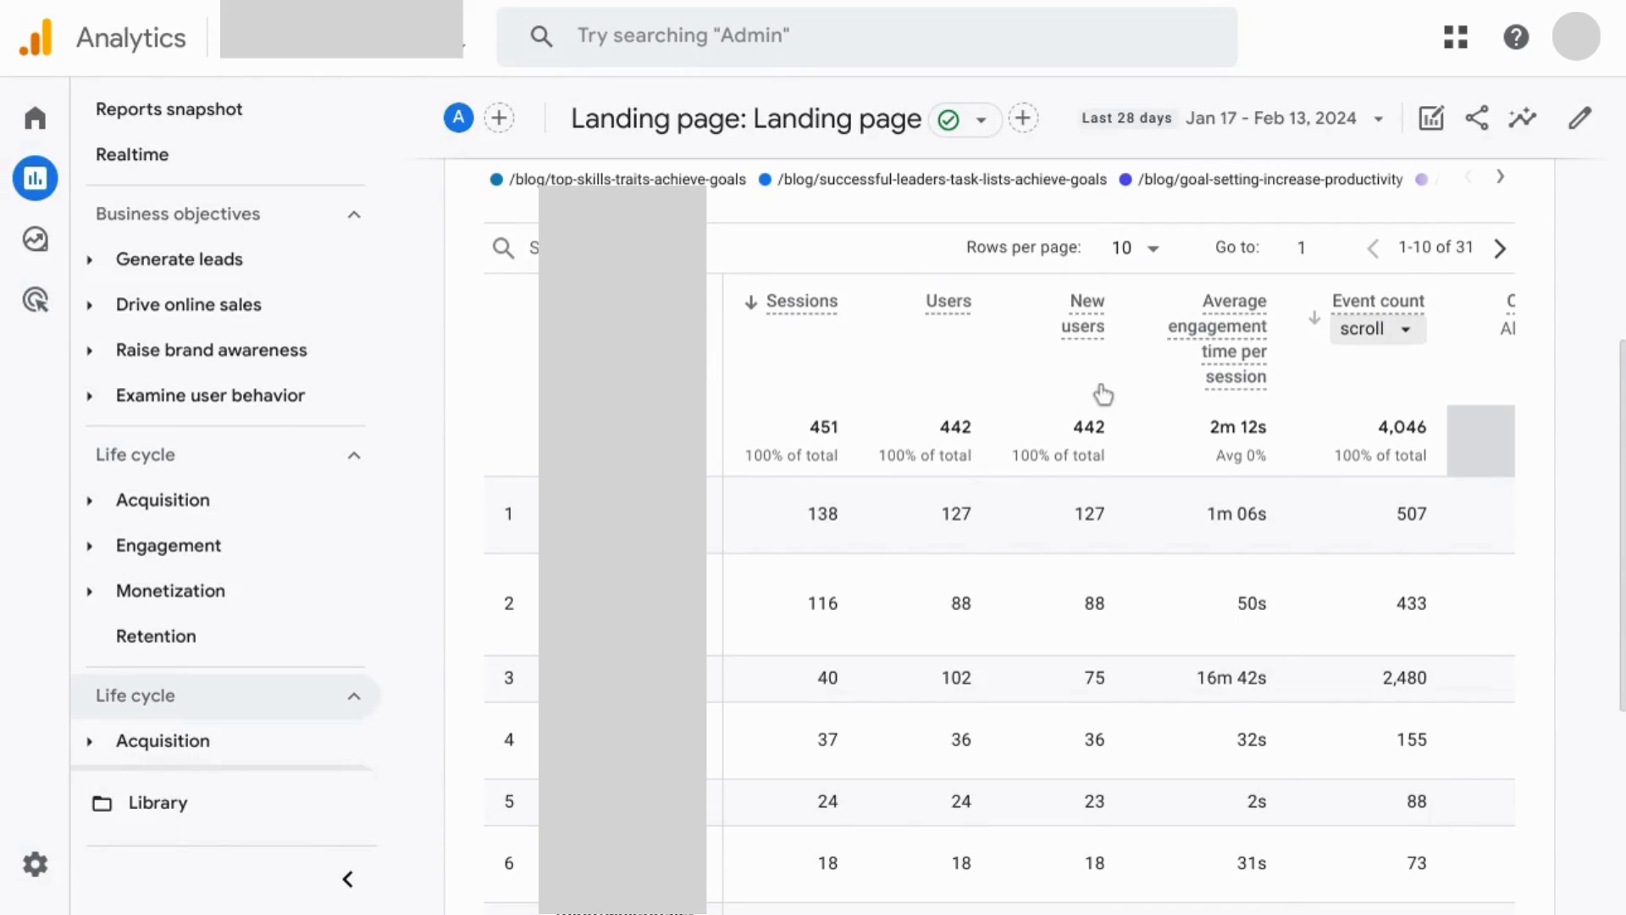
pyautogui.moveTo(1104, 547)
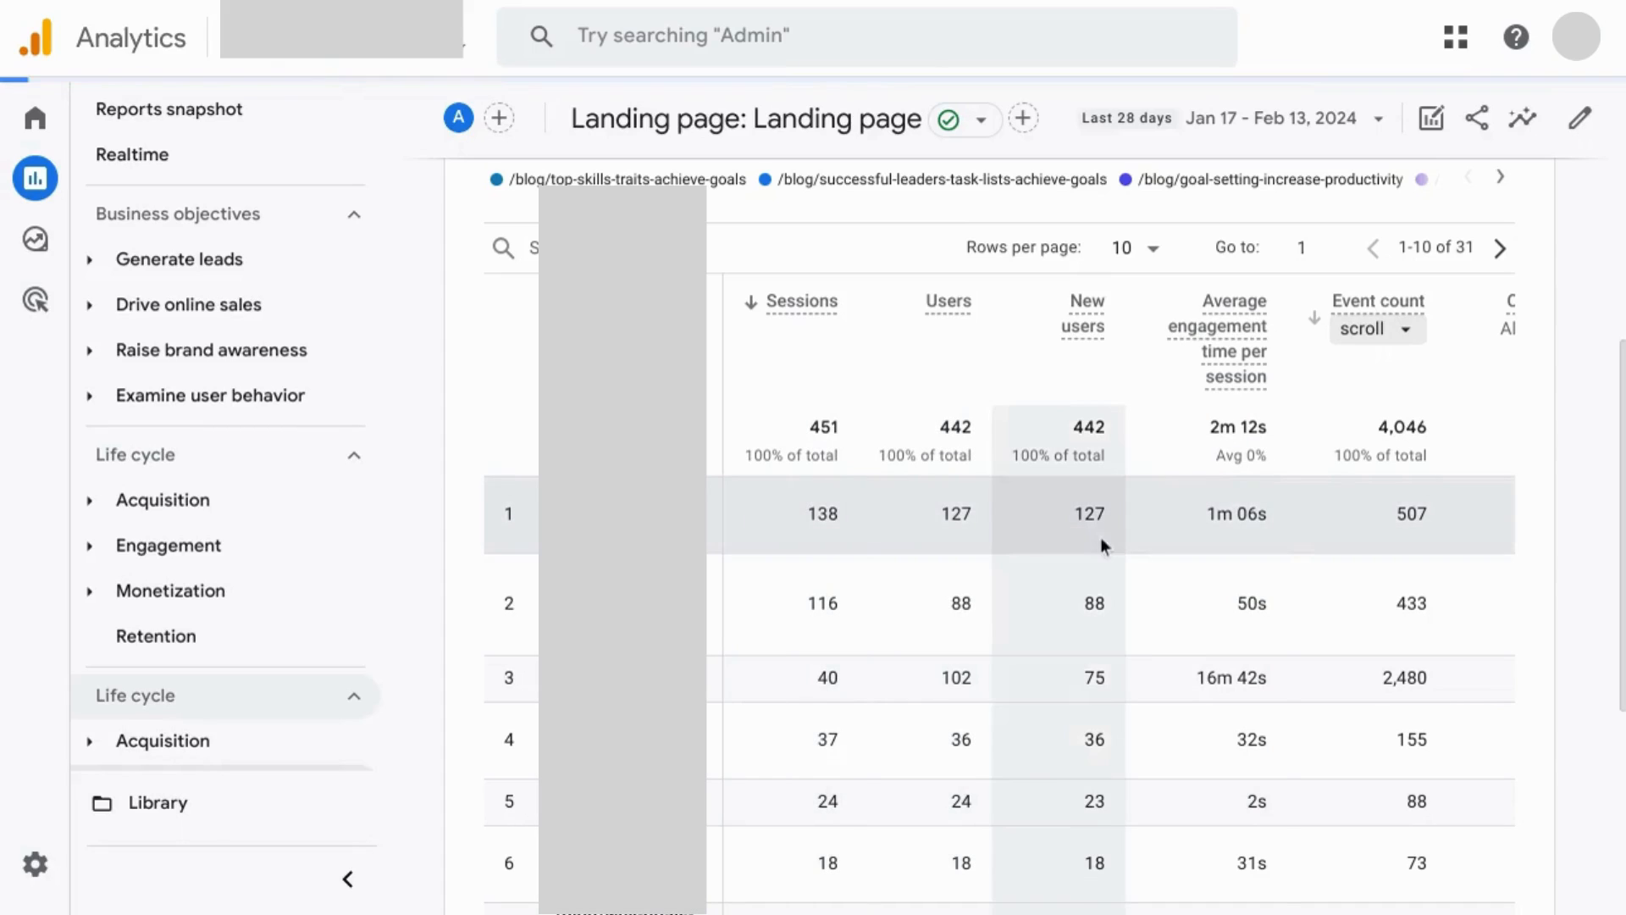
pyautogui.moveTo(1378, 574)
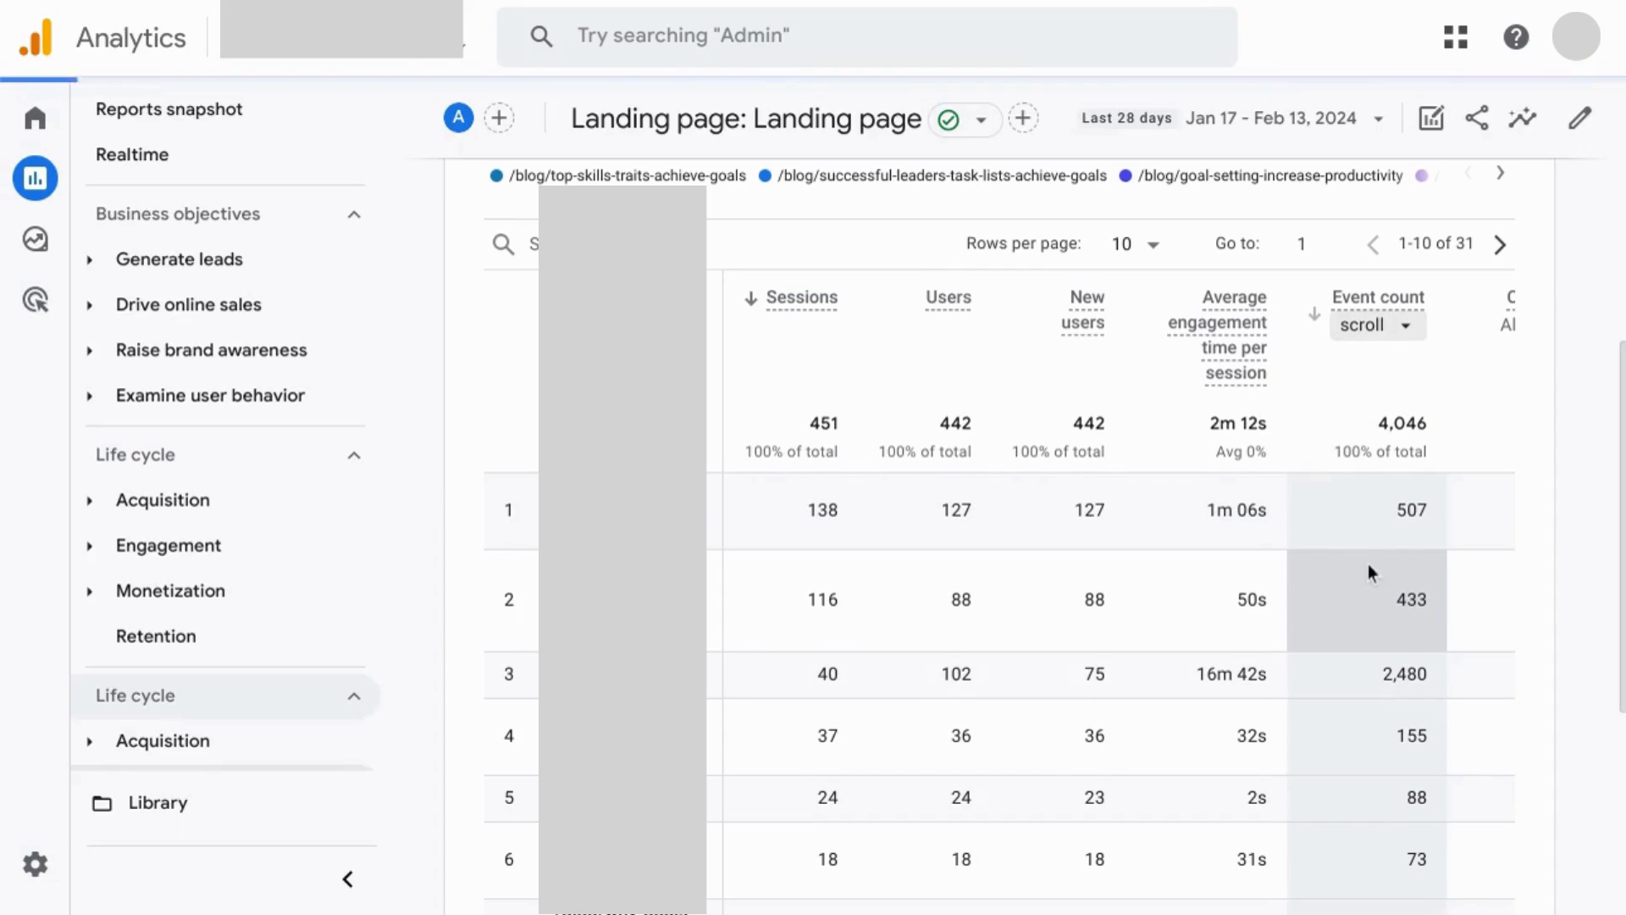
pyautogui.moveTo(1384, 620)
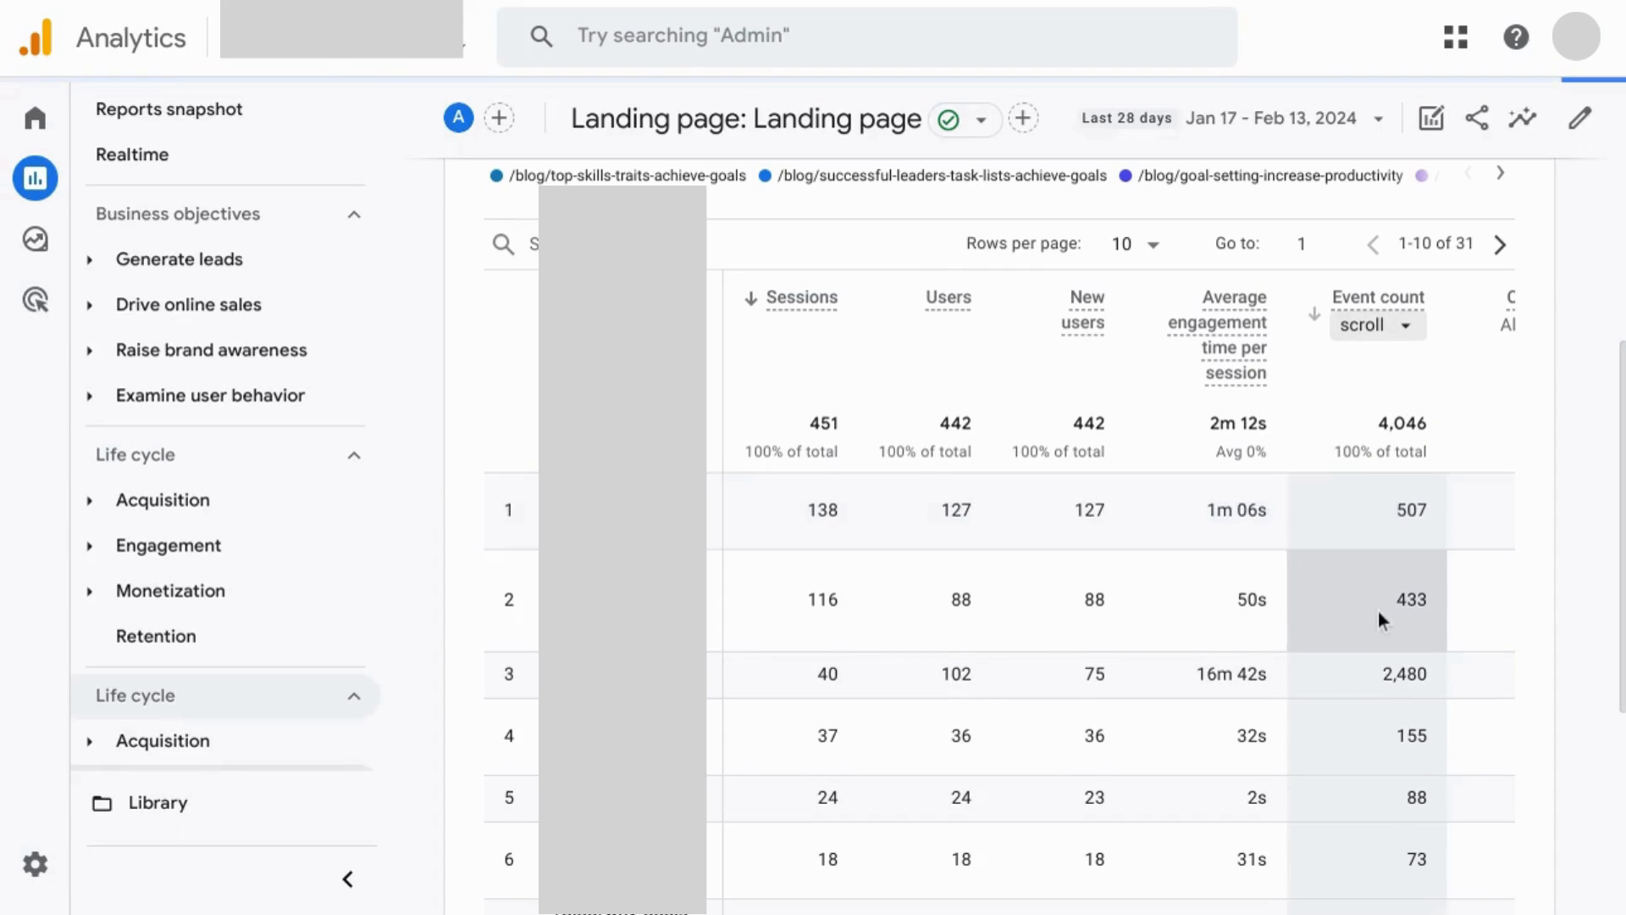
pyautogui.scroll(-3)
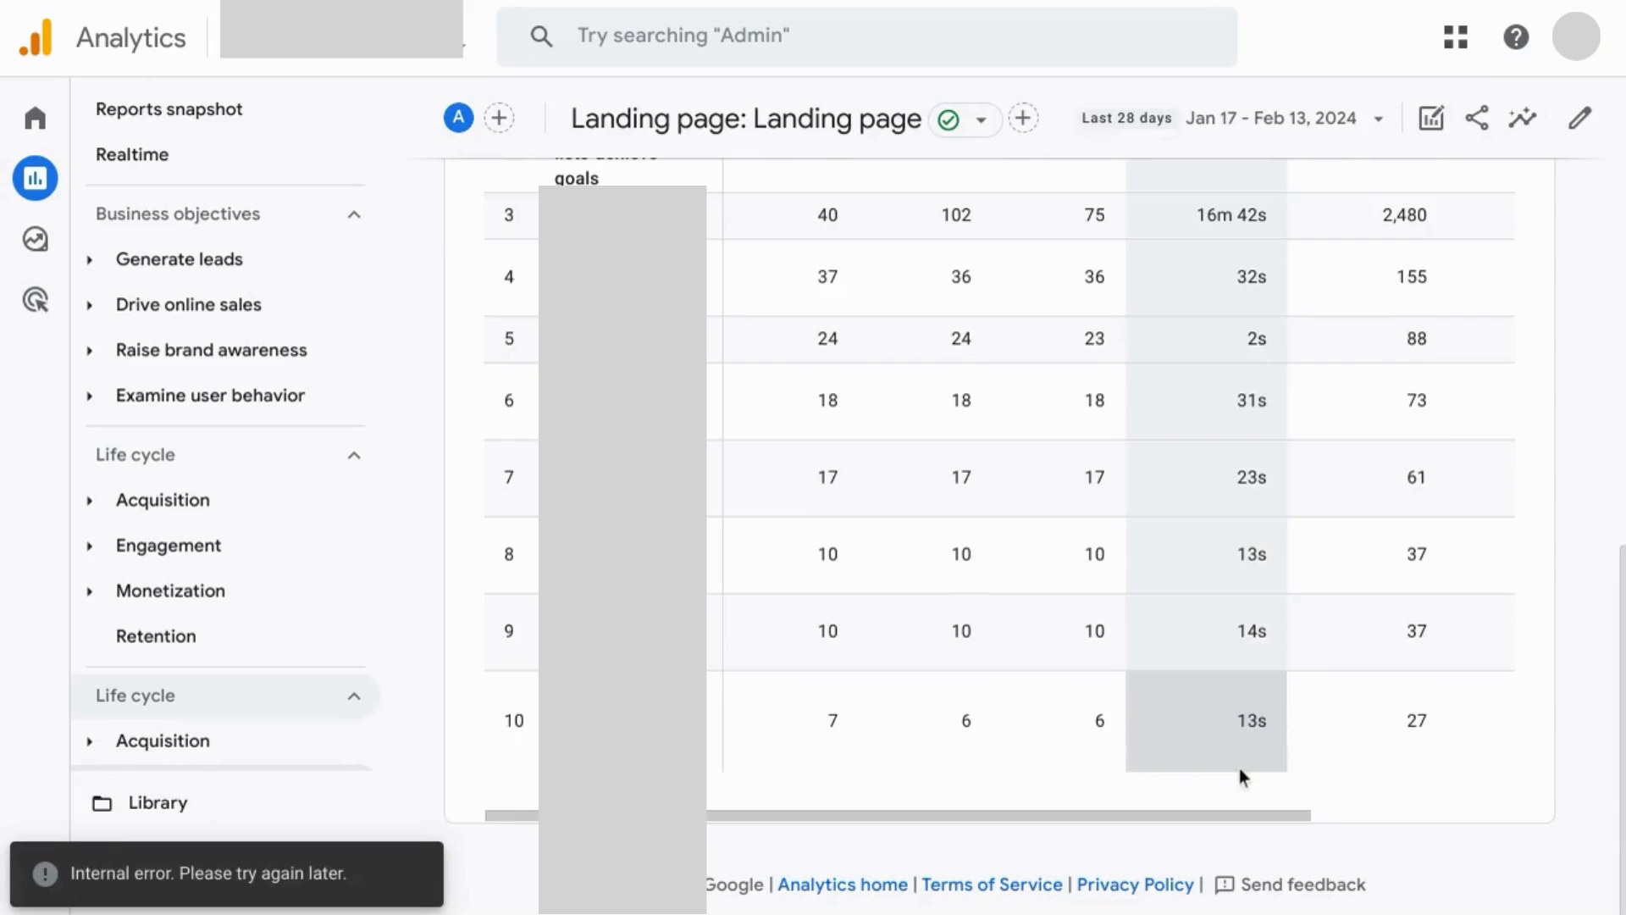
pyautogui.scroll(3)
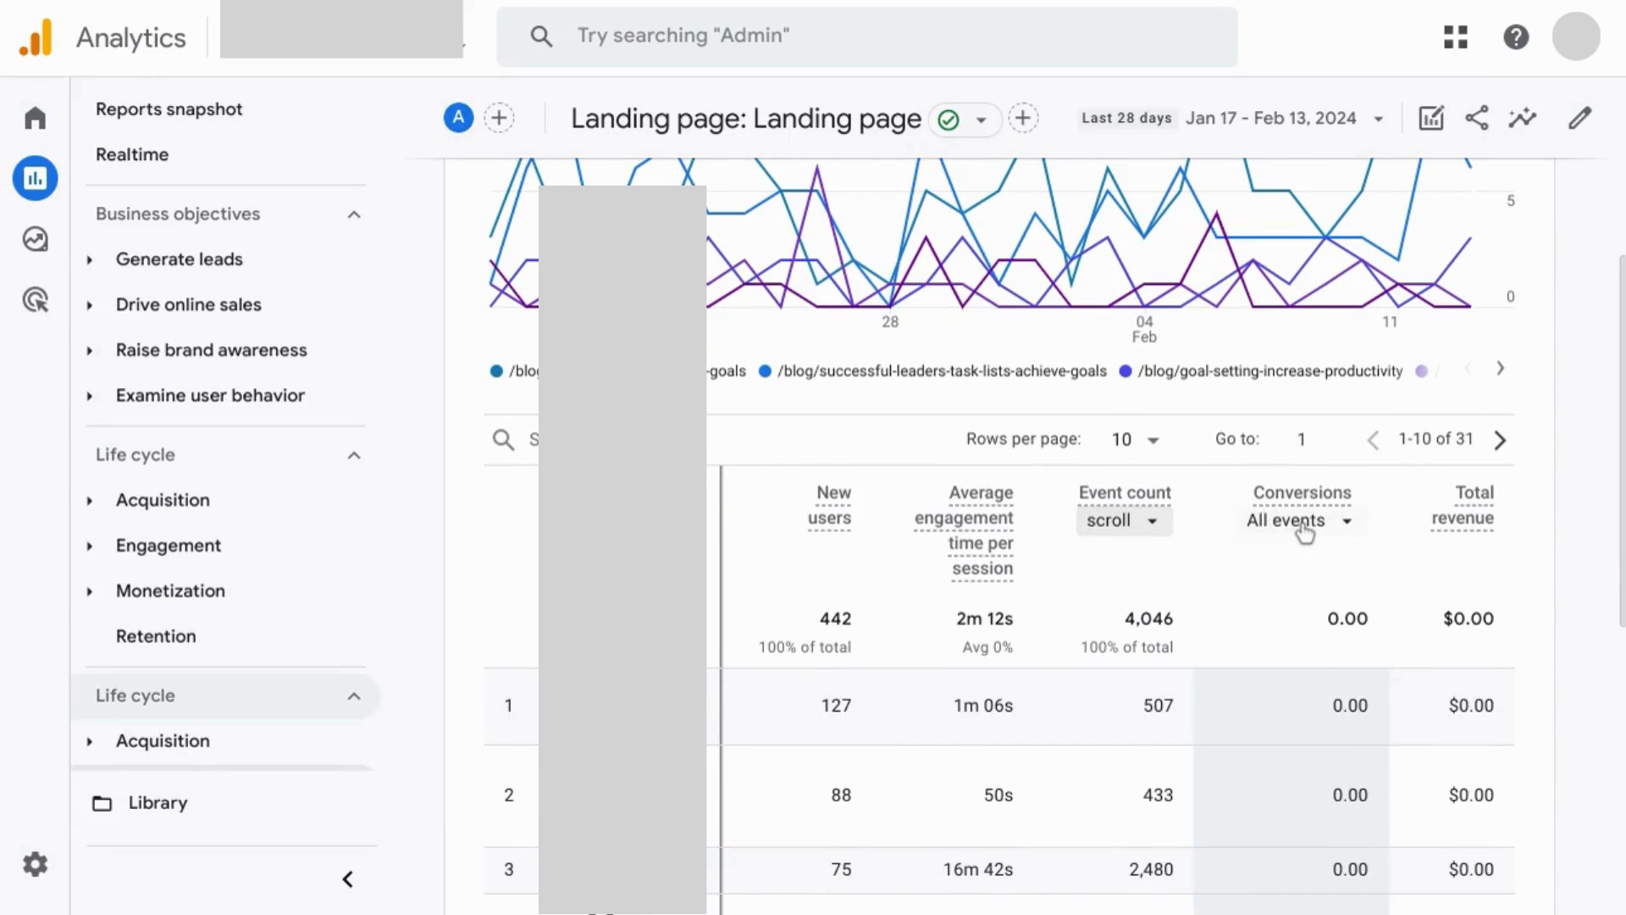
pyautogui.click(1299, 519)
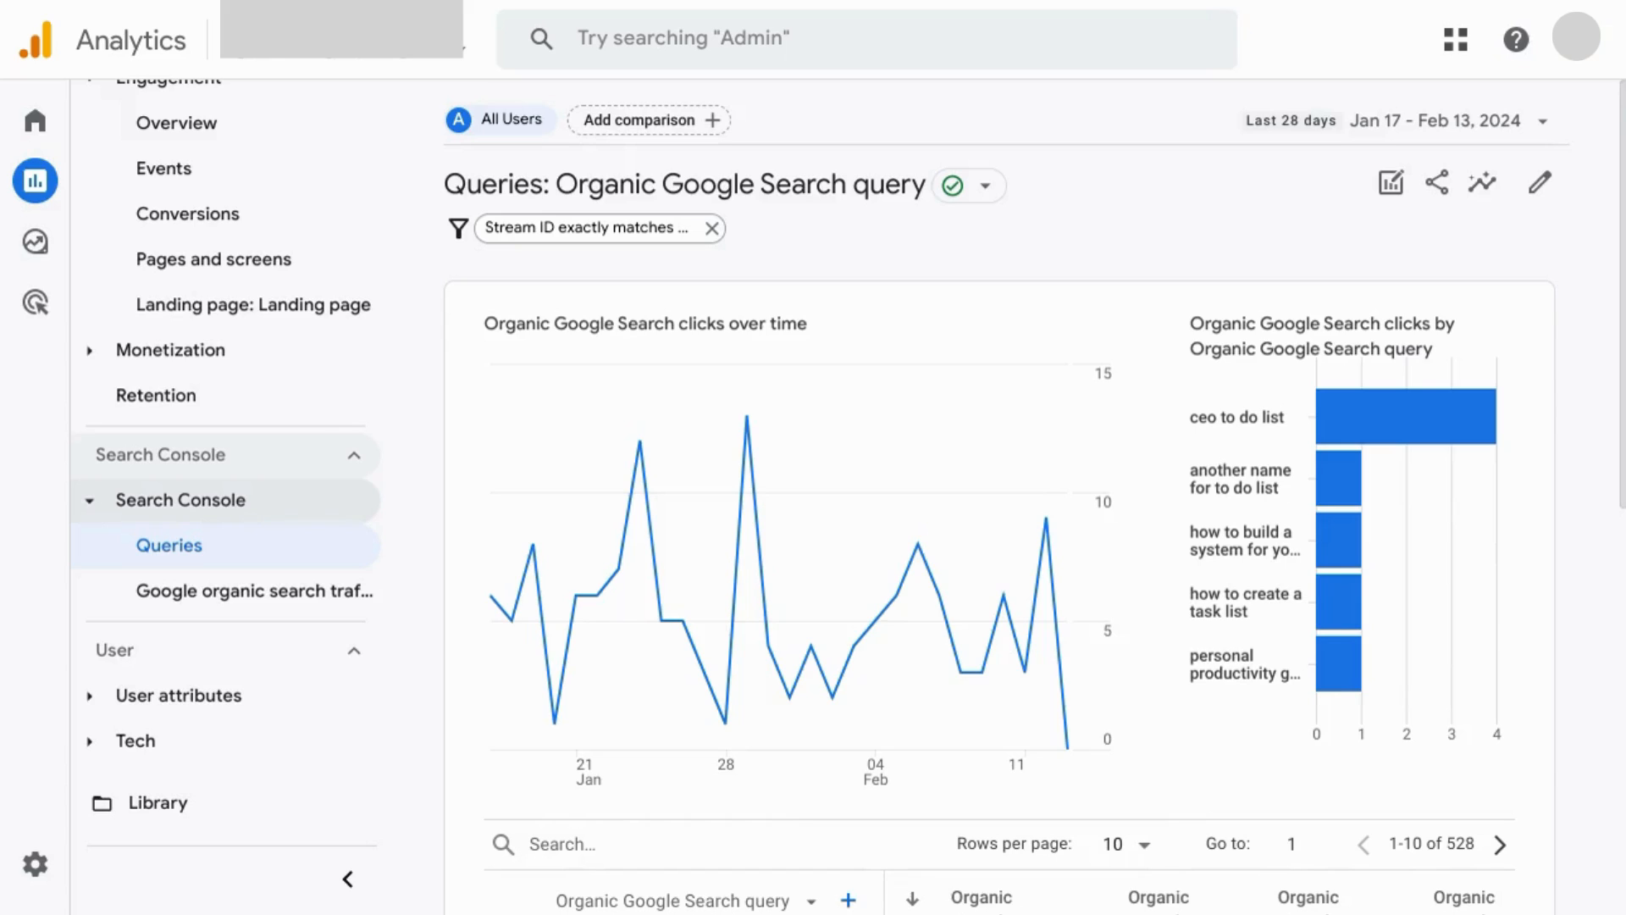
pyautogui.moveTo(861, 803)
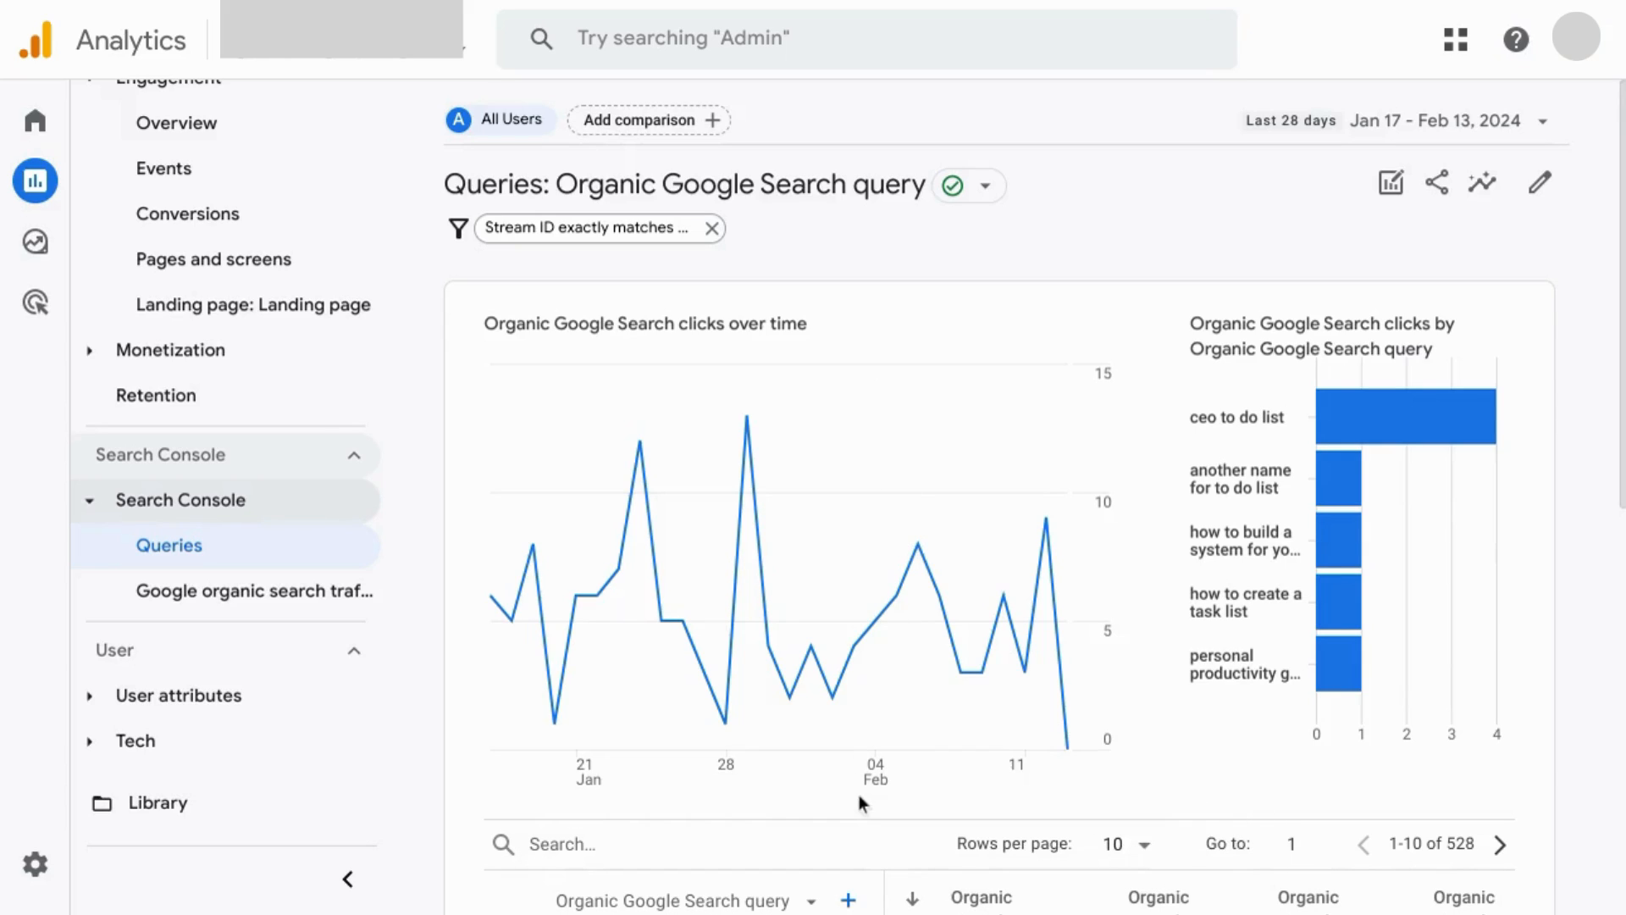
pyautogui.moveTo(798, 607)
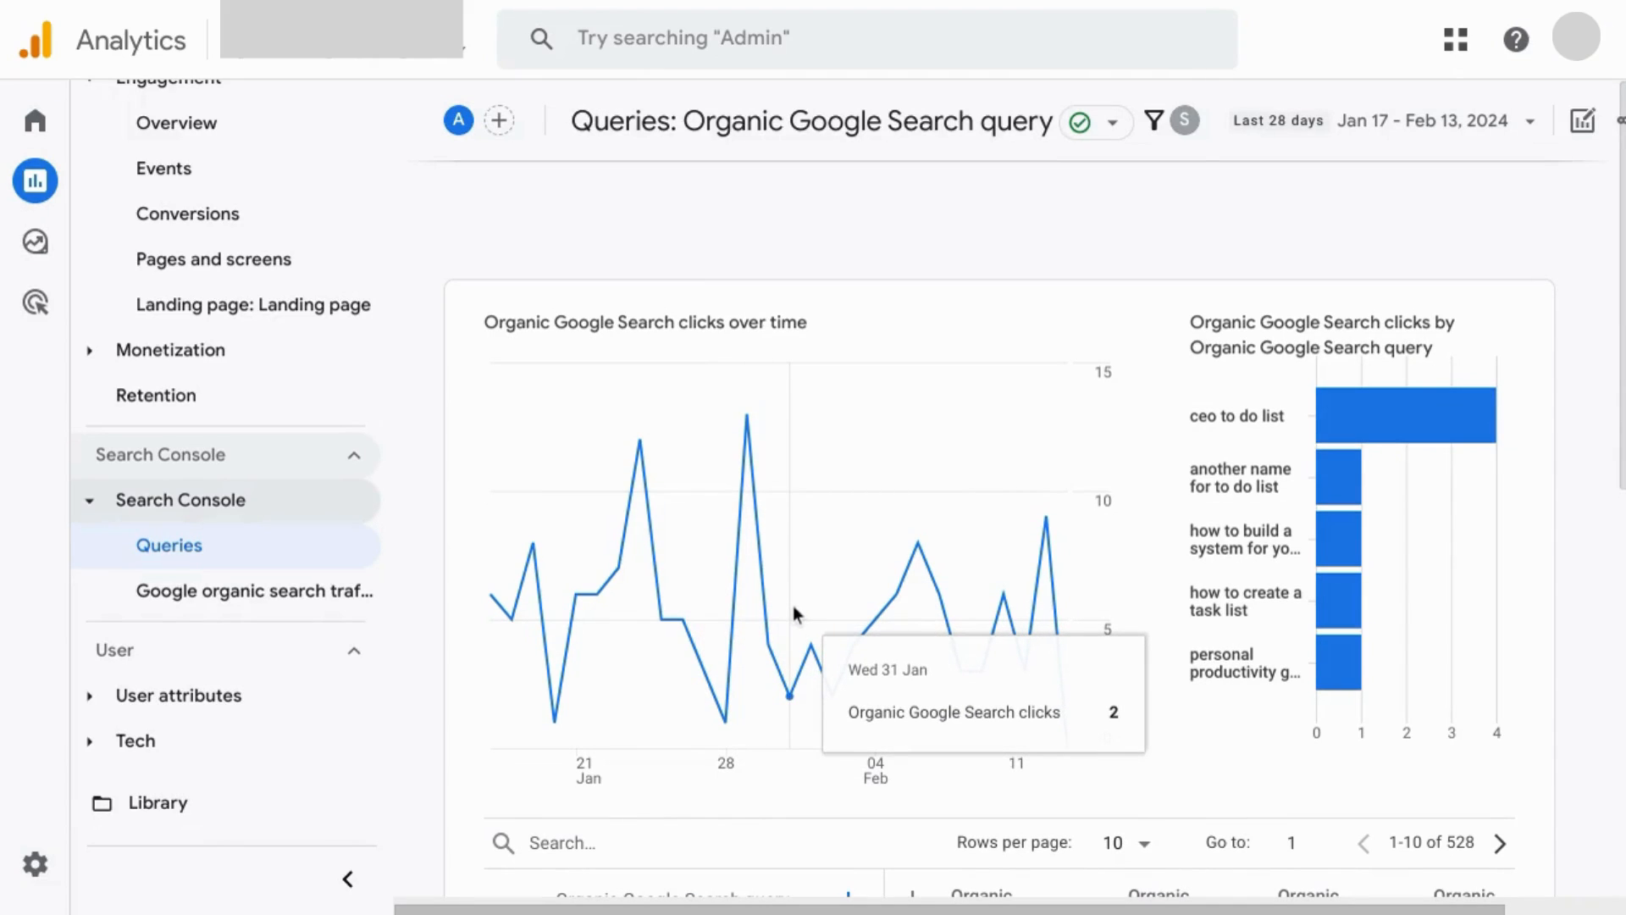
# Scroll down to the organic Google Search queries table with clicks and impressions
pyautogui.scroll(-3)
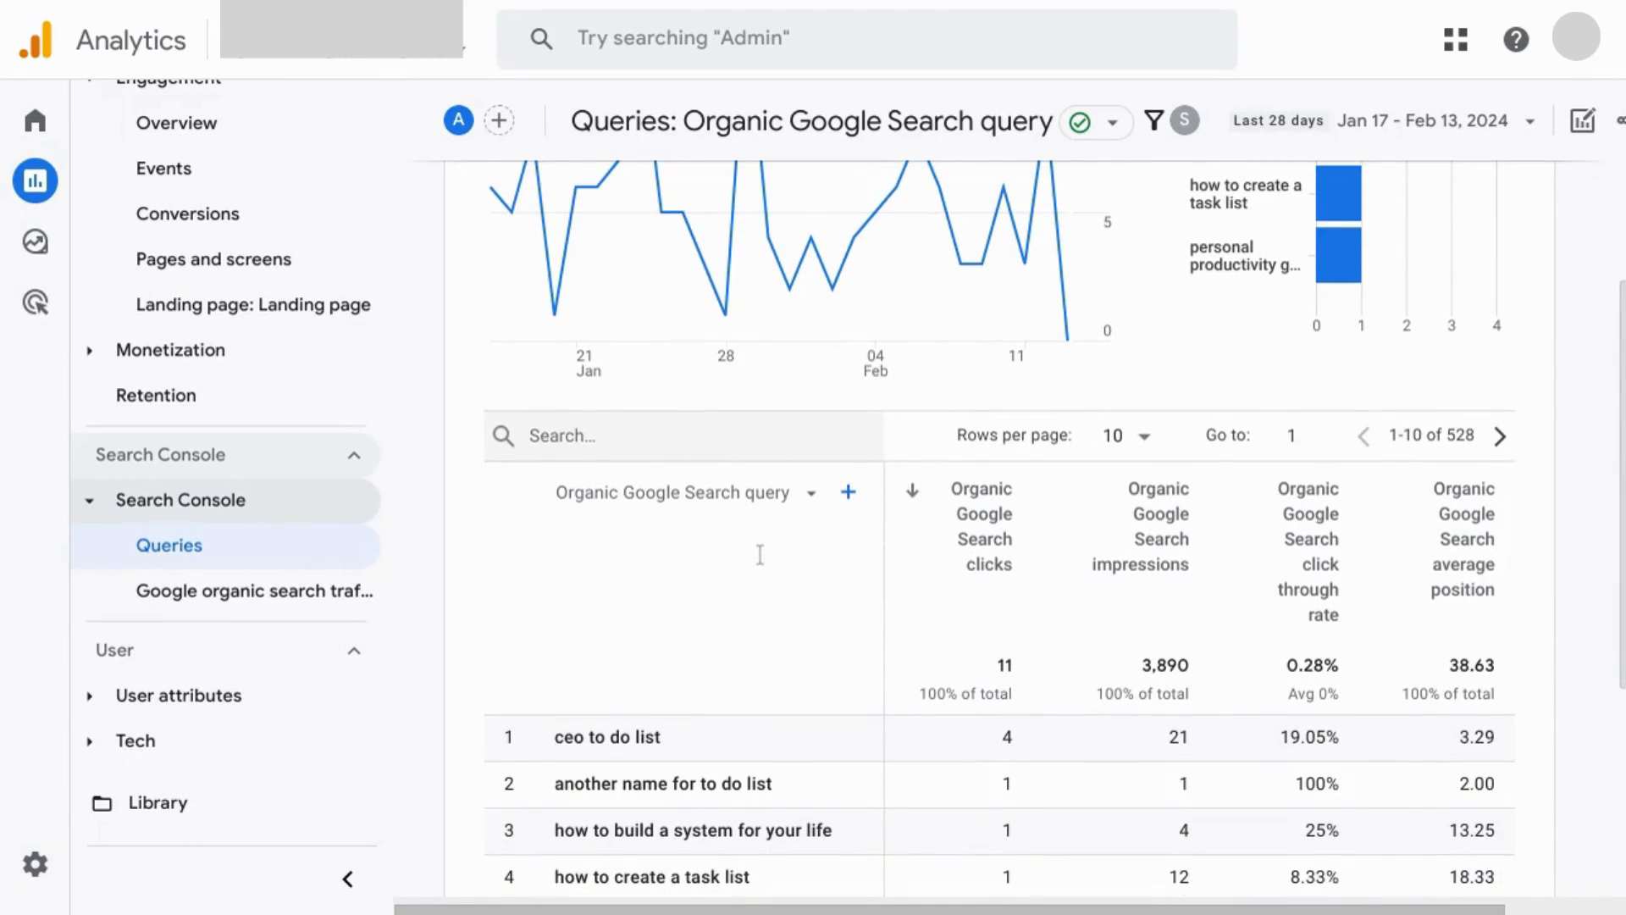
pyautogui.scroll(-3)
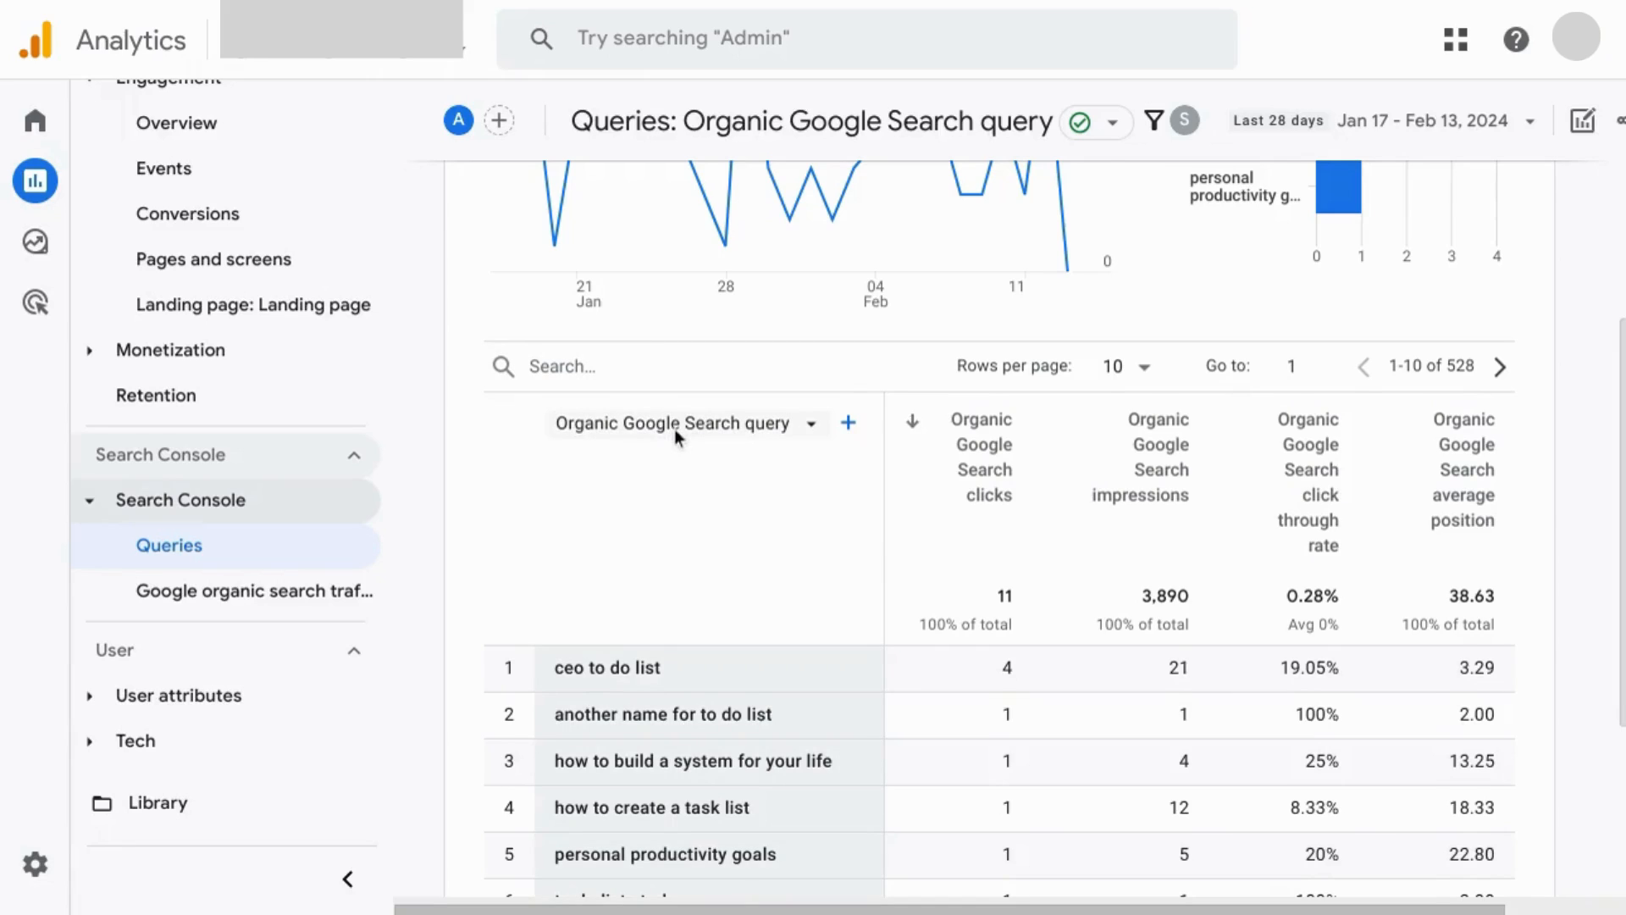
# Show Google organic search traffic broken down by device category
pyautogui.click(253, 592)
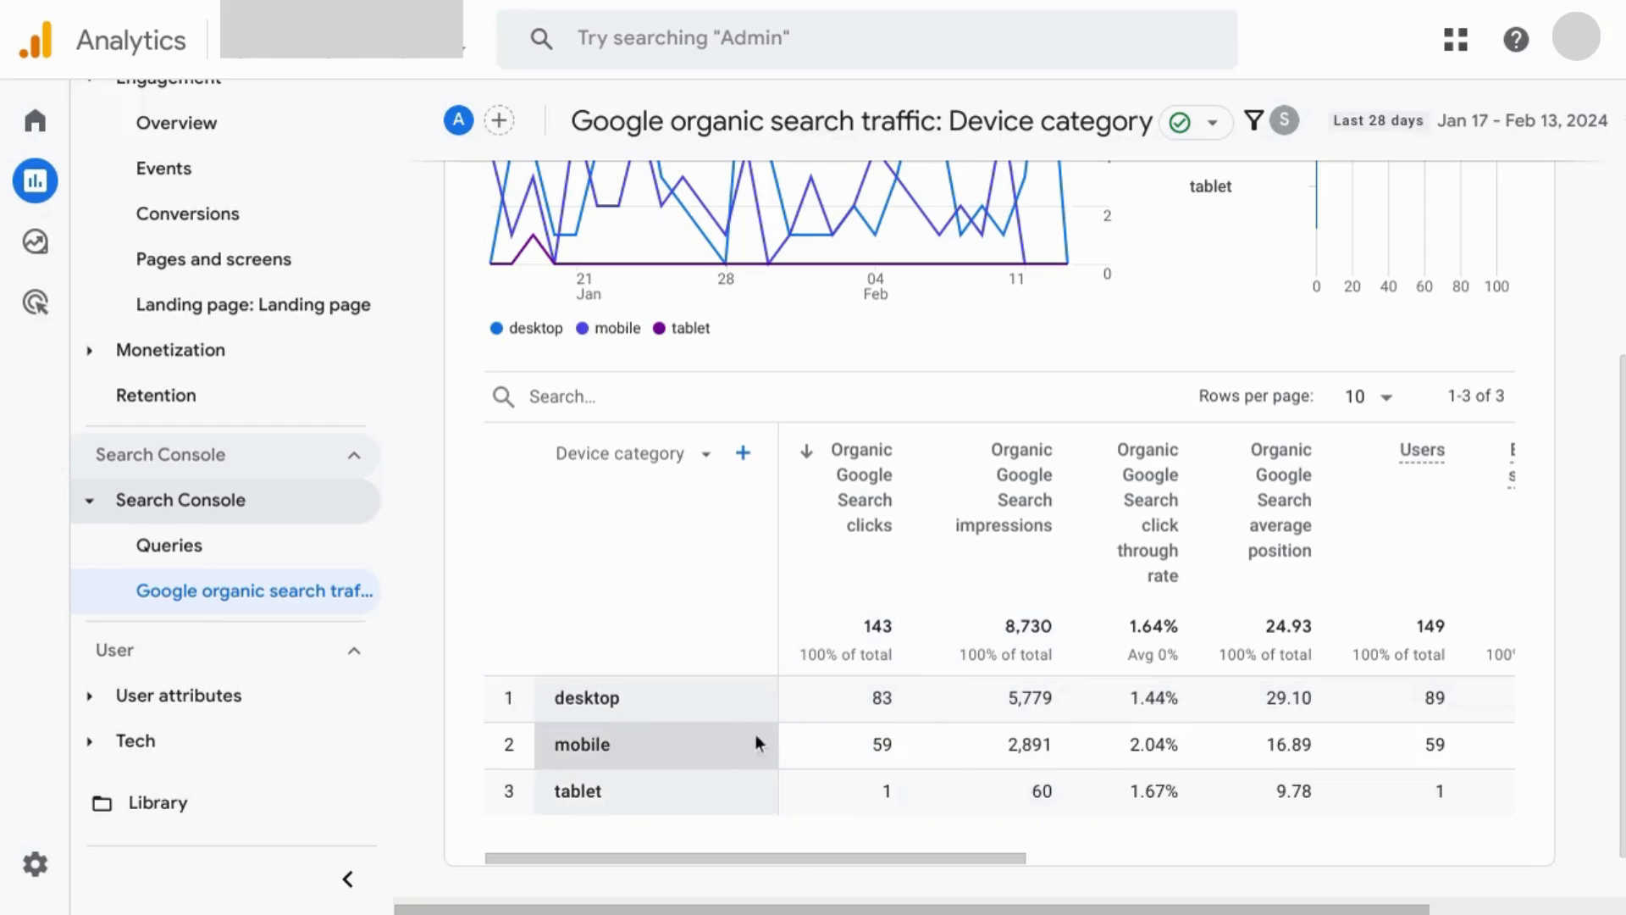
pyautogui.moveTo(762, 689)
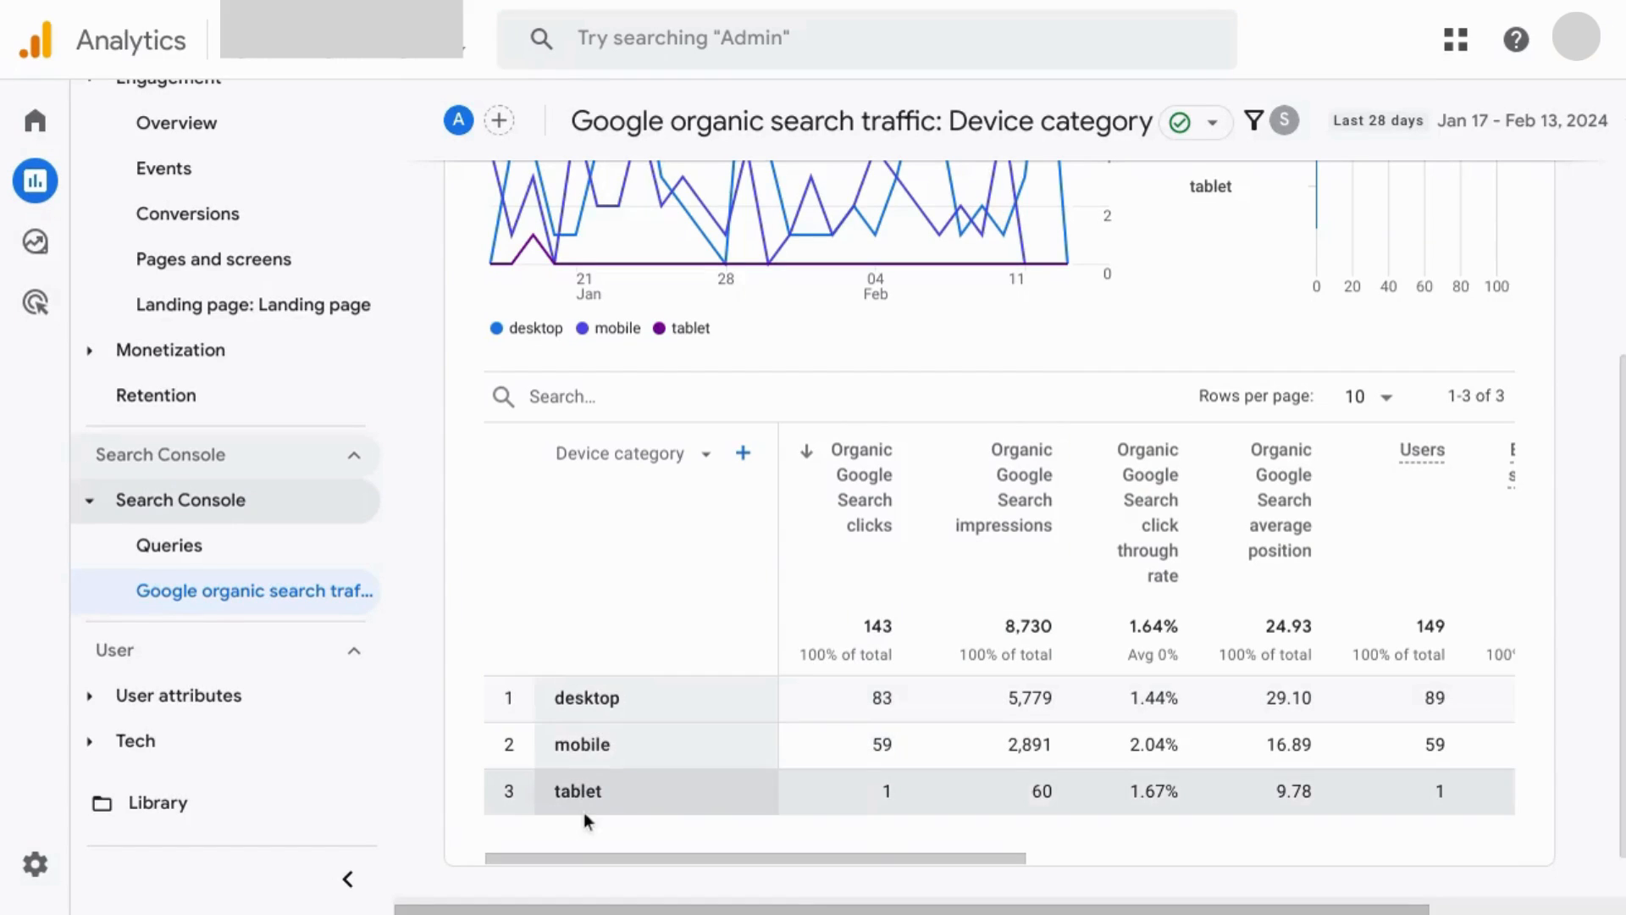
pyautogui.moveTo(944, 659)
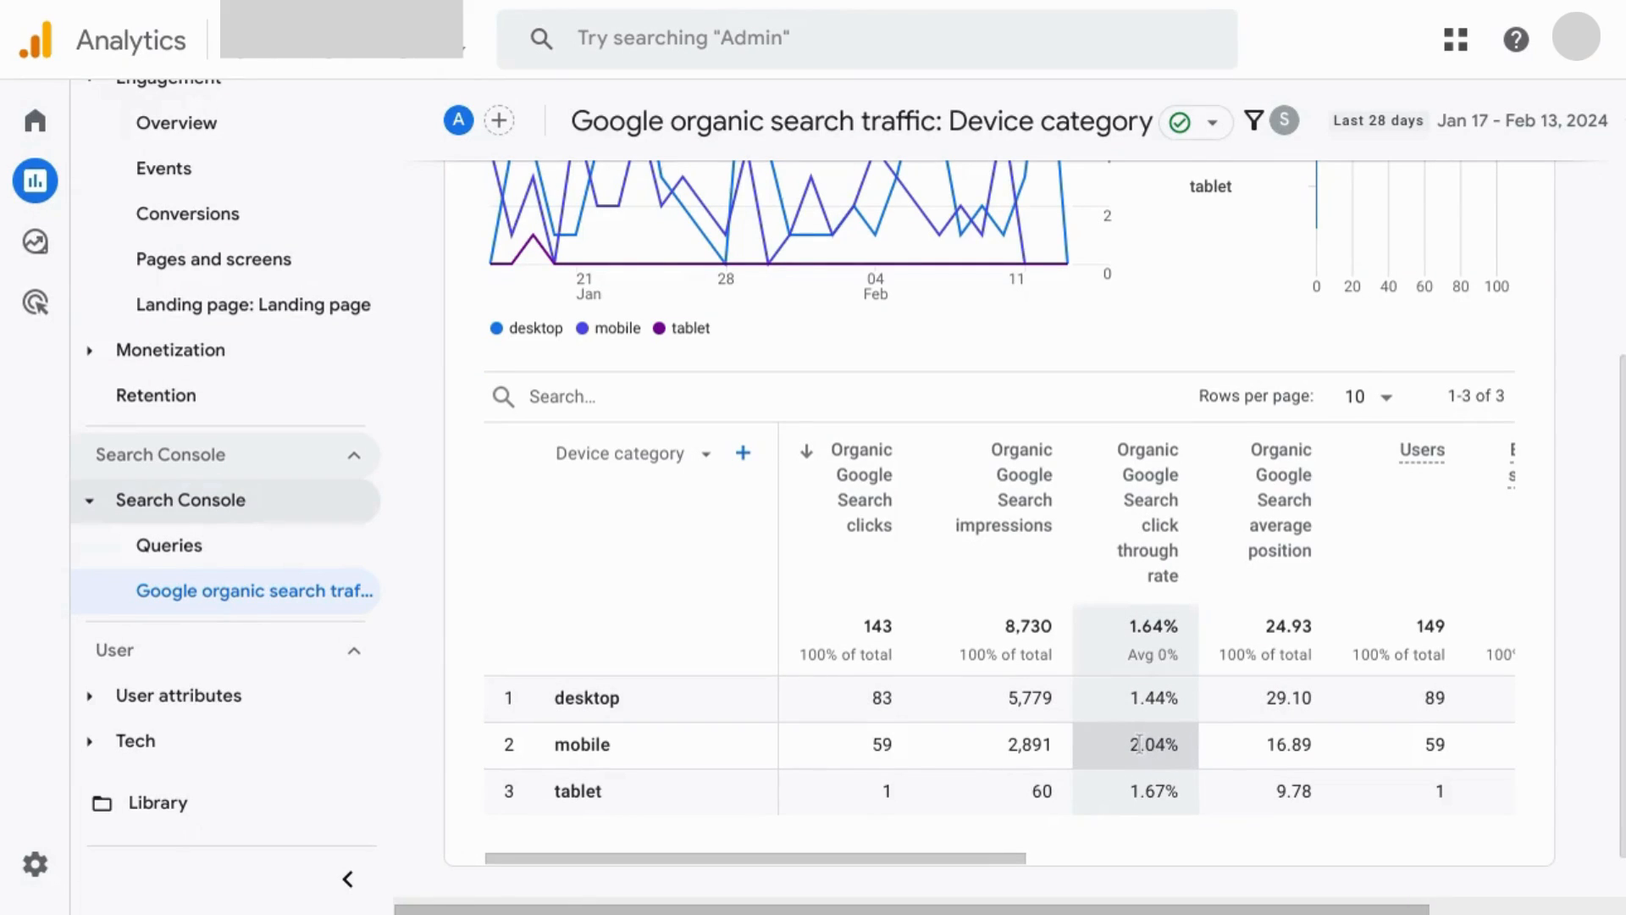
pyautogui.moveTo(695, 715)
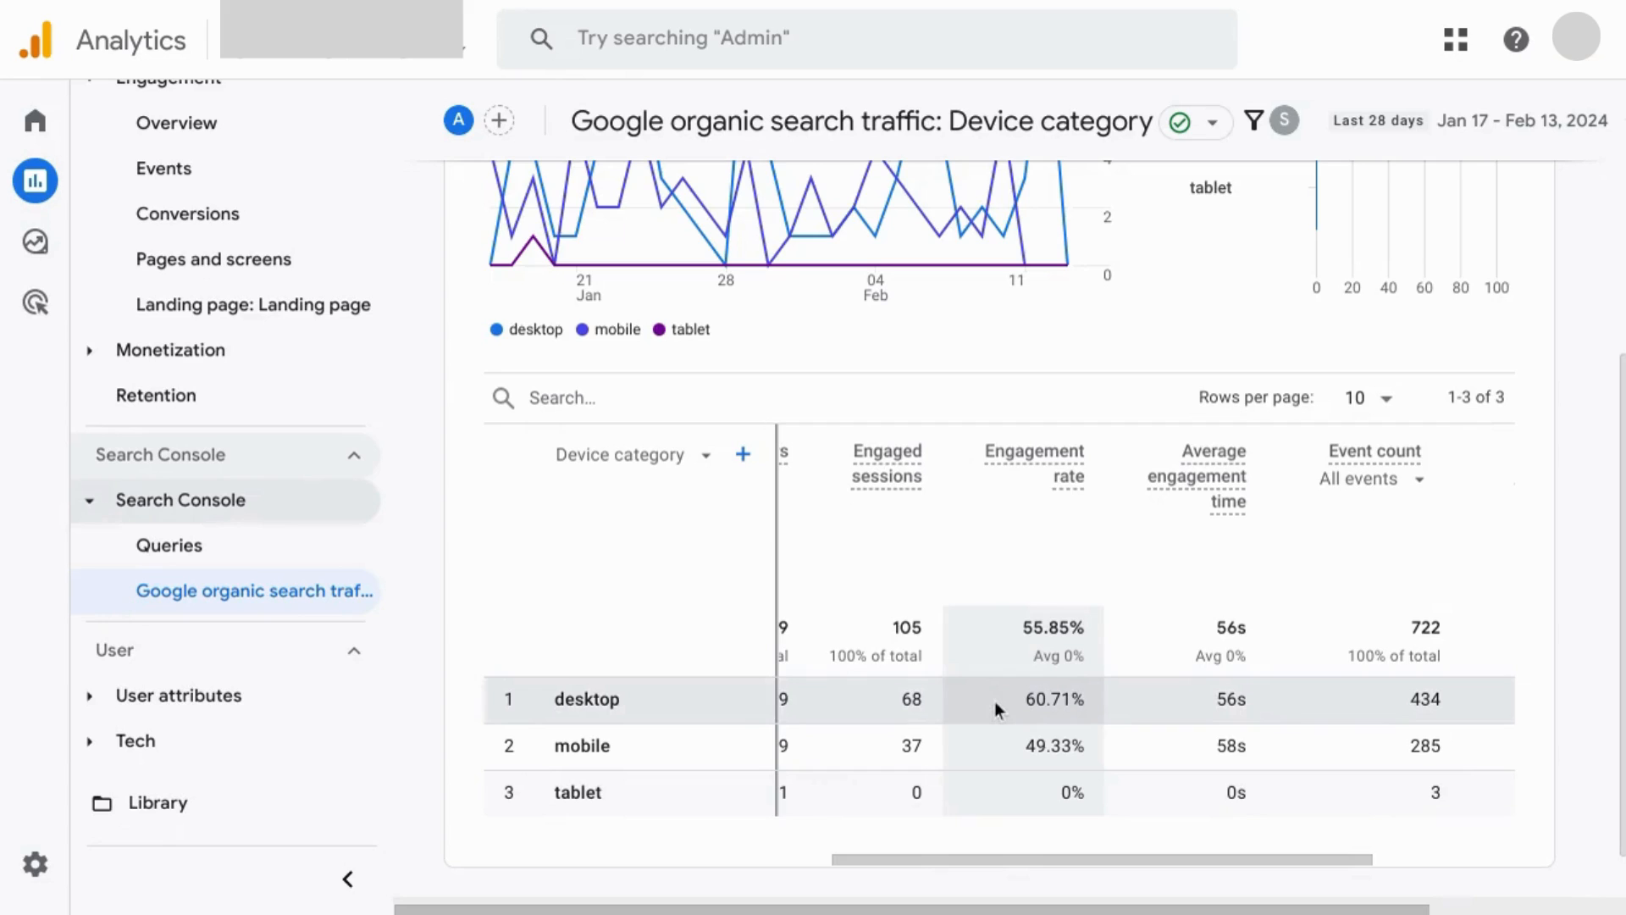
pyautogui.moveTo(982, 760)
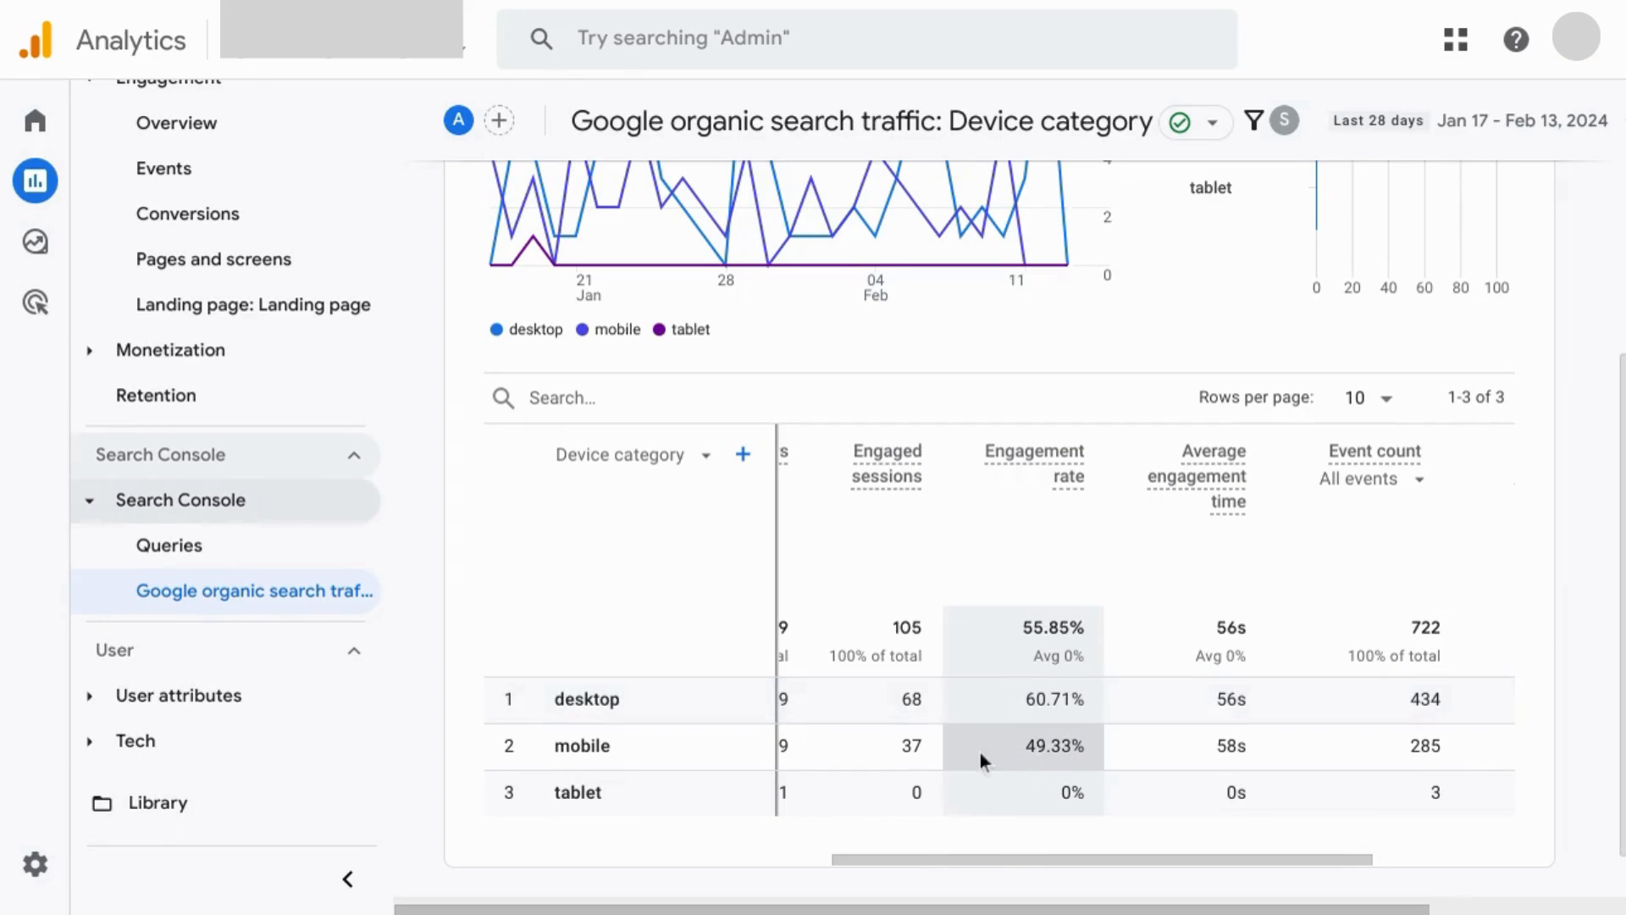
pyautogui.moveTo(1060, 773)
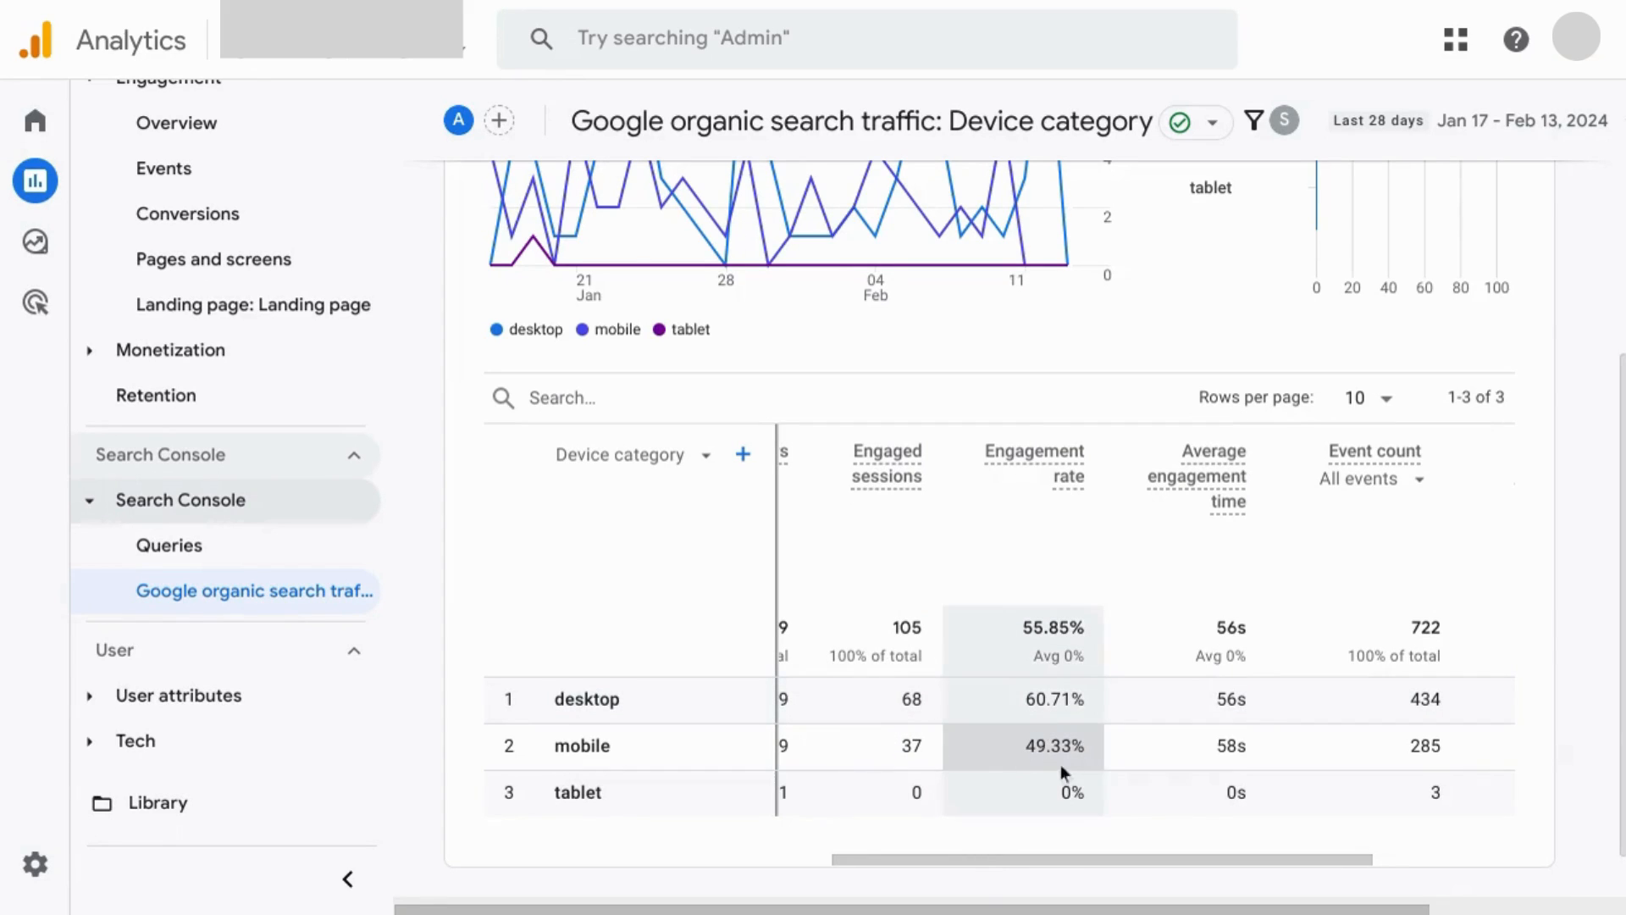
pyautogui.click(1194, 477)
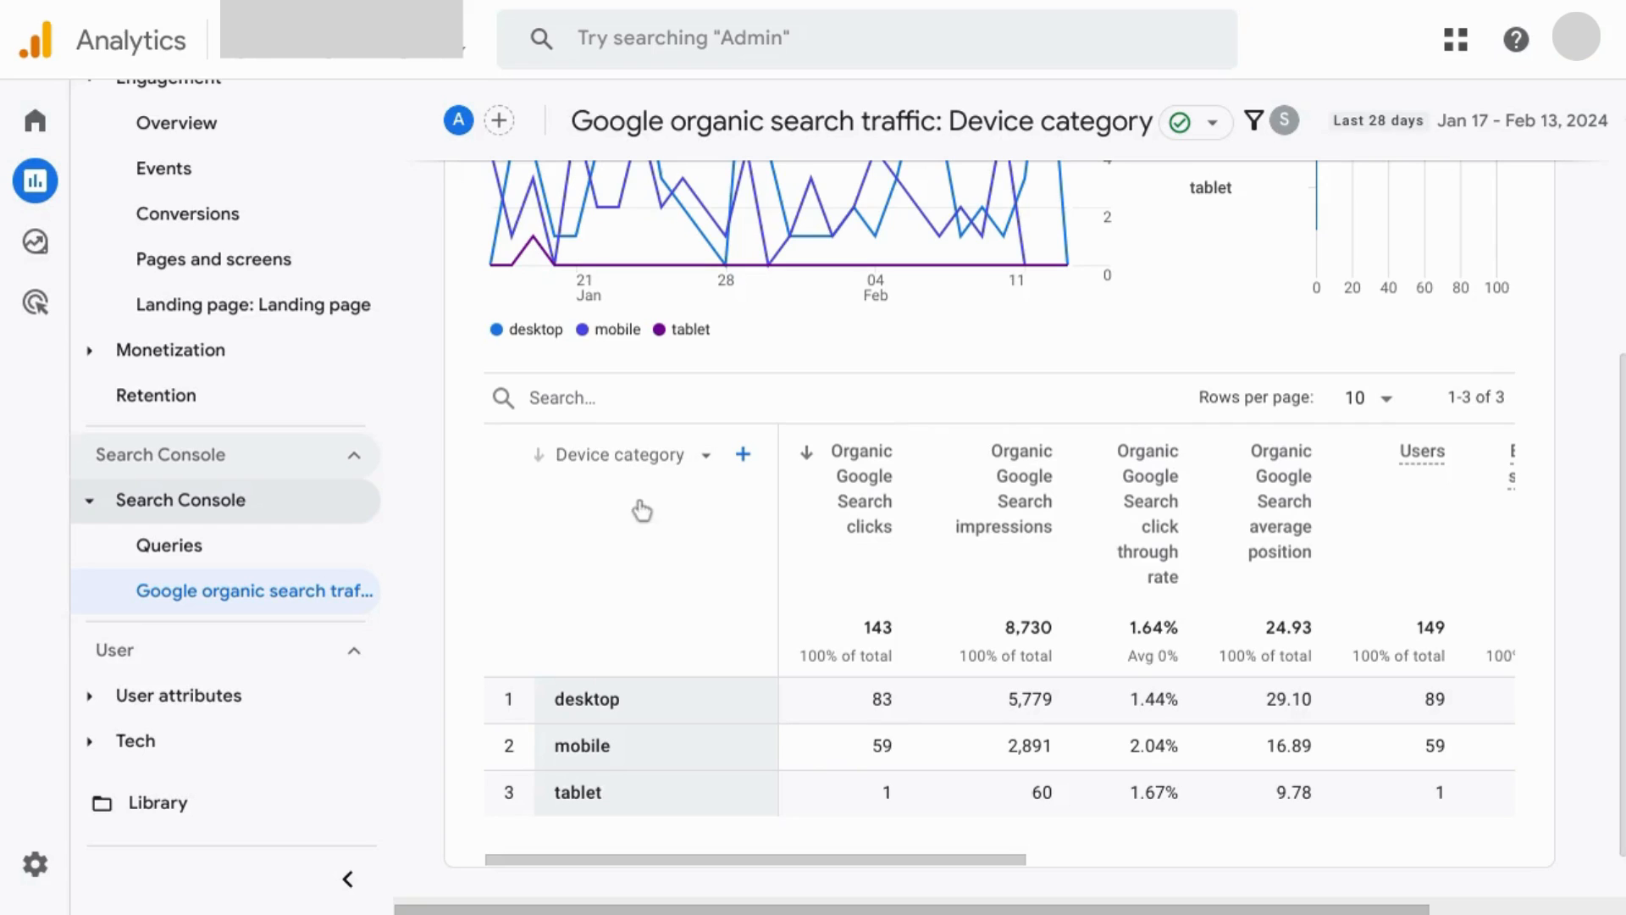
# Break the organic search traffic report down by Landing page + query string
pyautogui.scroll(3)
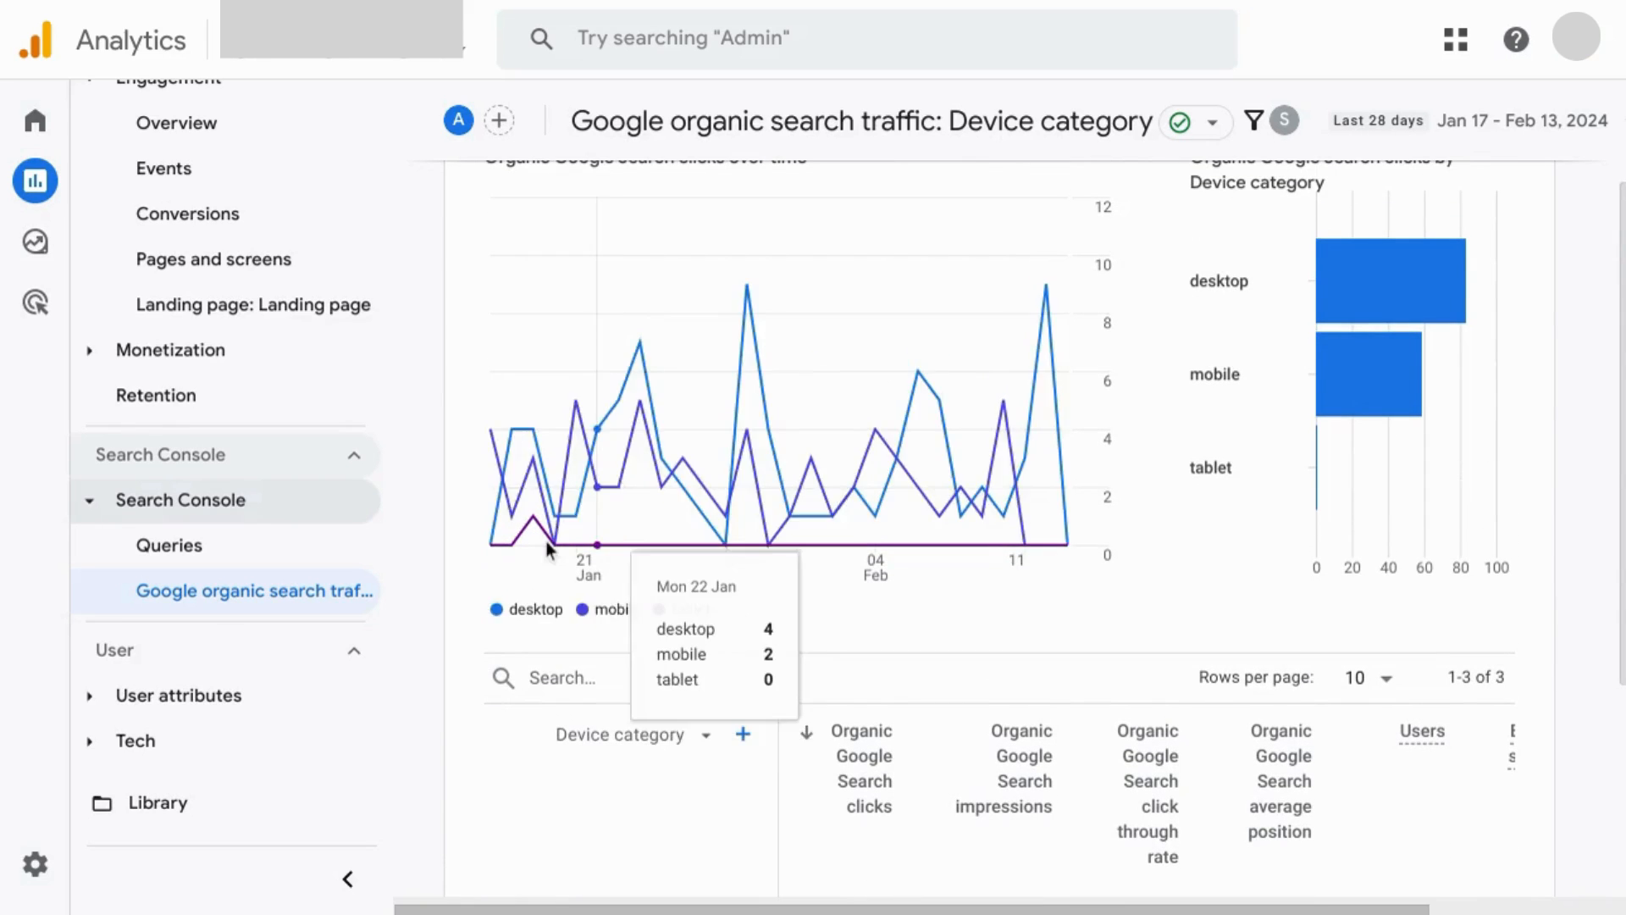
pyautogui.scroll(-3)
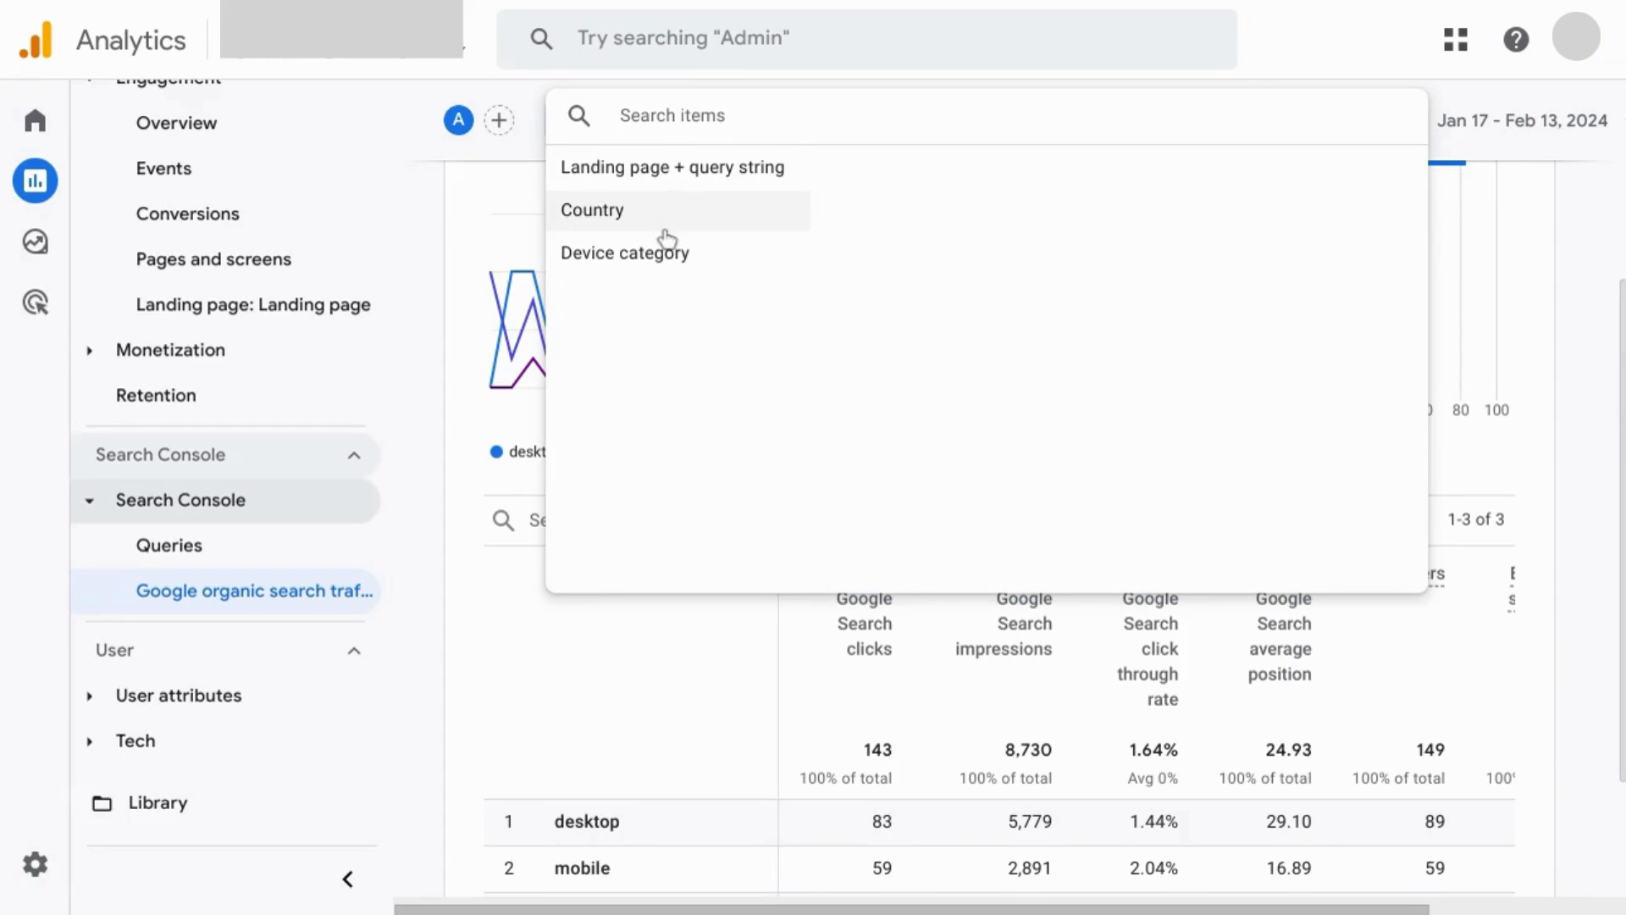
pyautogui.moveTo(524, 340)
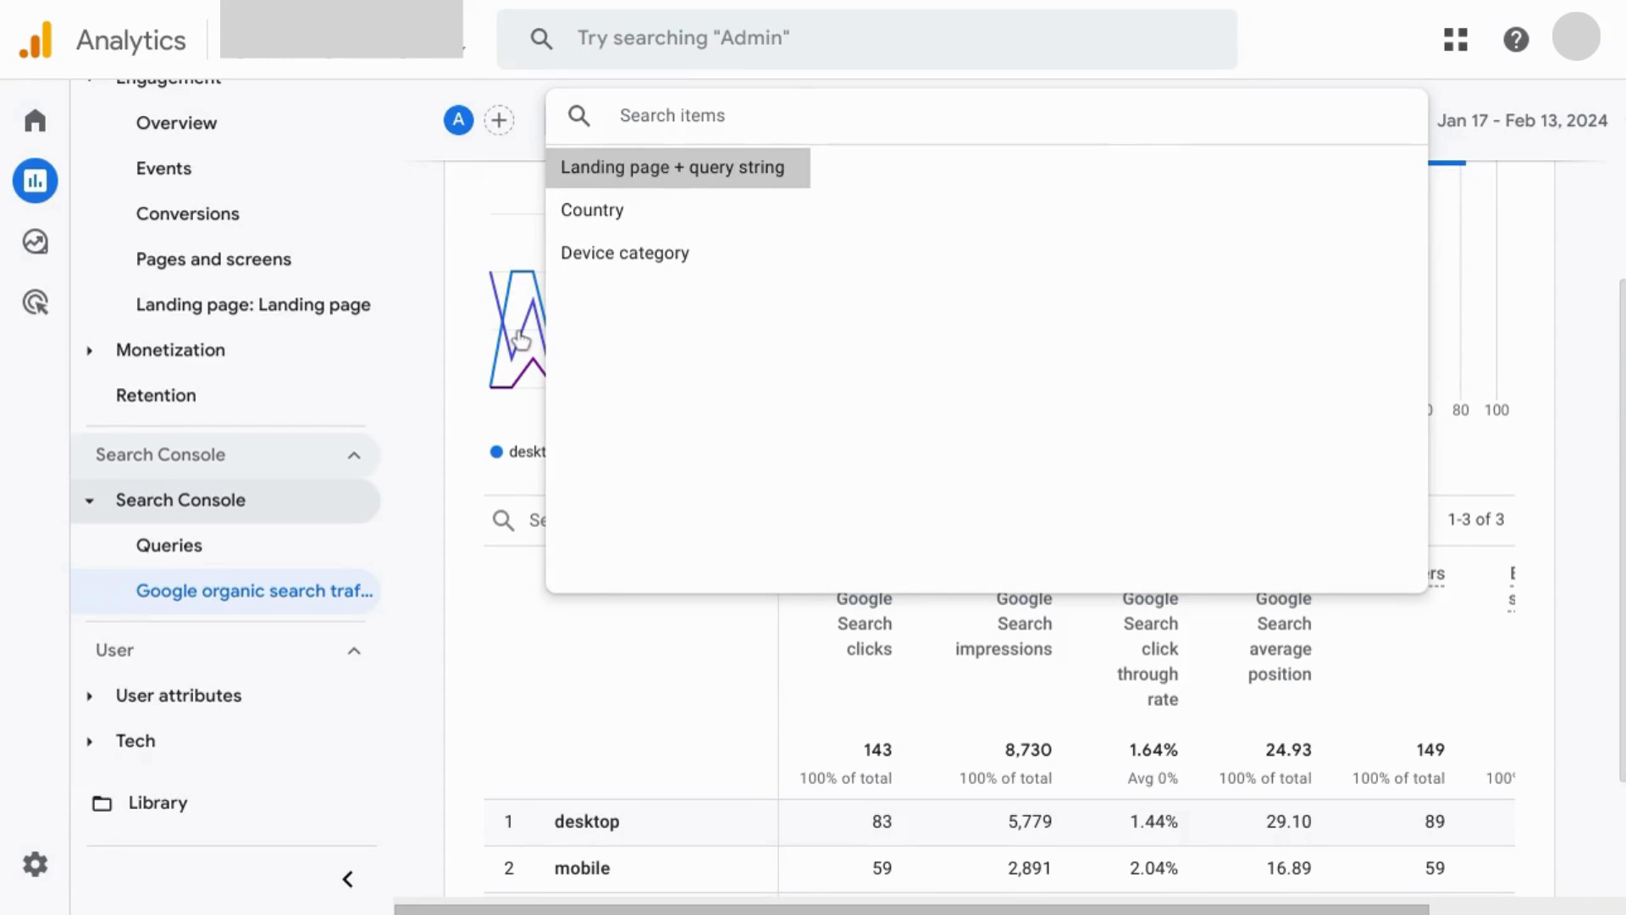
pyautogui.click(625, 252)
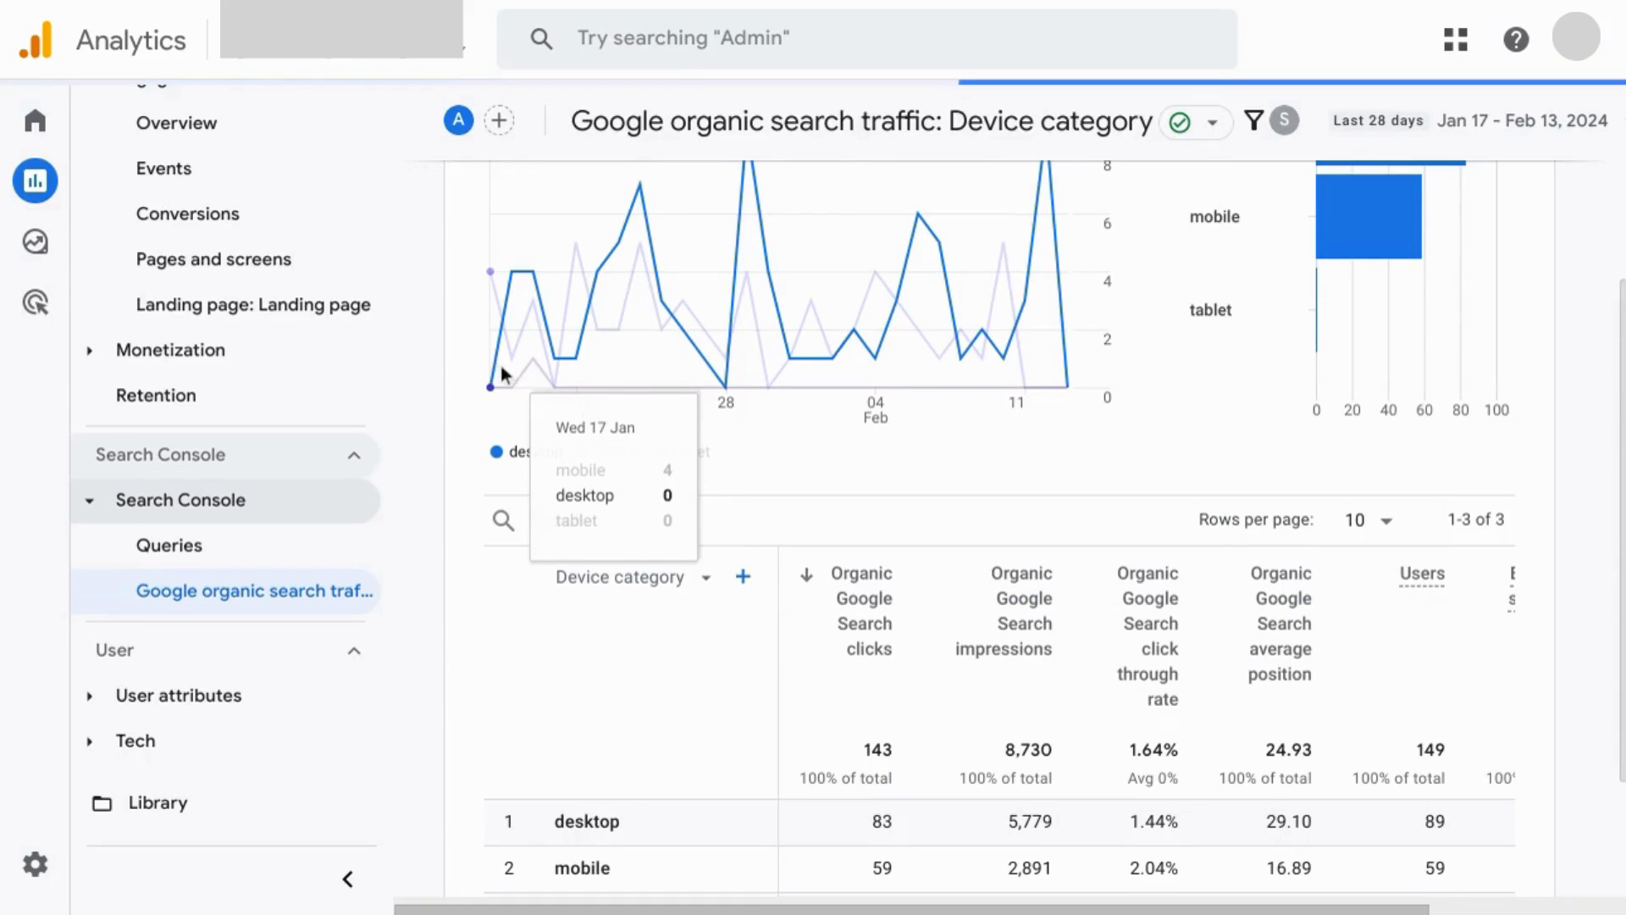